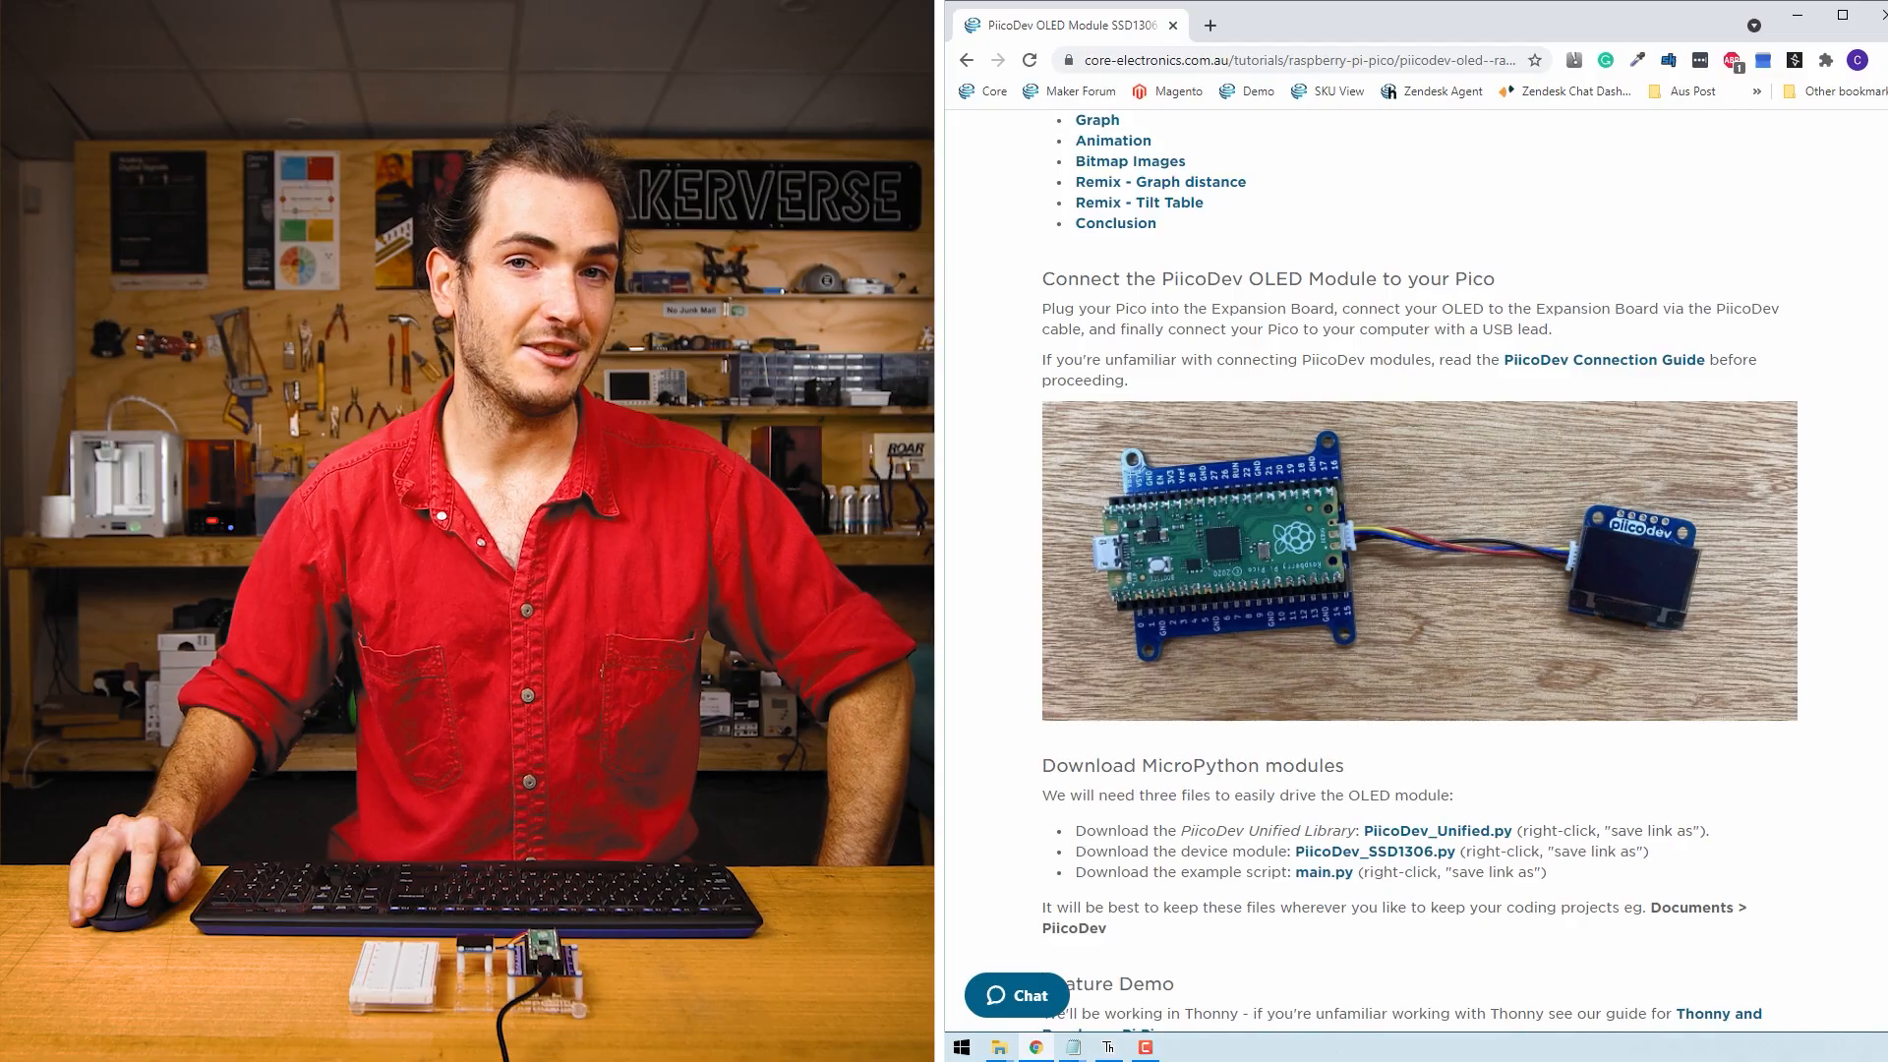
# Step: Scroll the OLED tutorial down to its Download MicroPython modules section
pyautogui.scroll(-3)
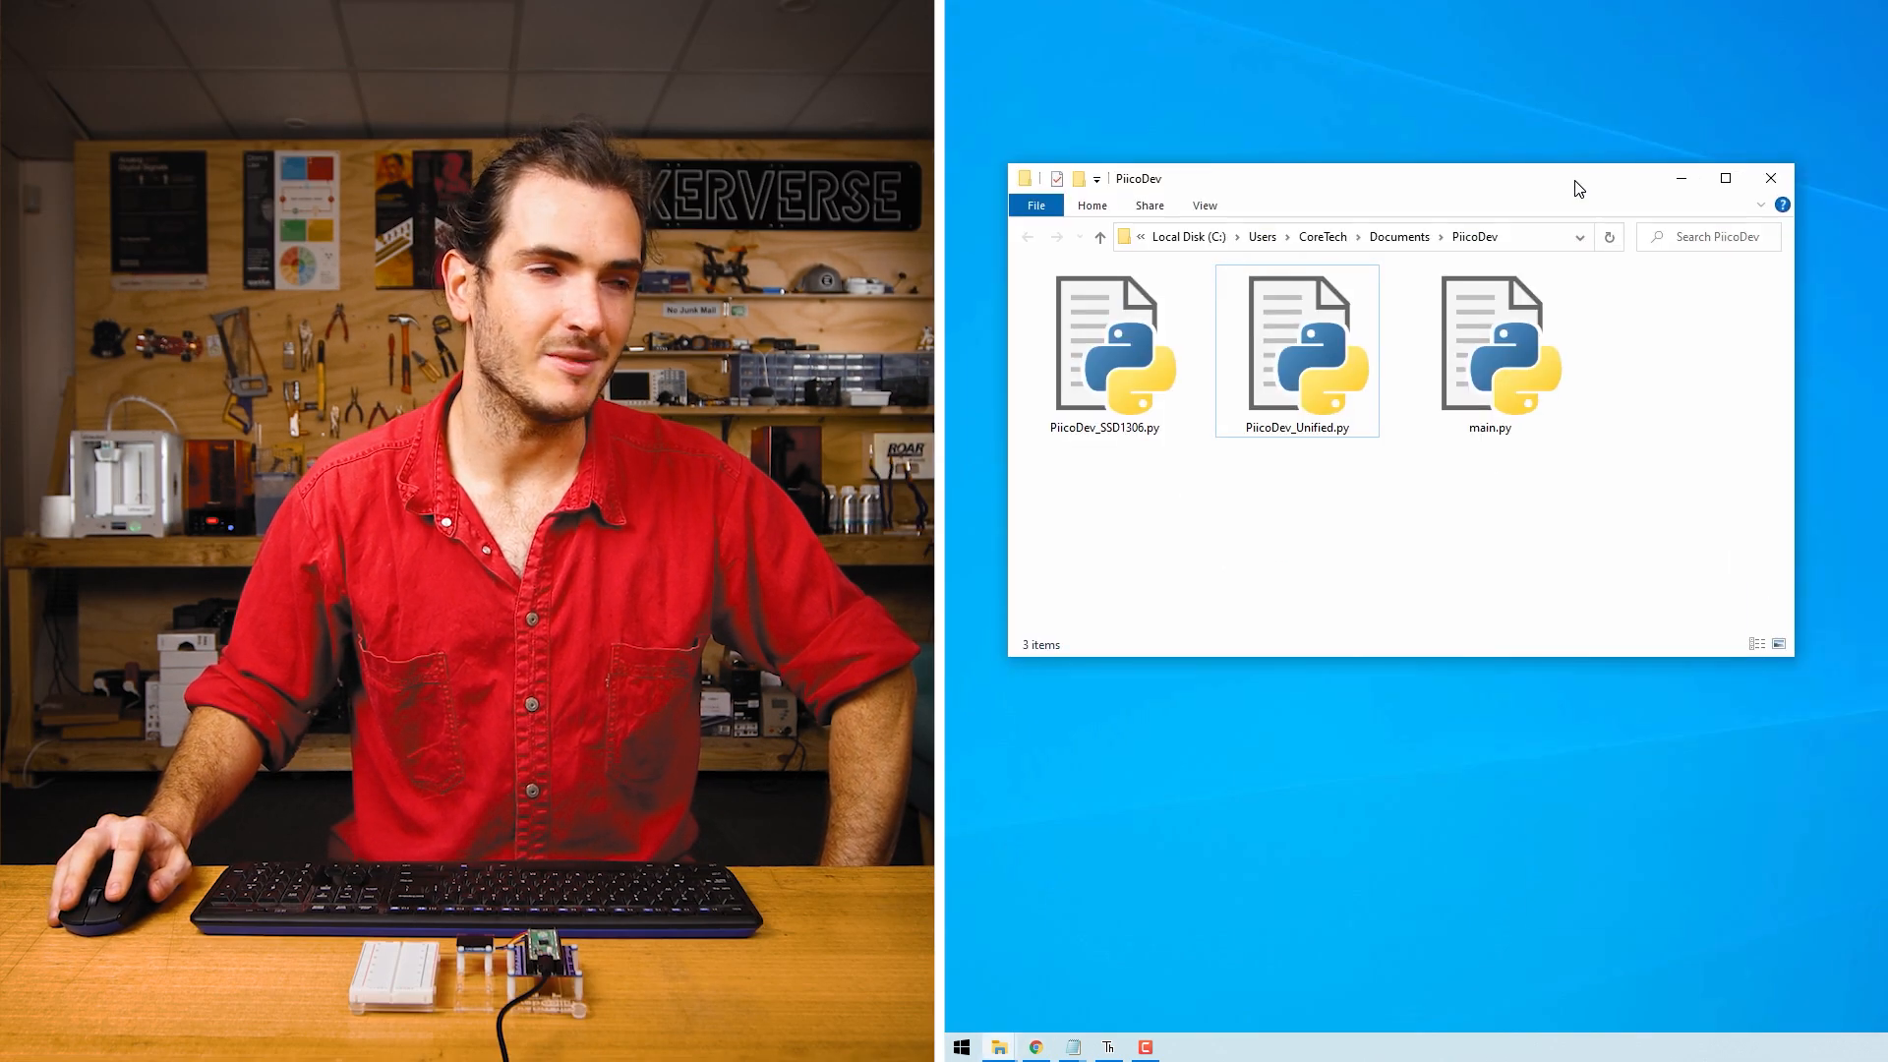
# Step: Switch from File Explorer to Thonny showing the PiicoDev folder
pyautogui.click(1107, 1046)
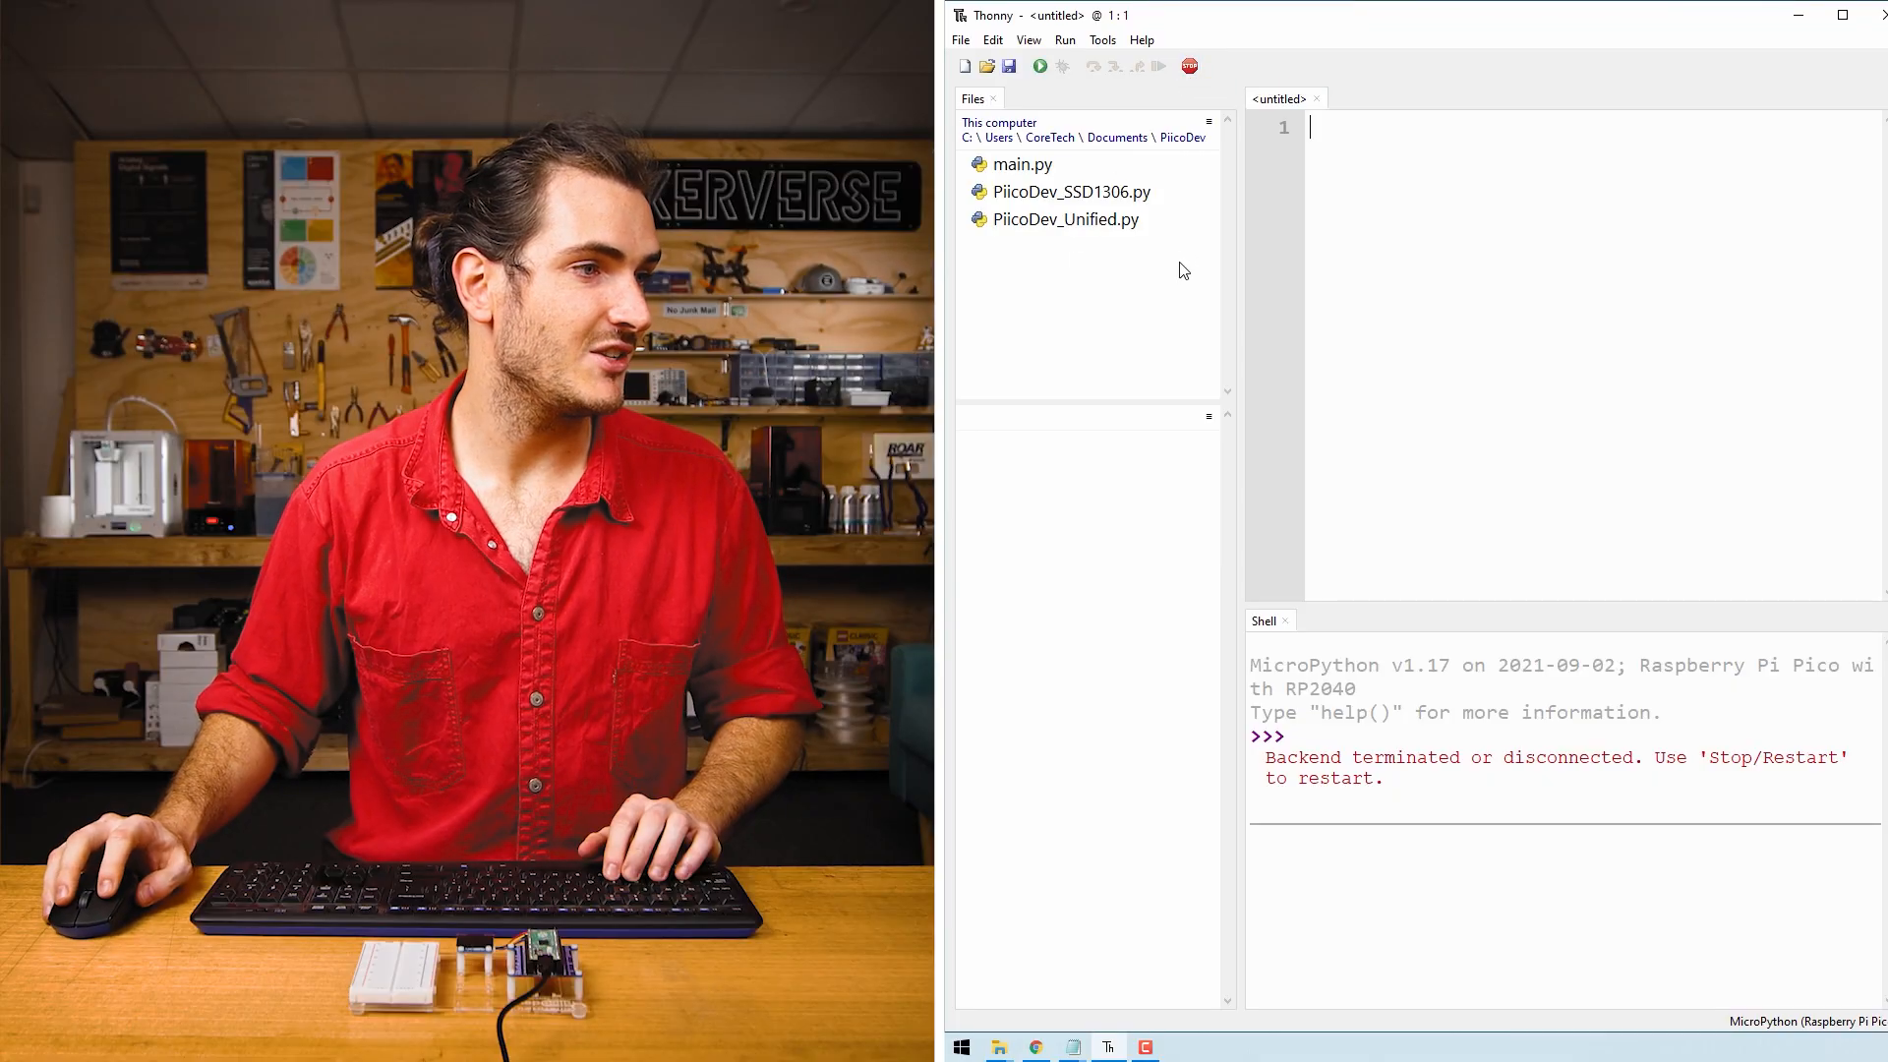
# Step: Reconnect the Pico, upload the three PiicoDev files to /, and load the Pico's main.py in the editor
pyautogui.click(1021, 163)
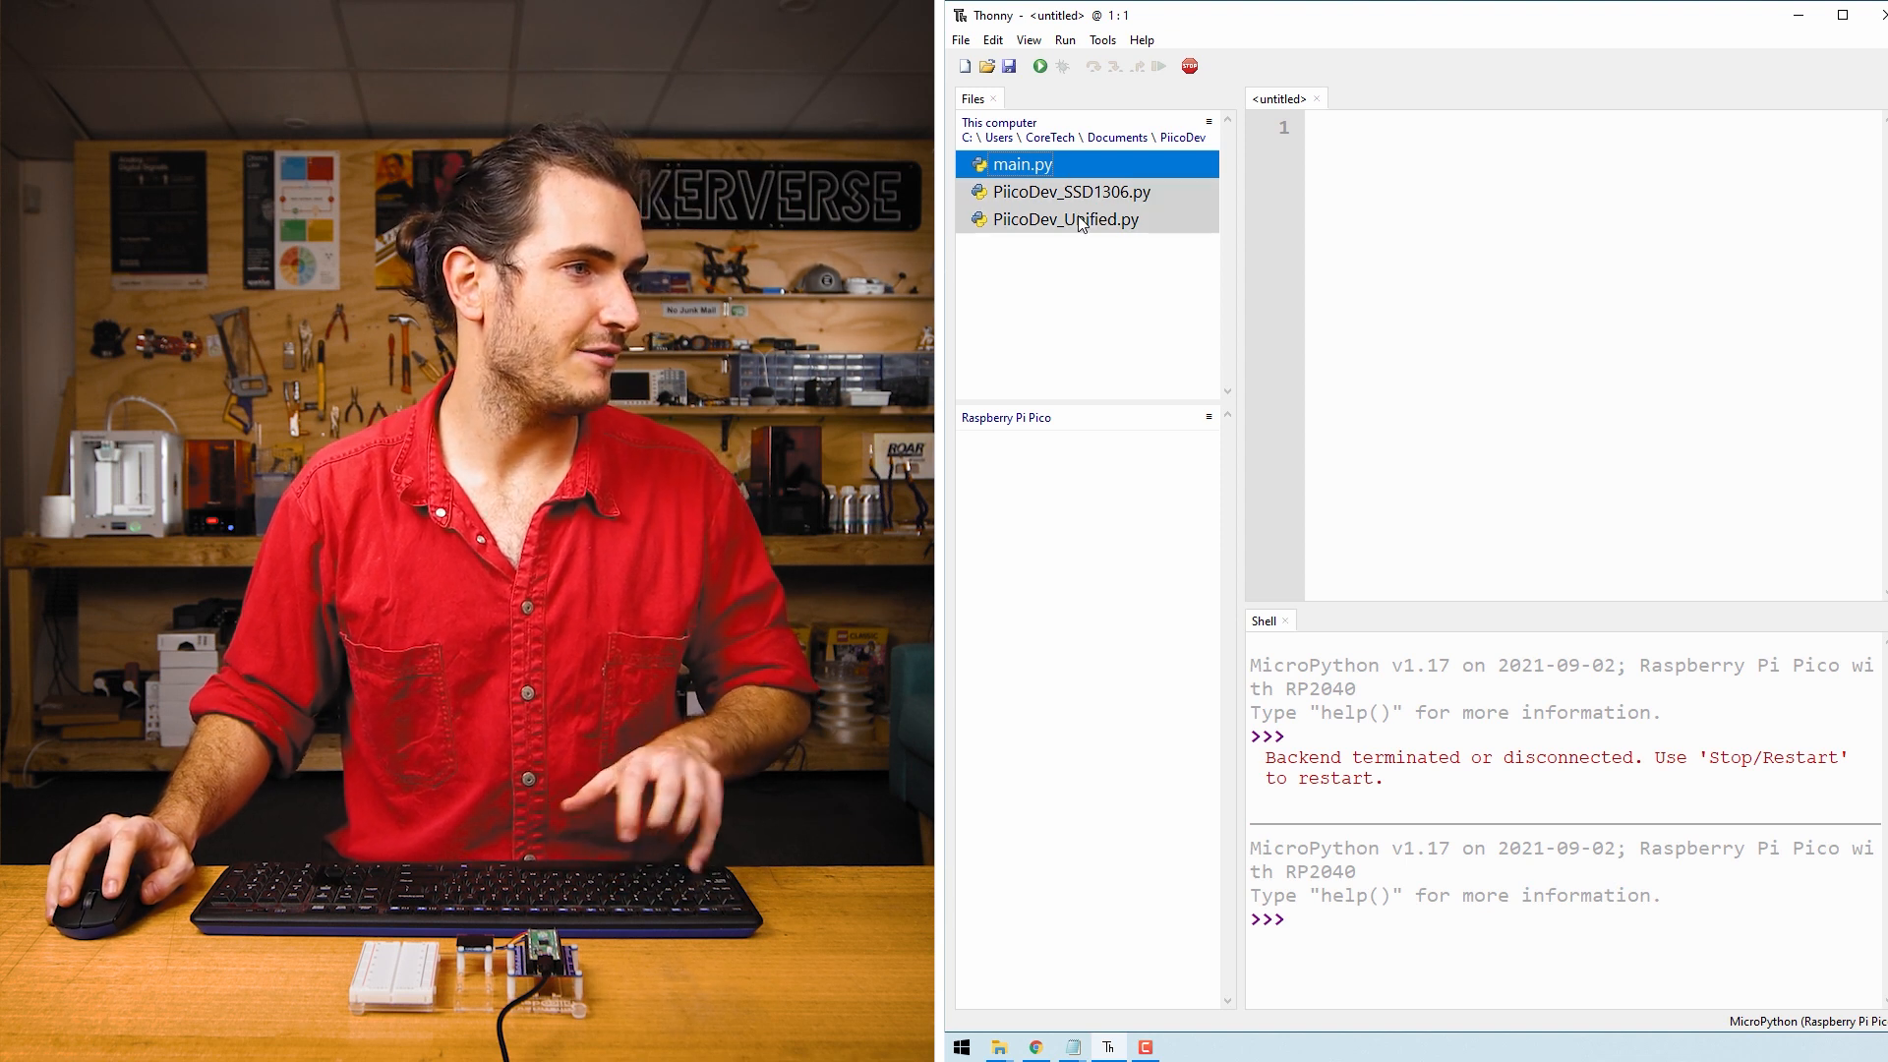
pyautogui.rightClick(1065, 218)
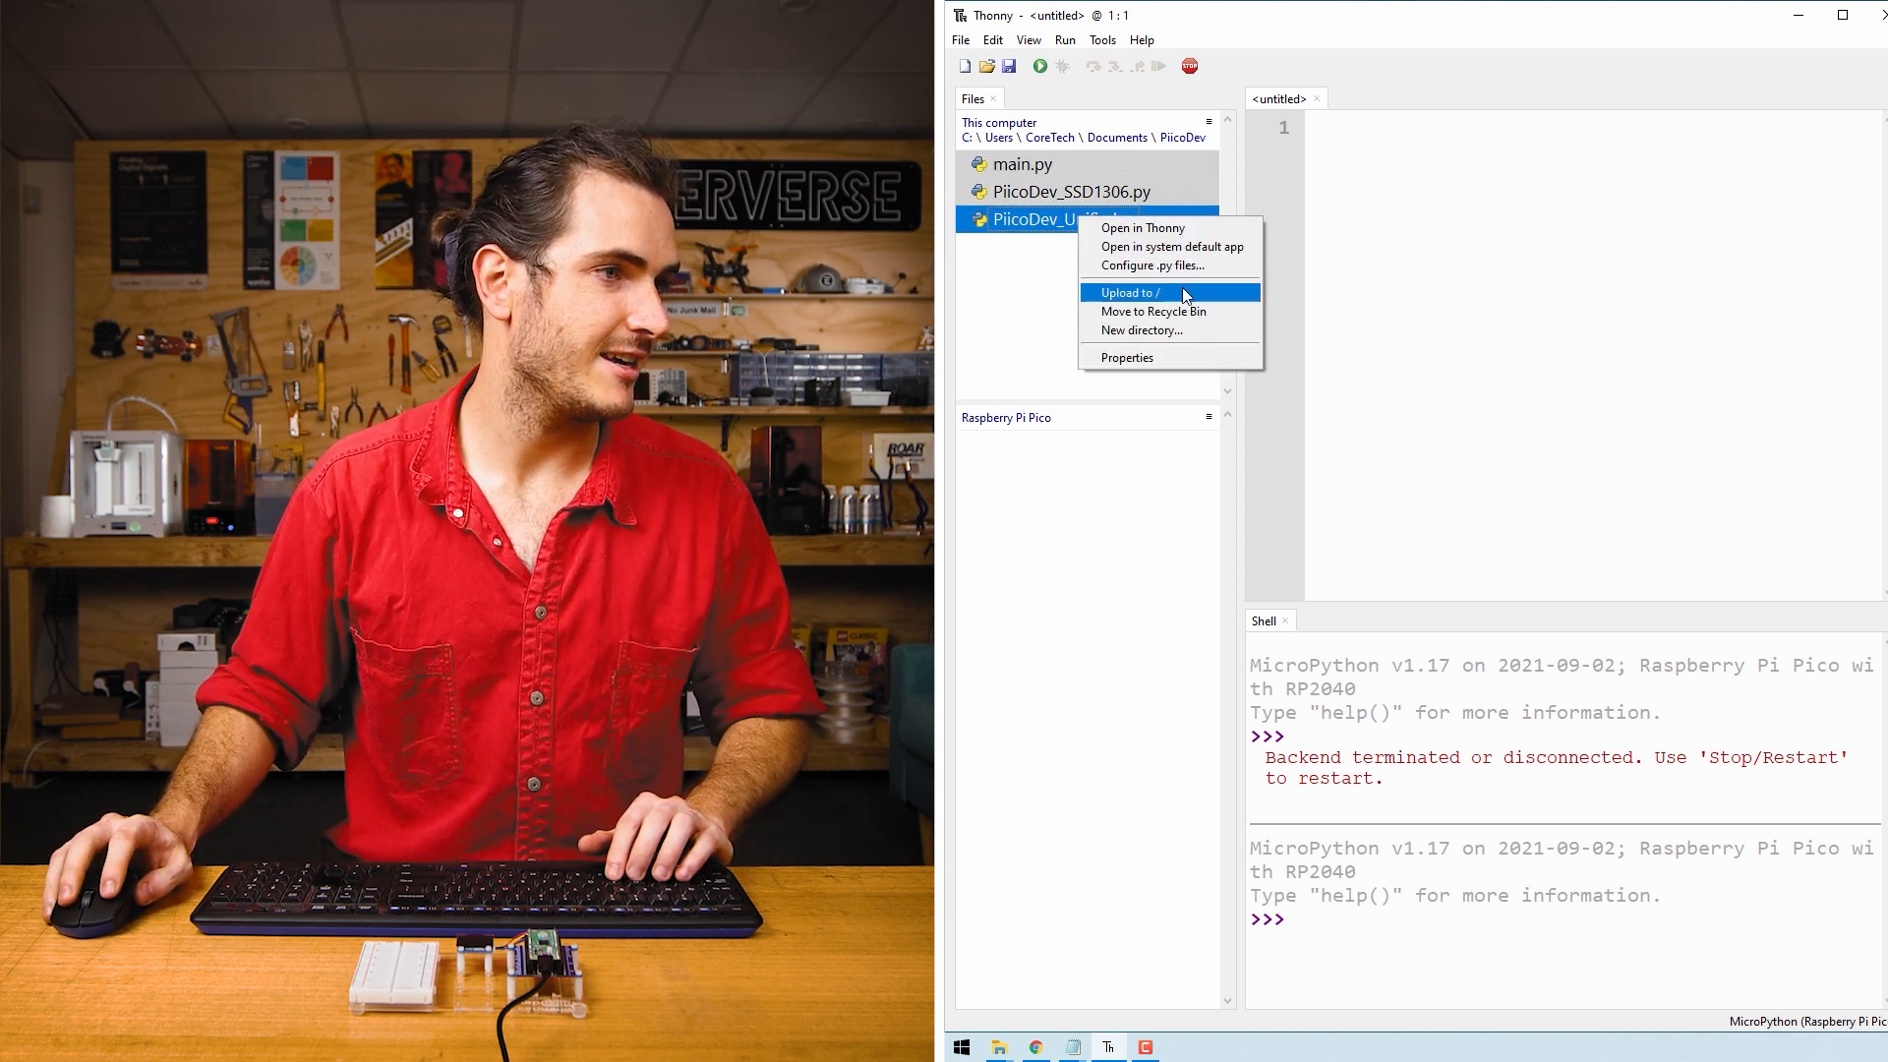
pyautogui.click(1129, 293)
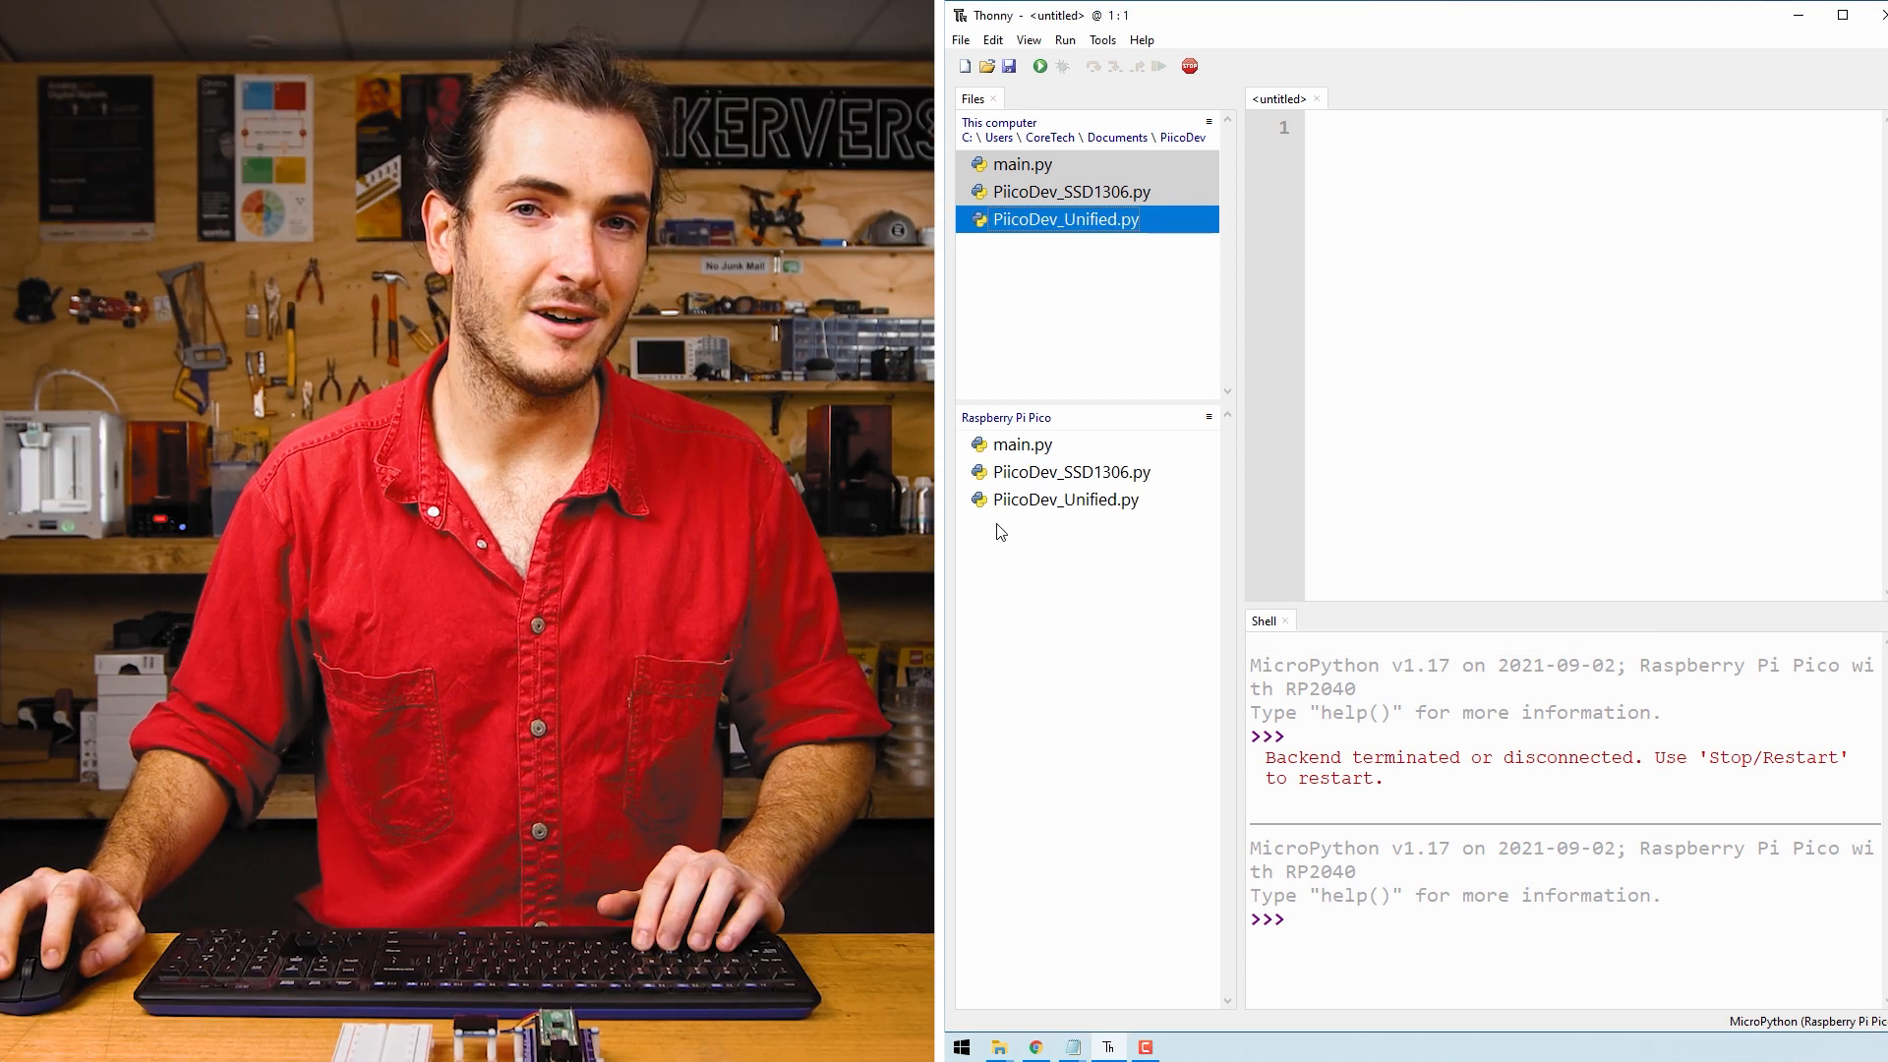
pyautogui.click(1021, 444)
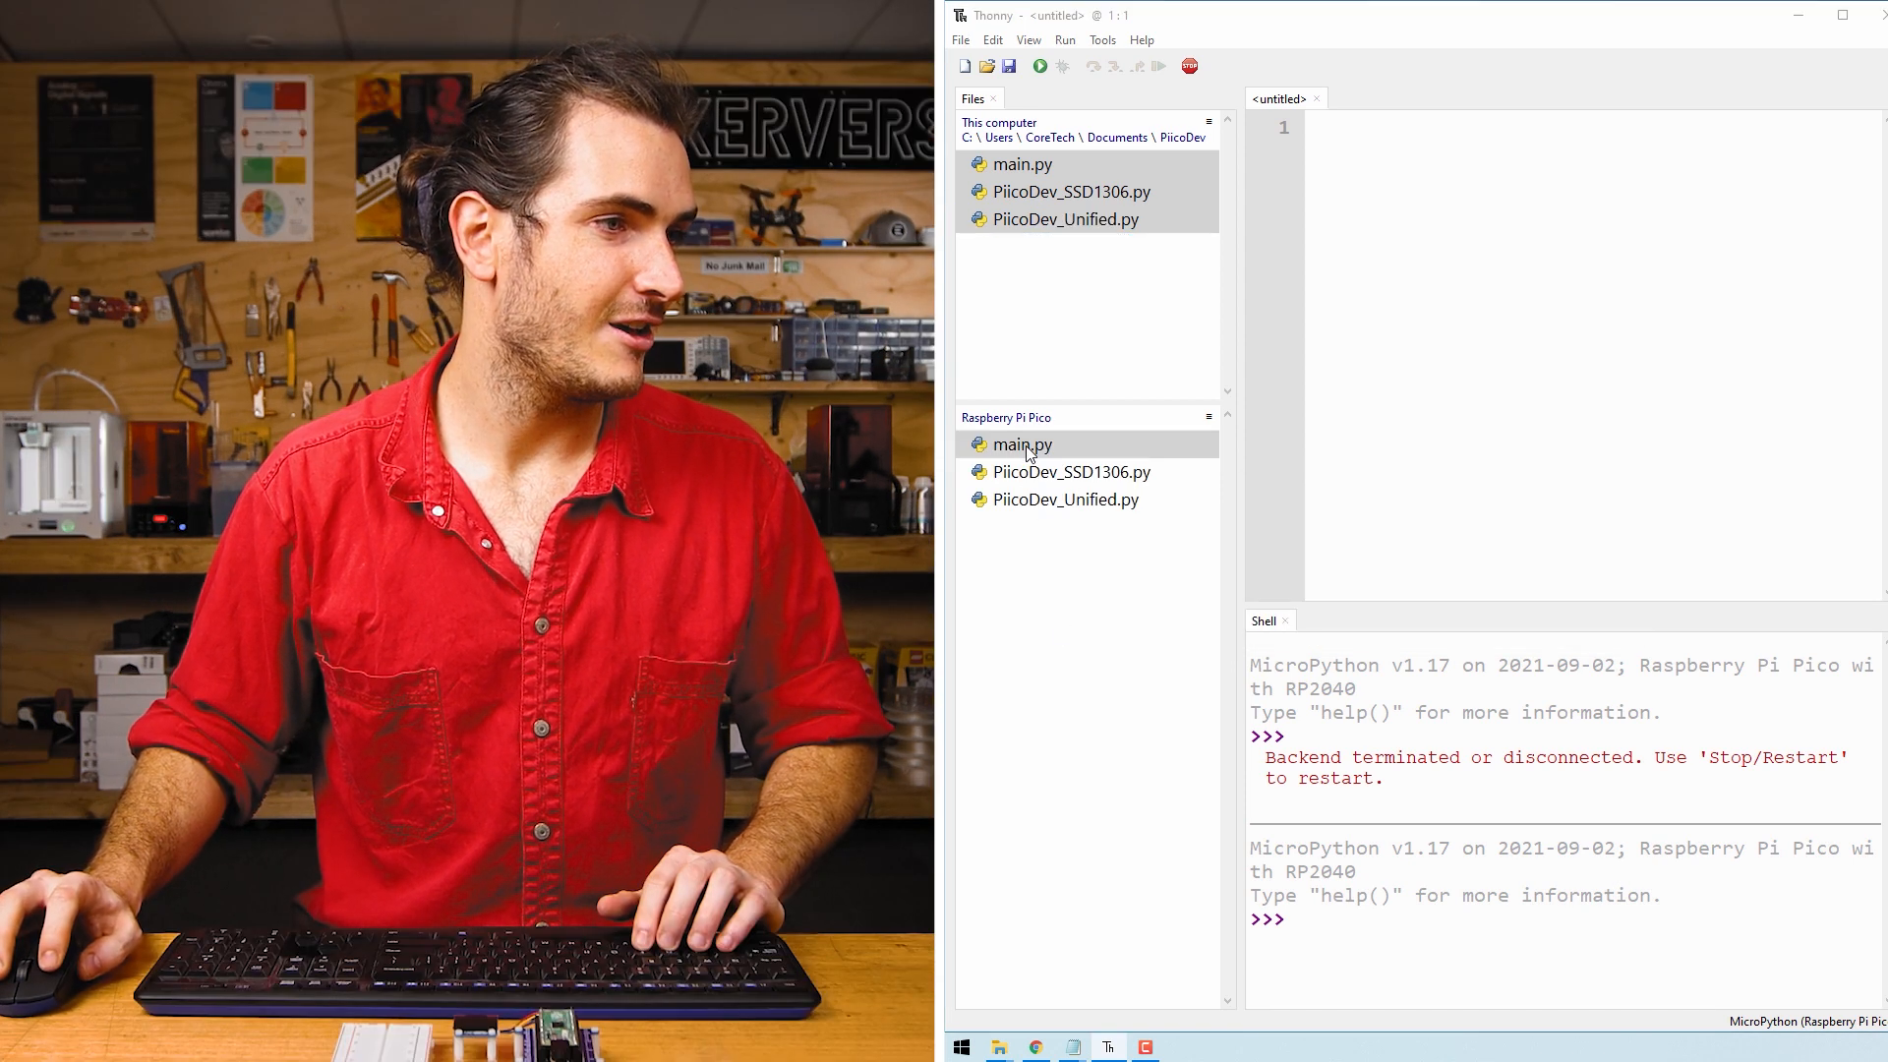
pyautogui.doubleClick(1021, 444)
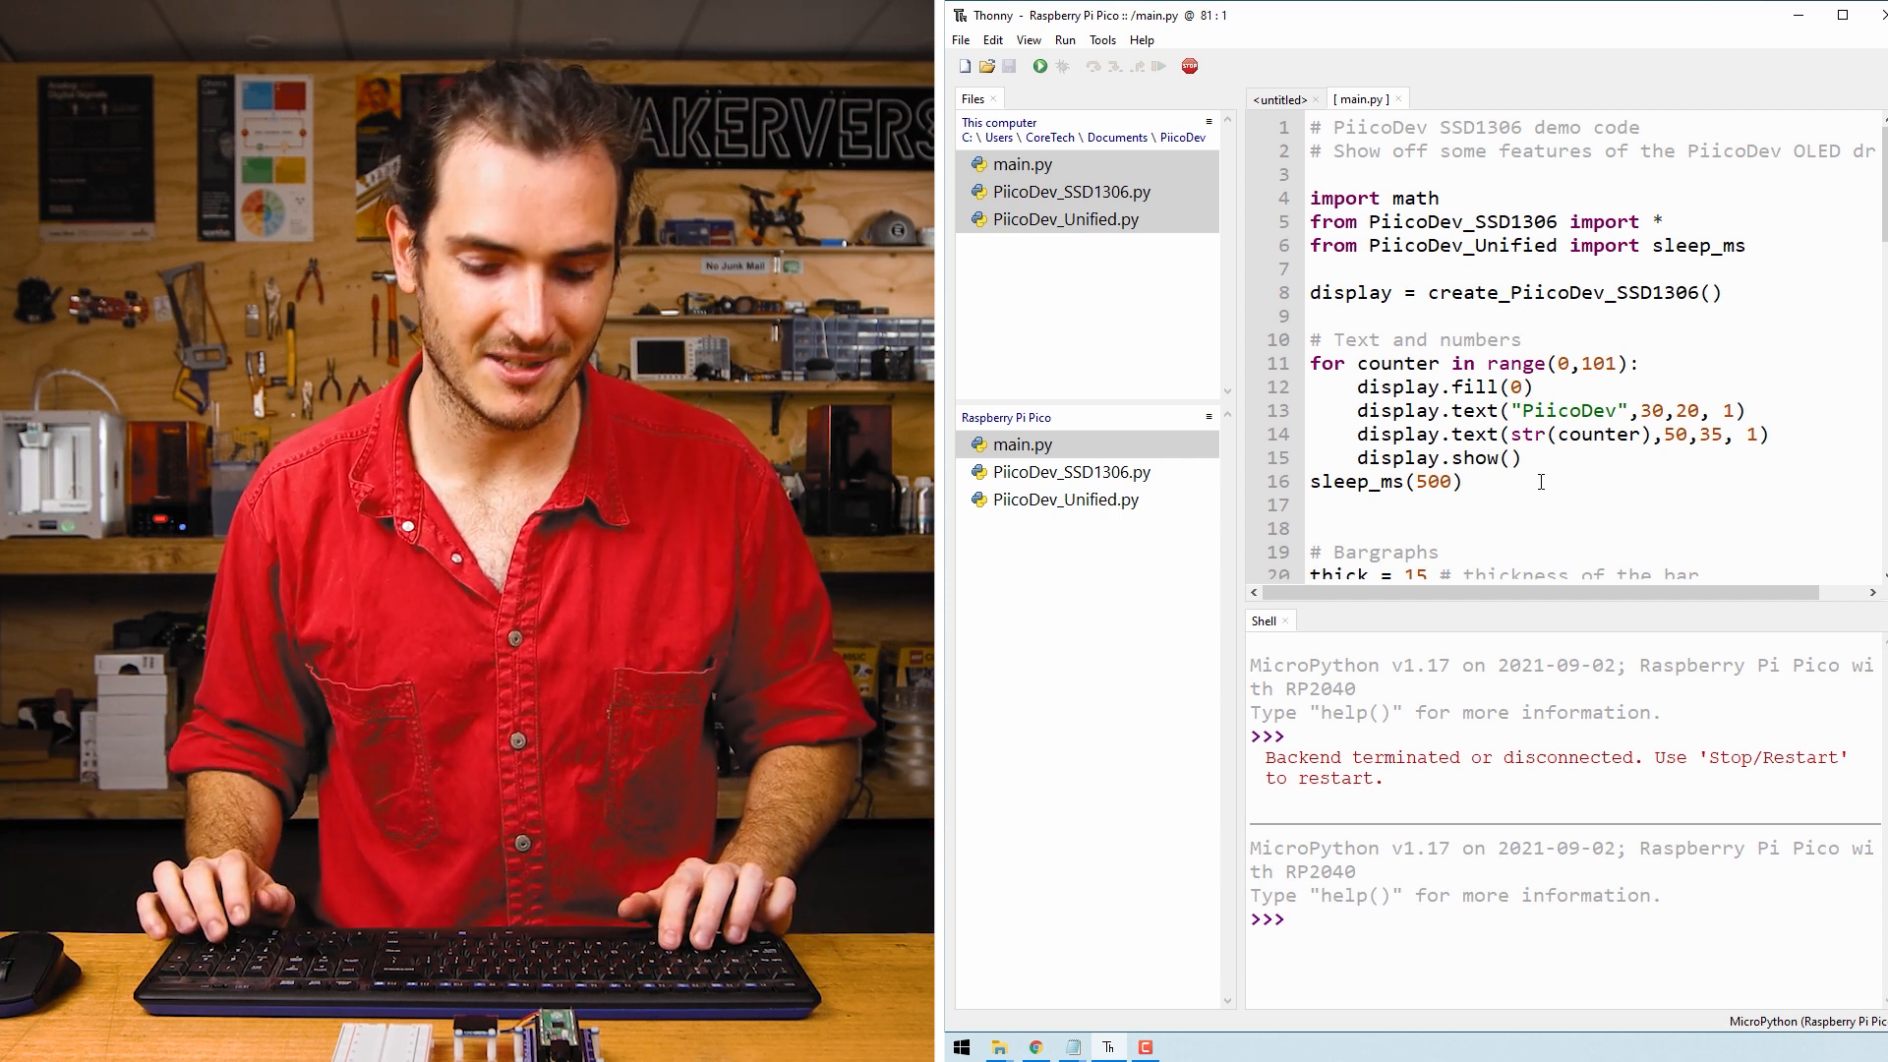
# Step: Run the uploaded demo code on the Pico
pyautogui.click(1032, 1046)
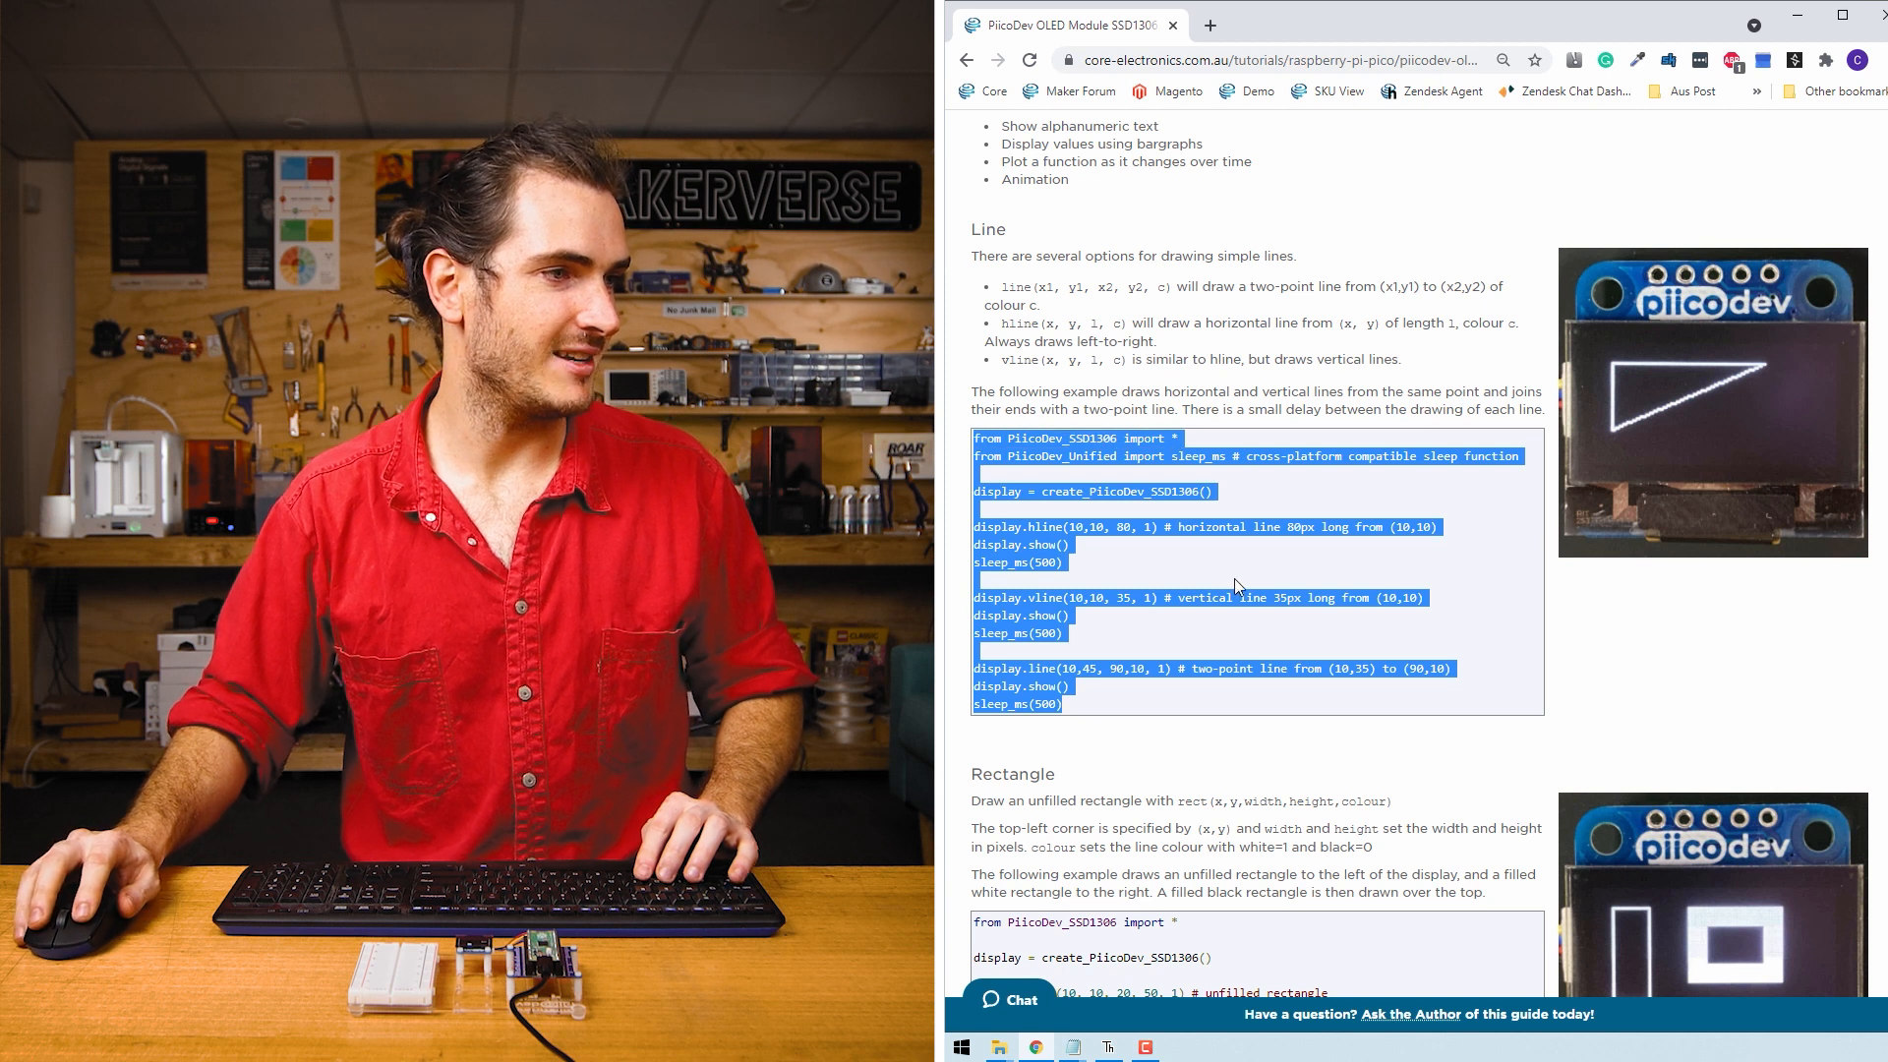
# Step: Return to Thonny so the copied Line example can replace the demo code in main.py
pyautogui.click(1108, 1044)
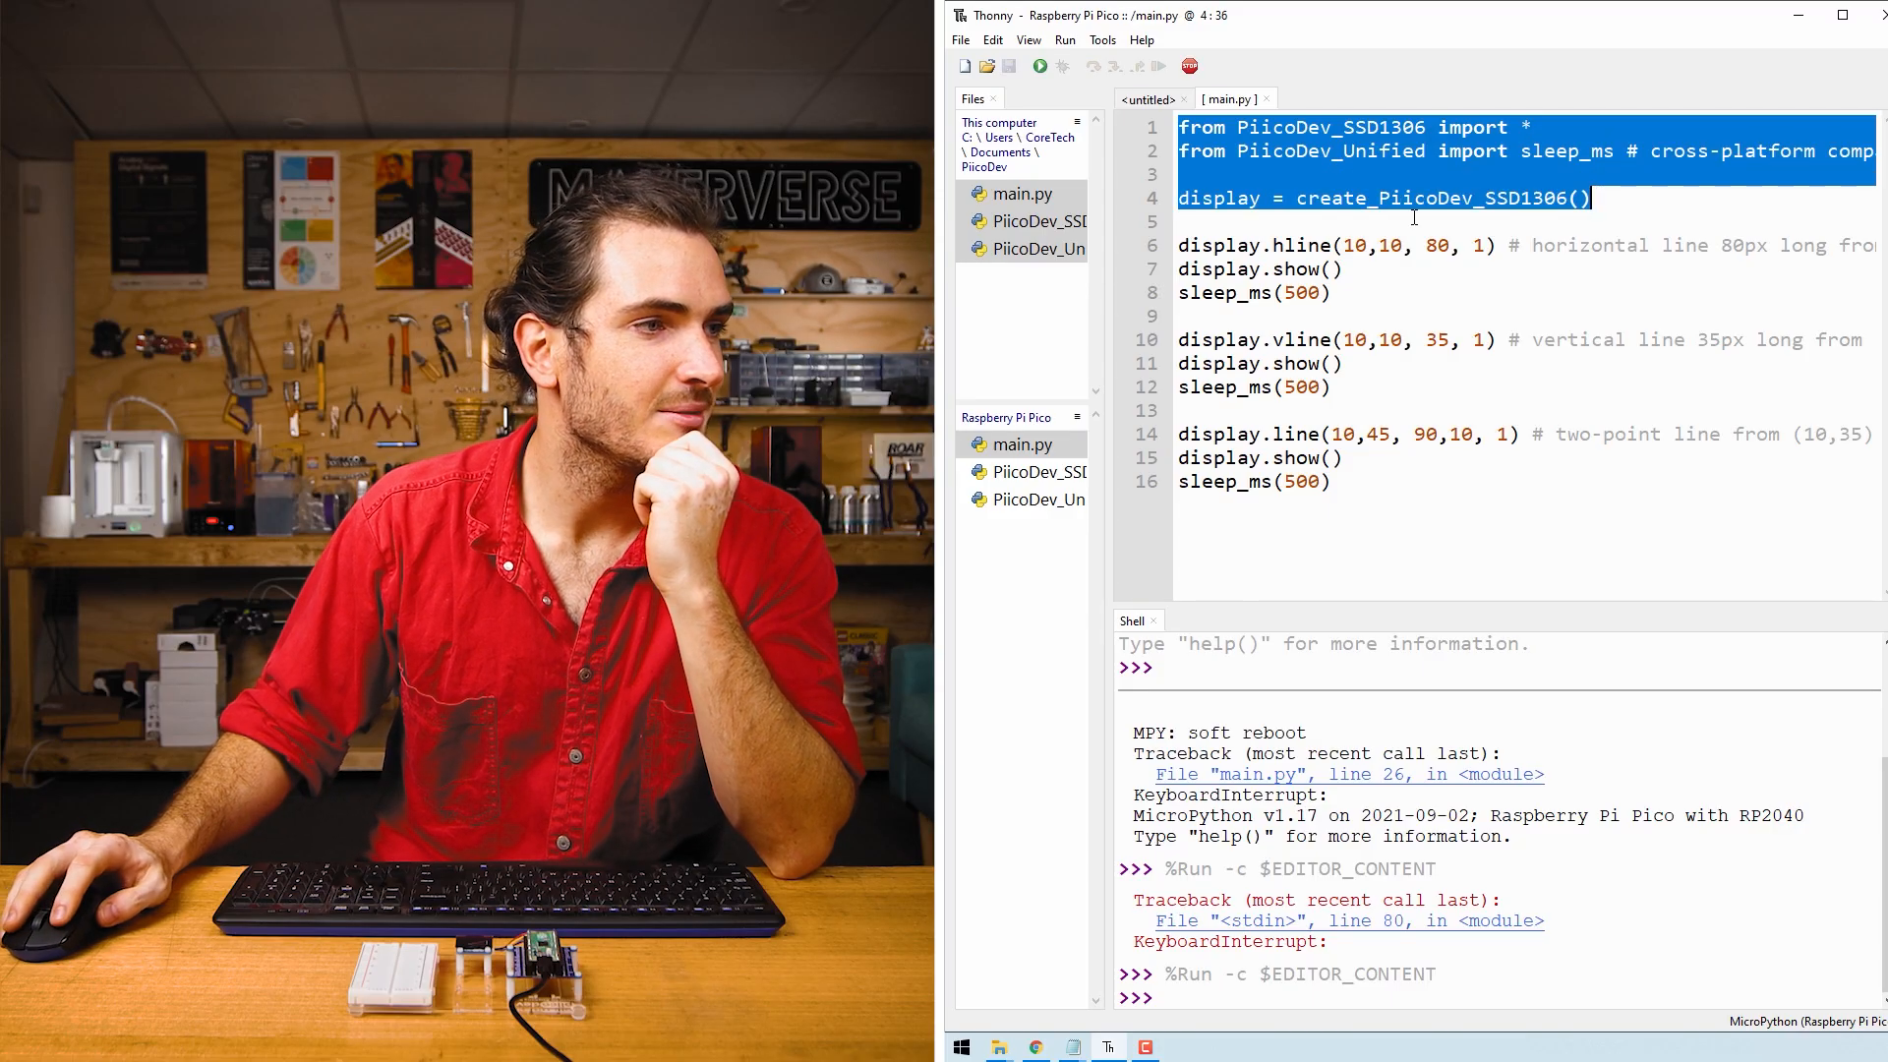
pyautogui.doubleClick(1302, 243)
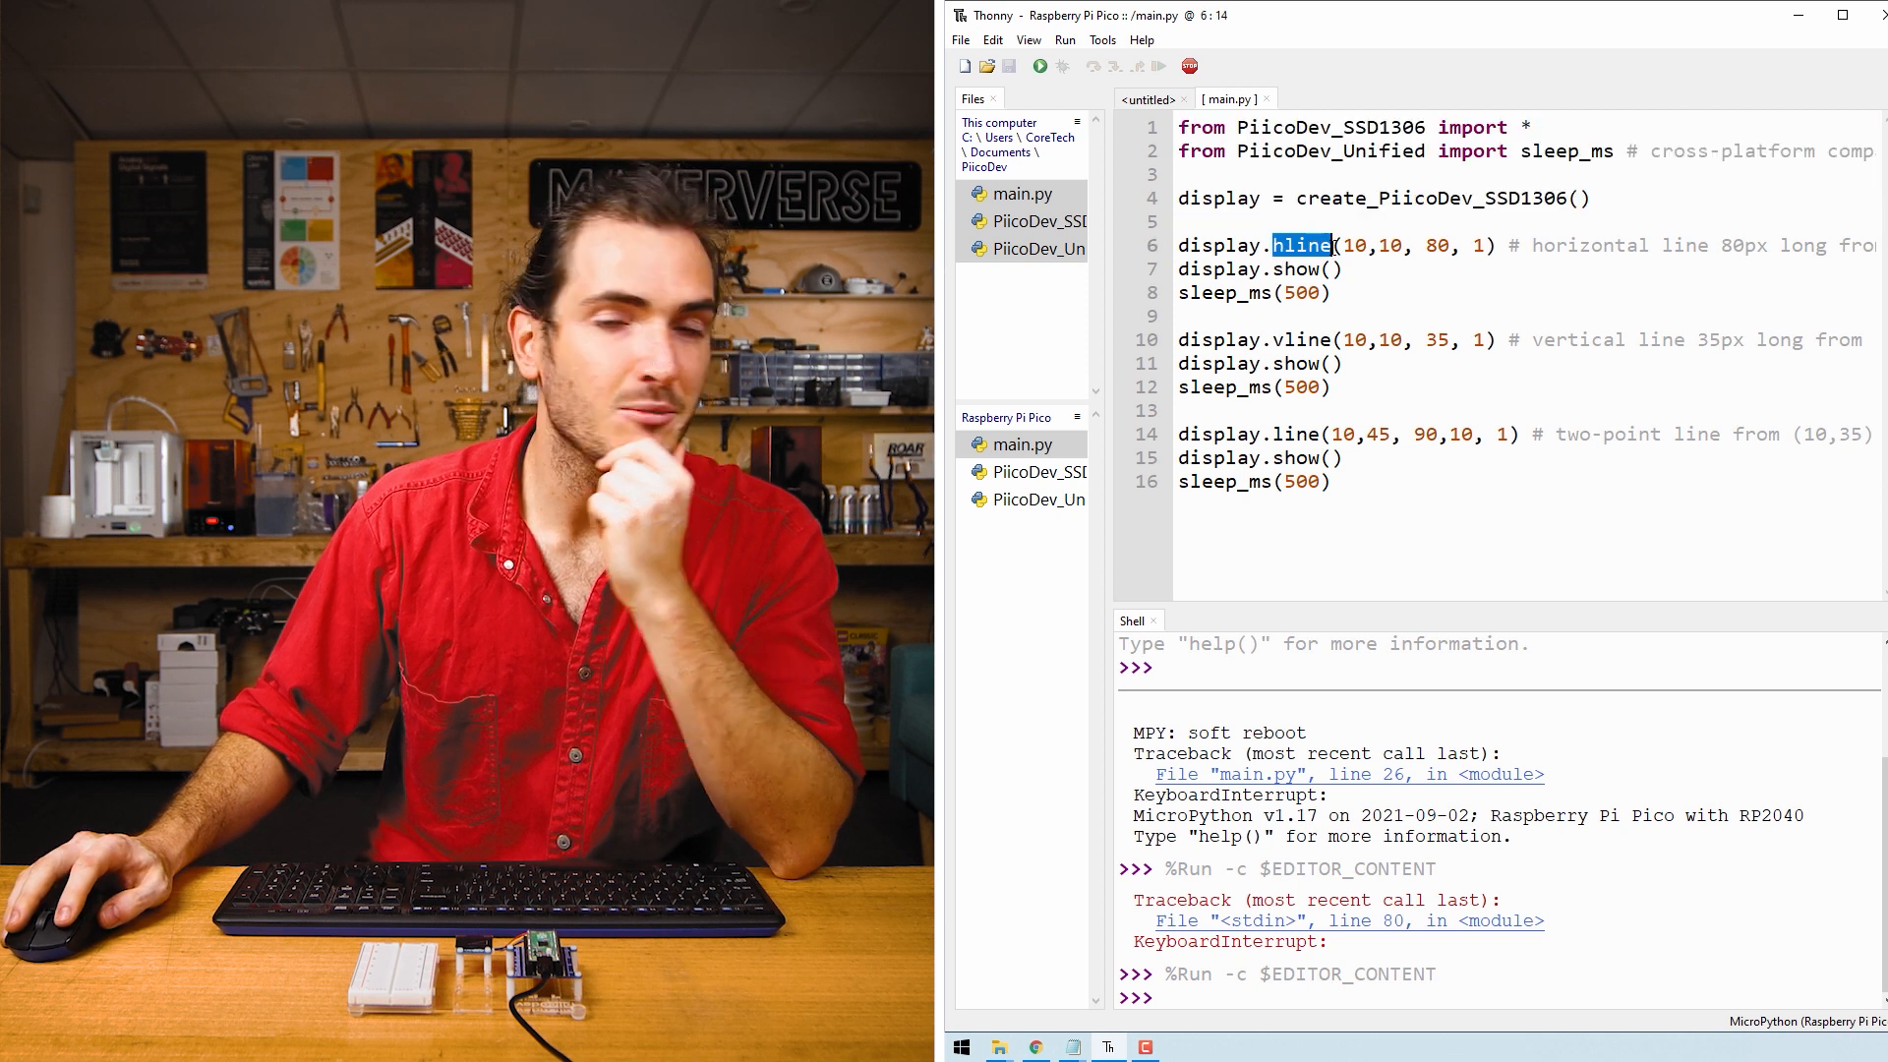
pyautogui.click(1357, 246)
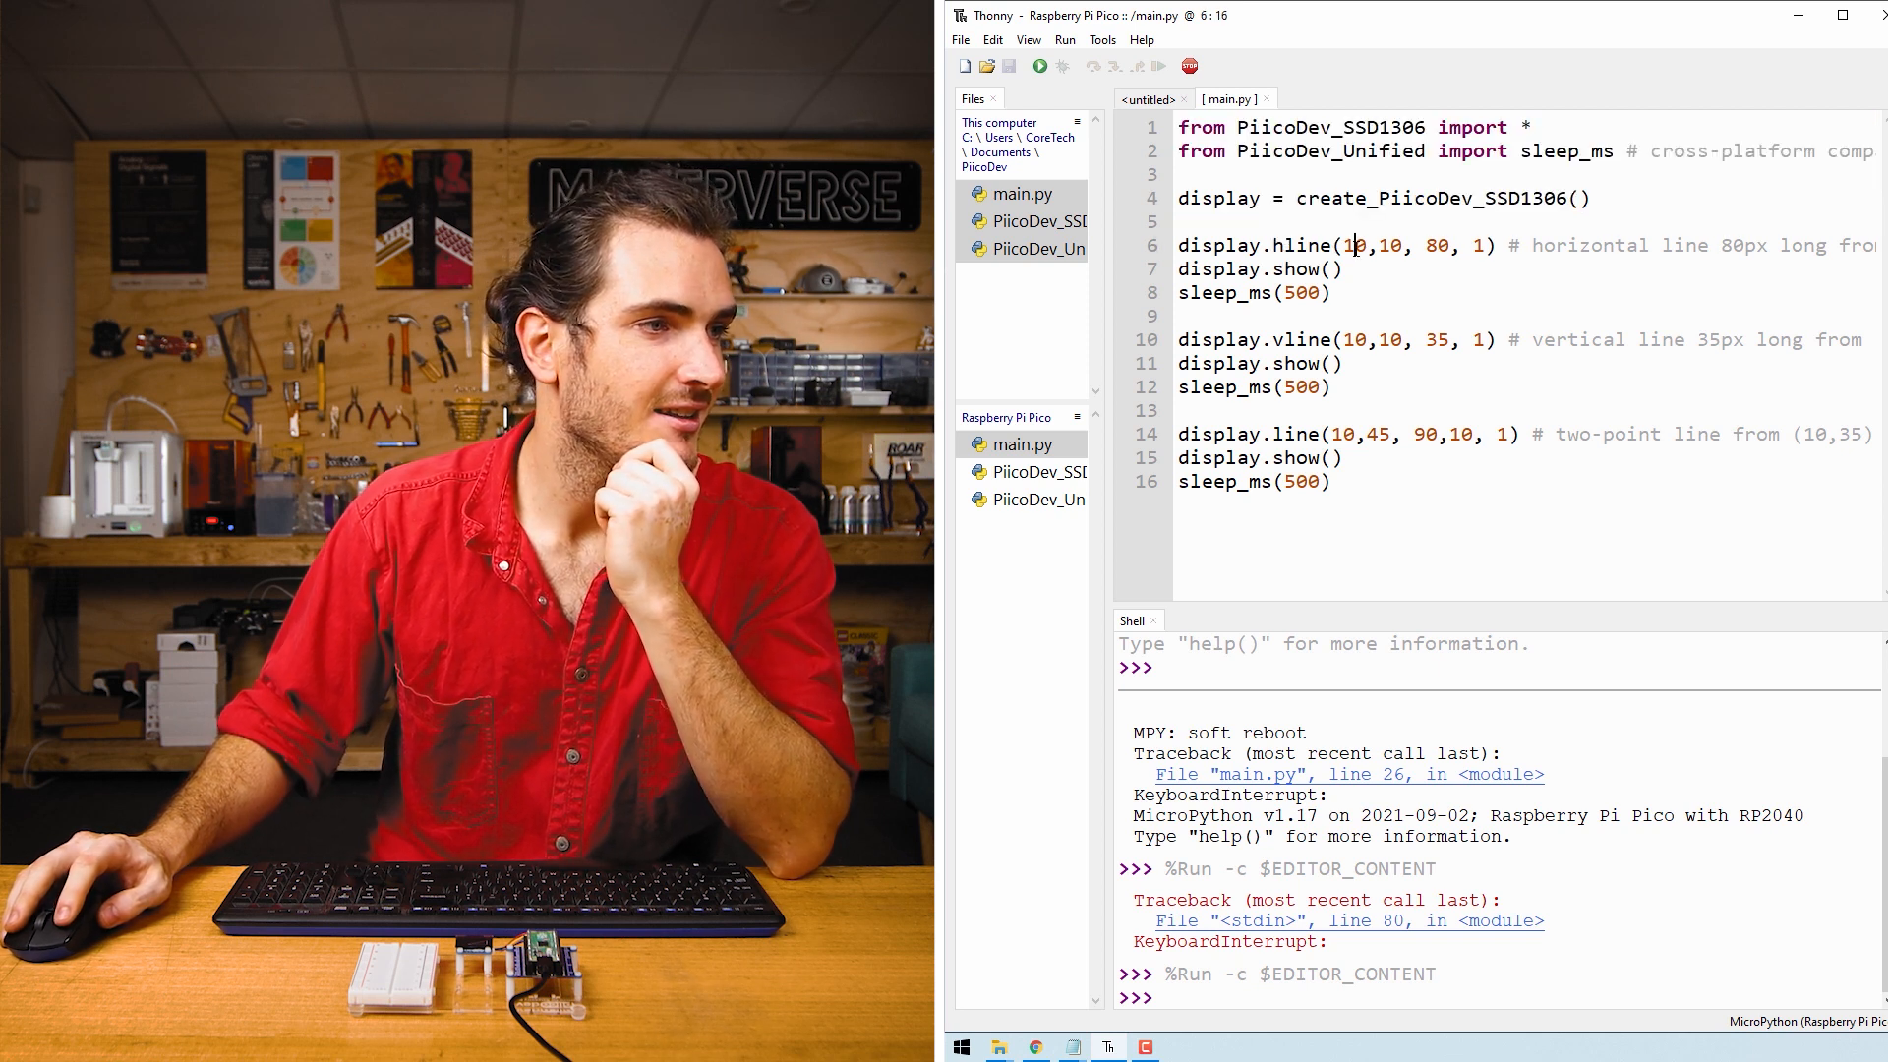
pyautogui.doubleClick(1302, 340)
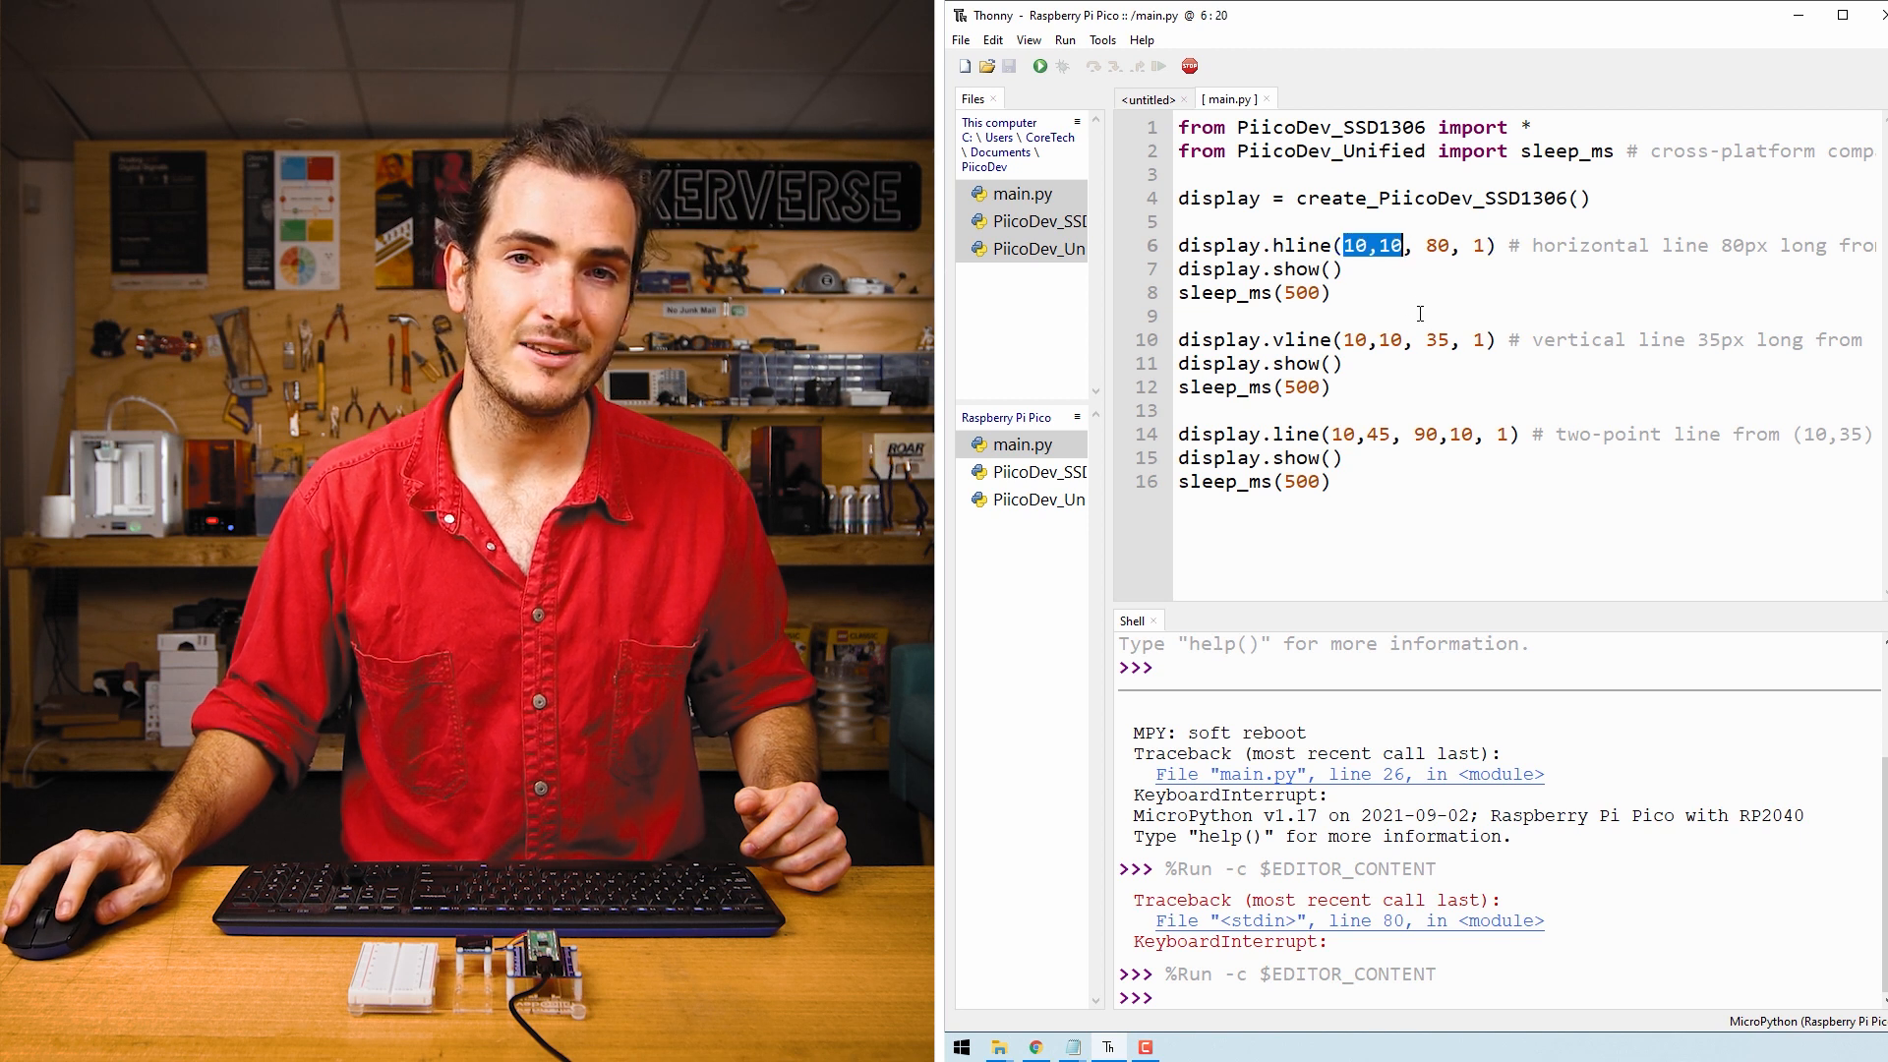
pyautogui.doubleClick(1437, 246)
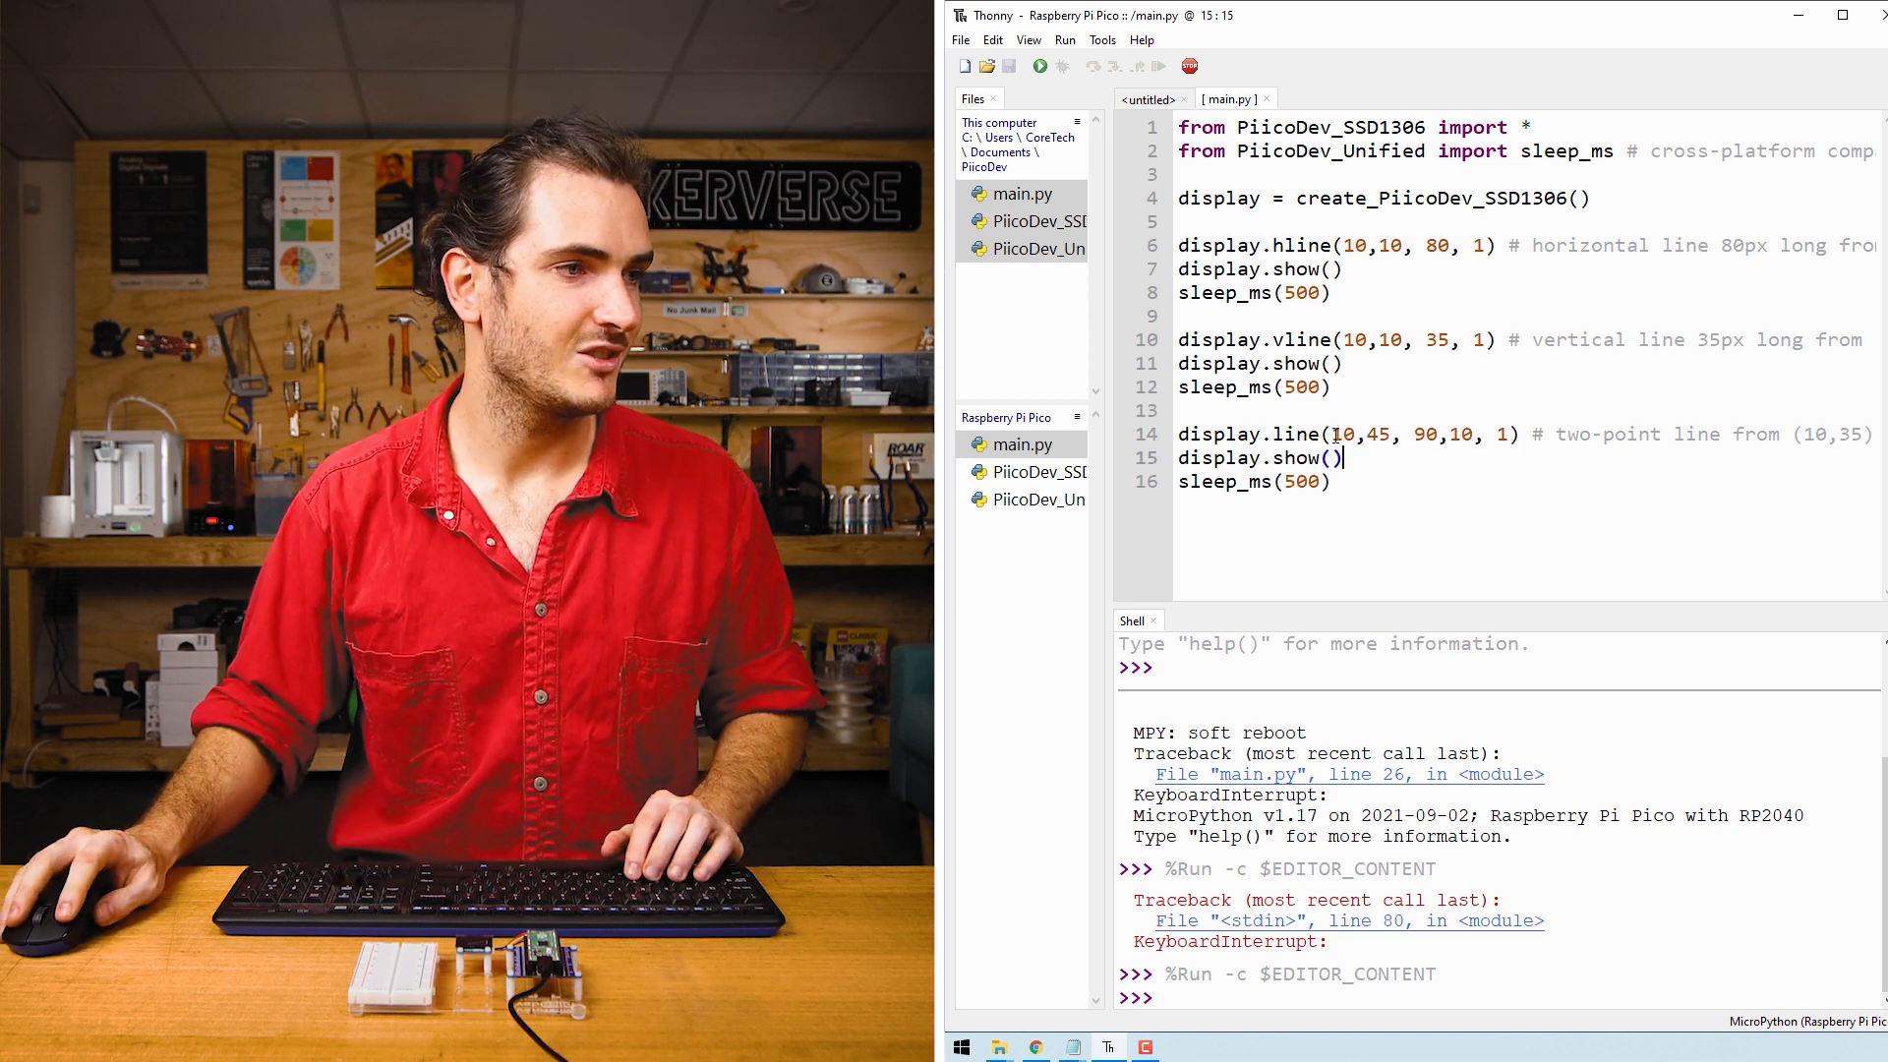
pyautogui.doubleClick(1359, 432)
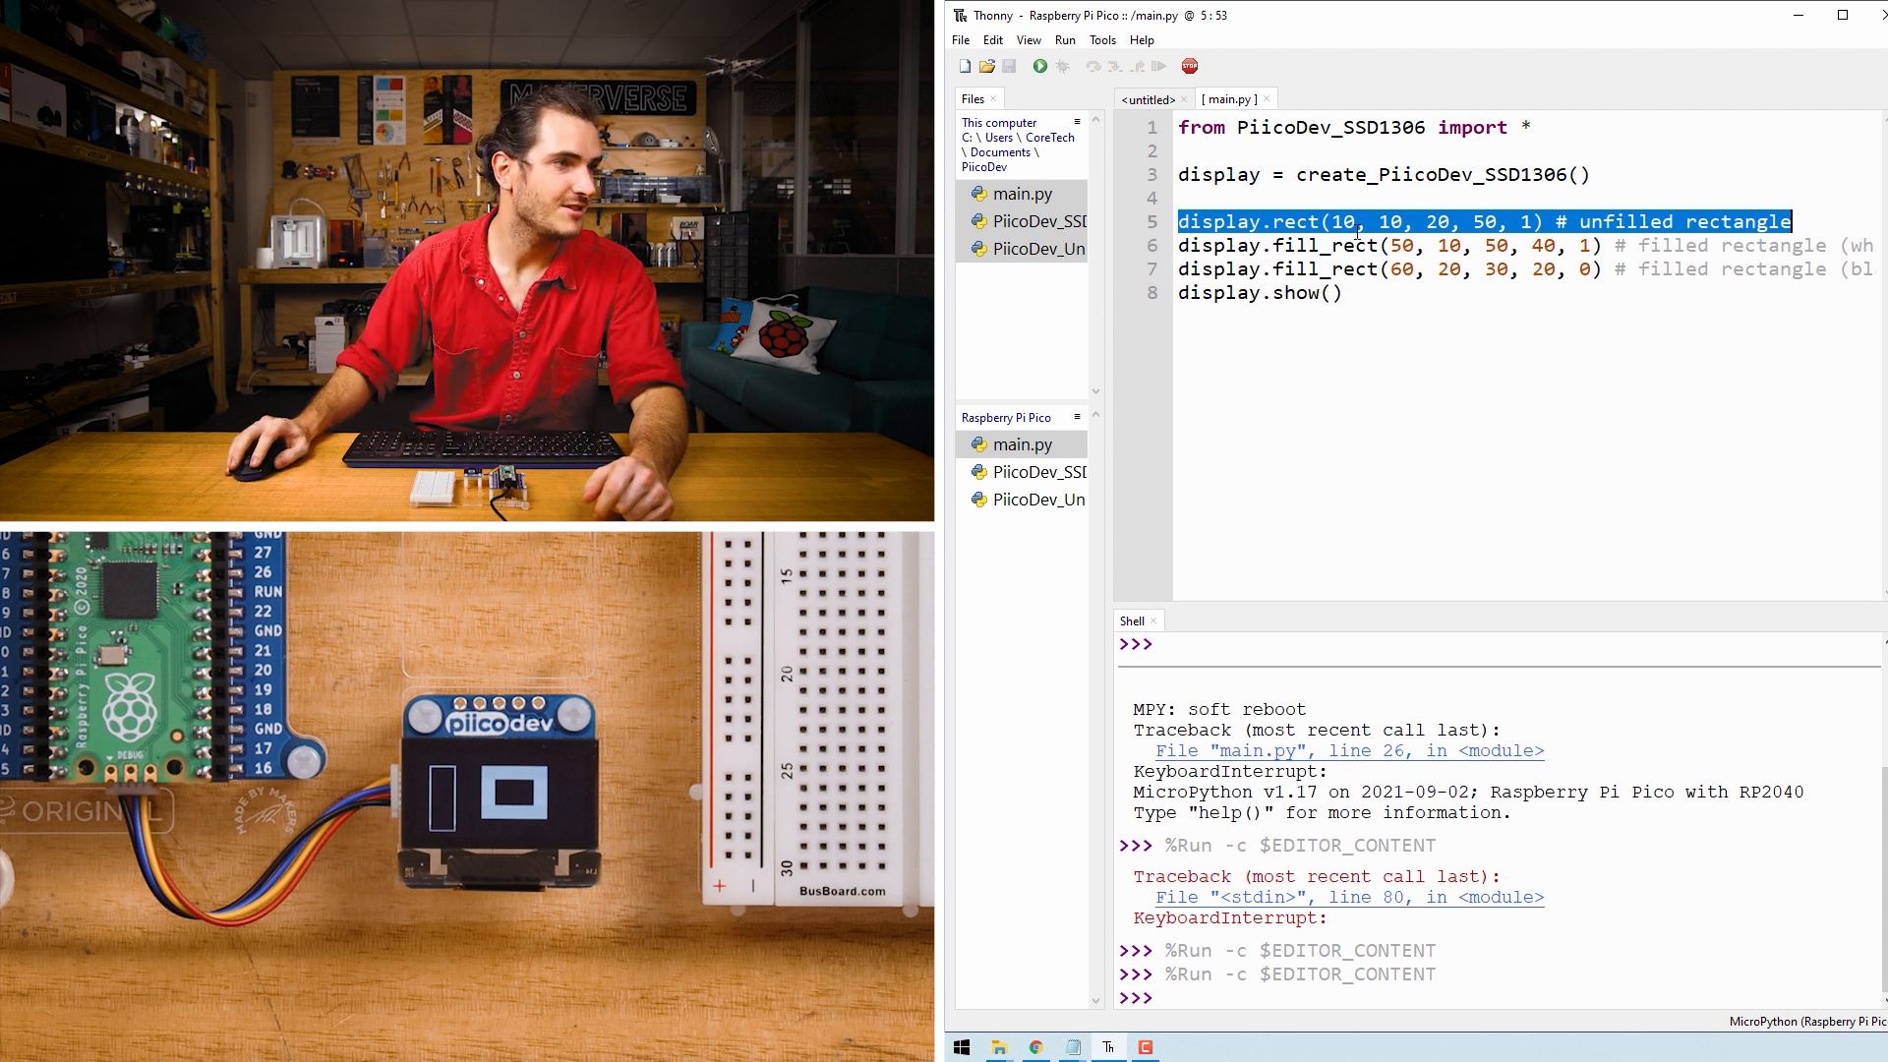
# Step: Highlight the white rectangle's colour value and the black rectangle's x position 60 in the fill_rect calls
pyautogui.doubleClick(1294, 223)
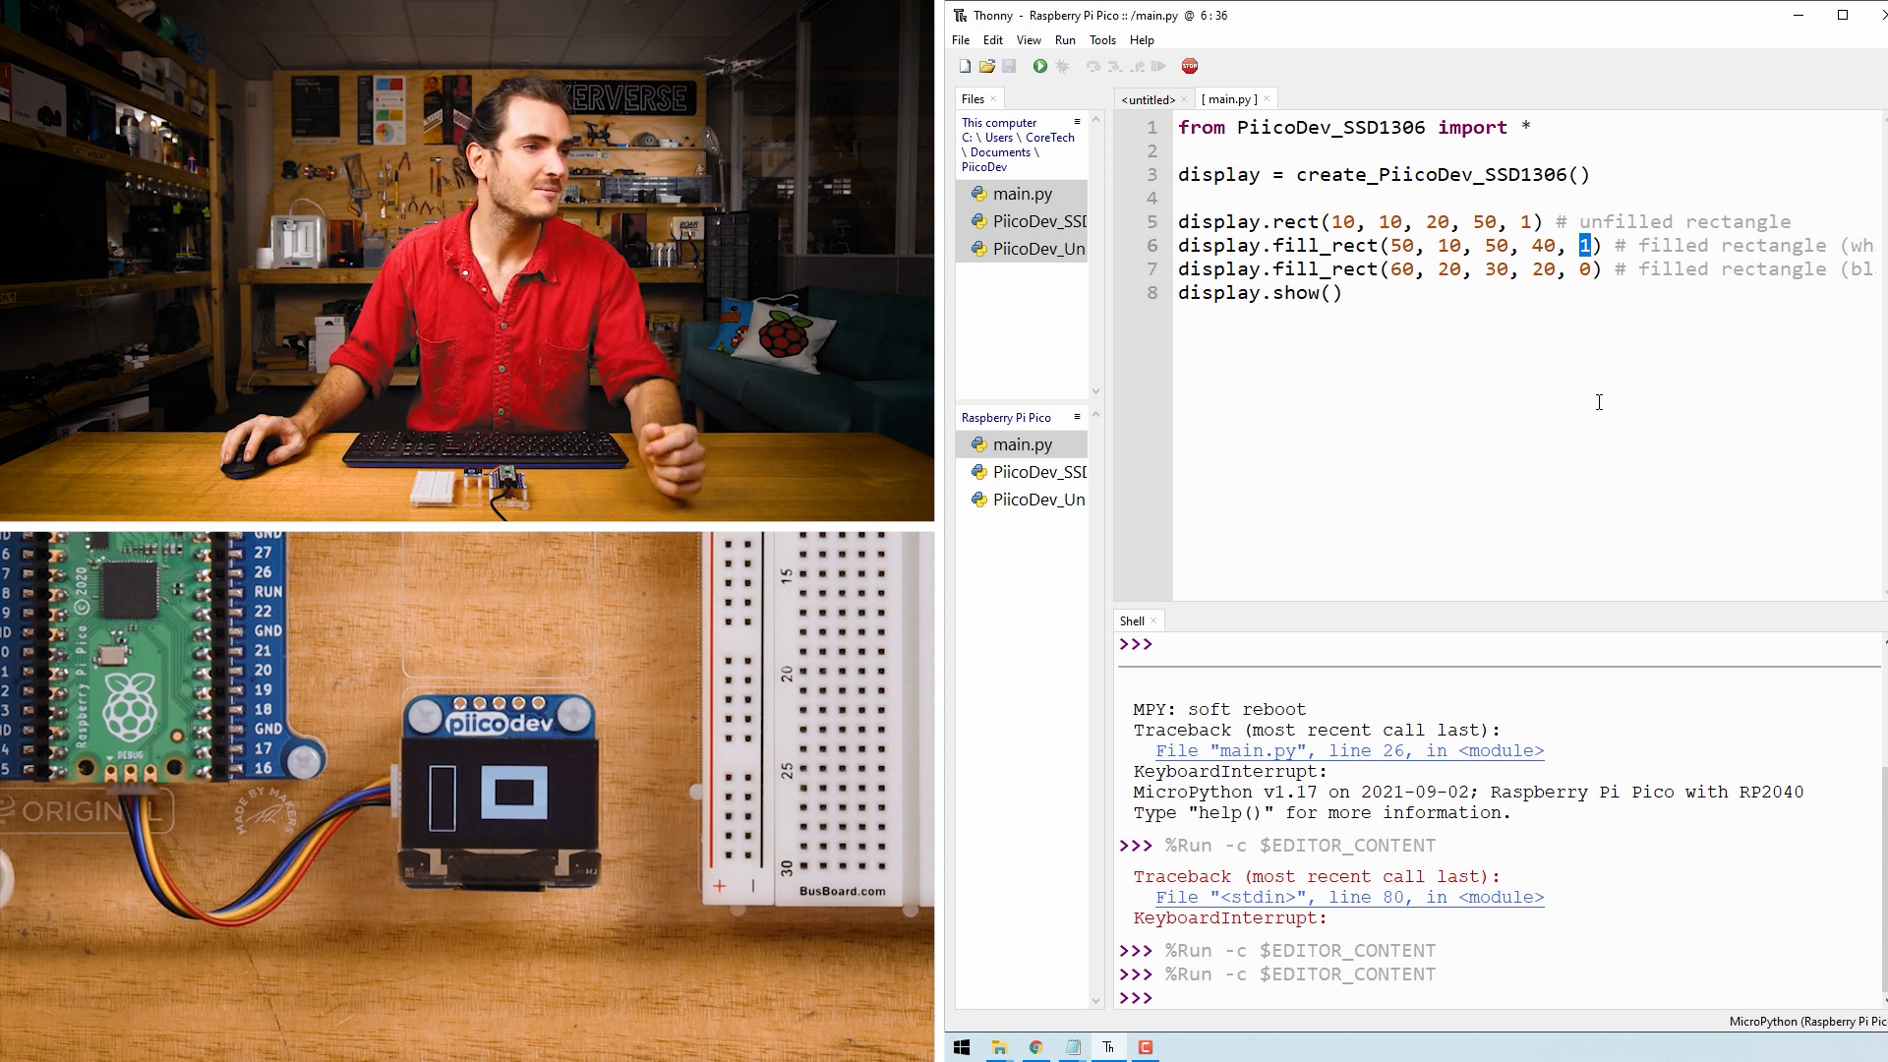
pyautogui.doubleClick(1323, 269)
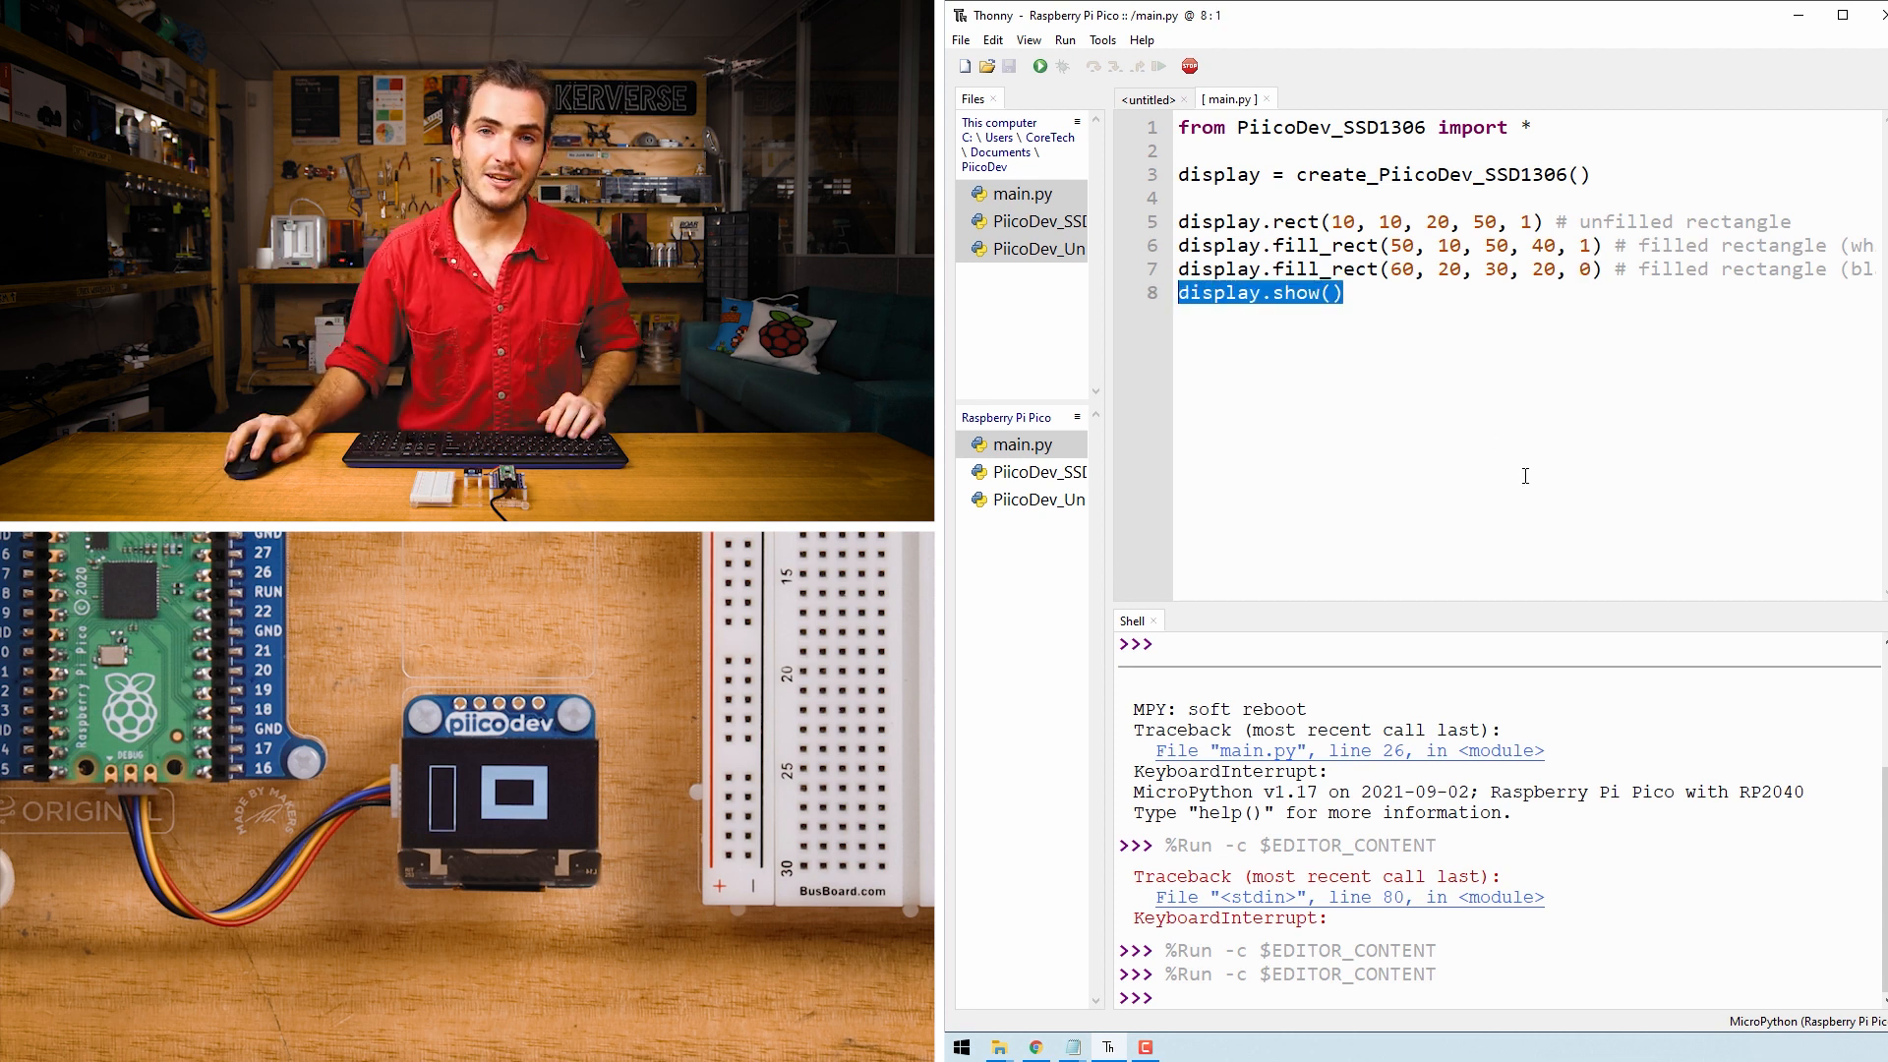
pyautogui.doubleClick(1324, 269)
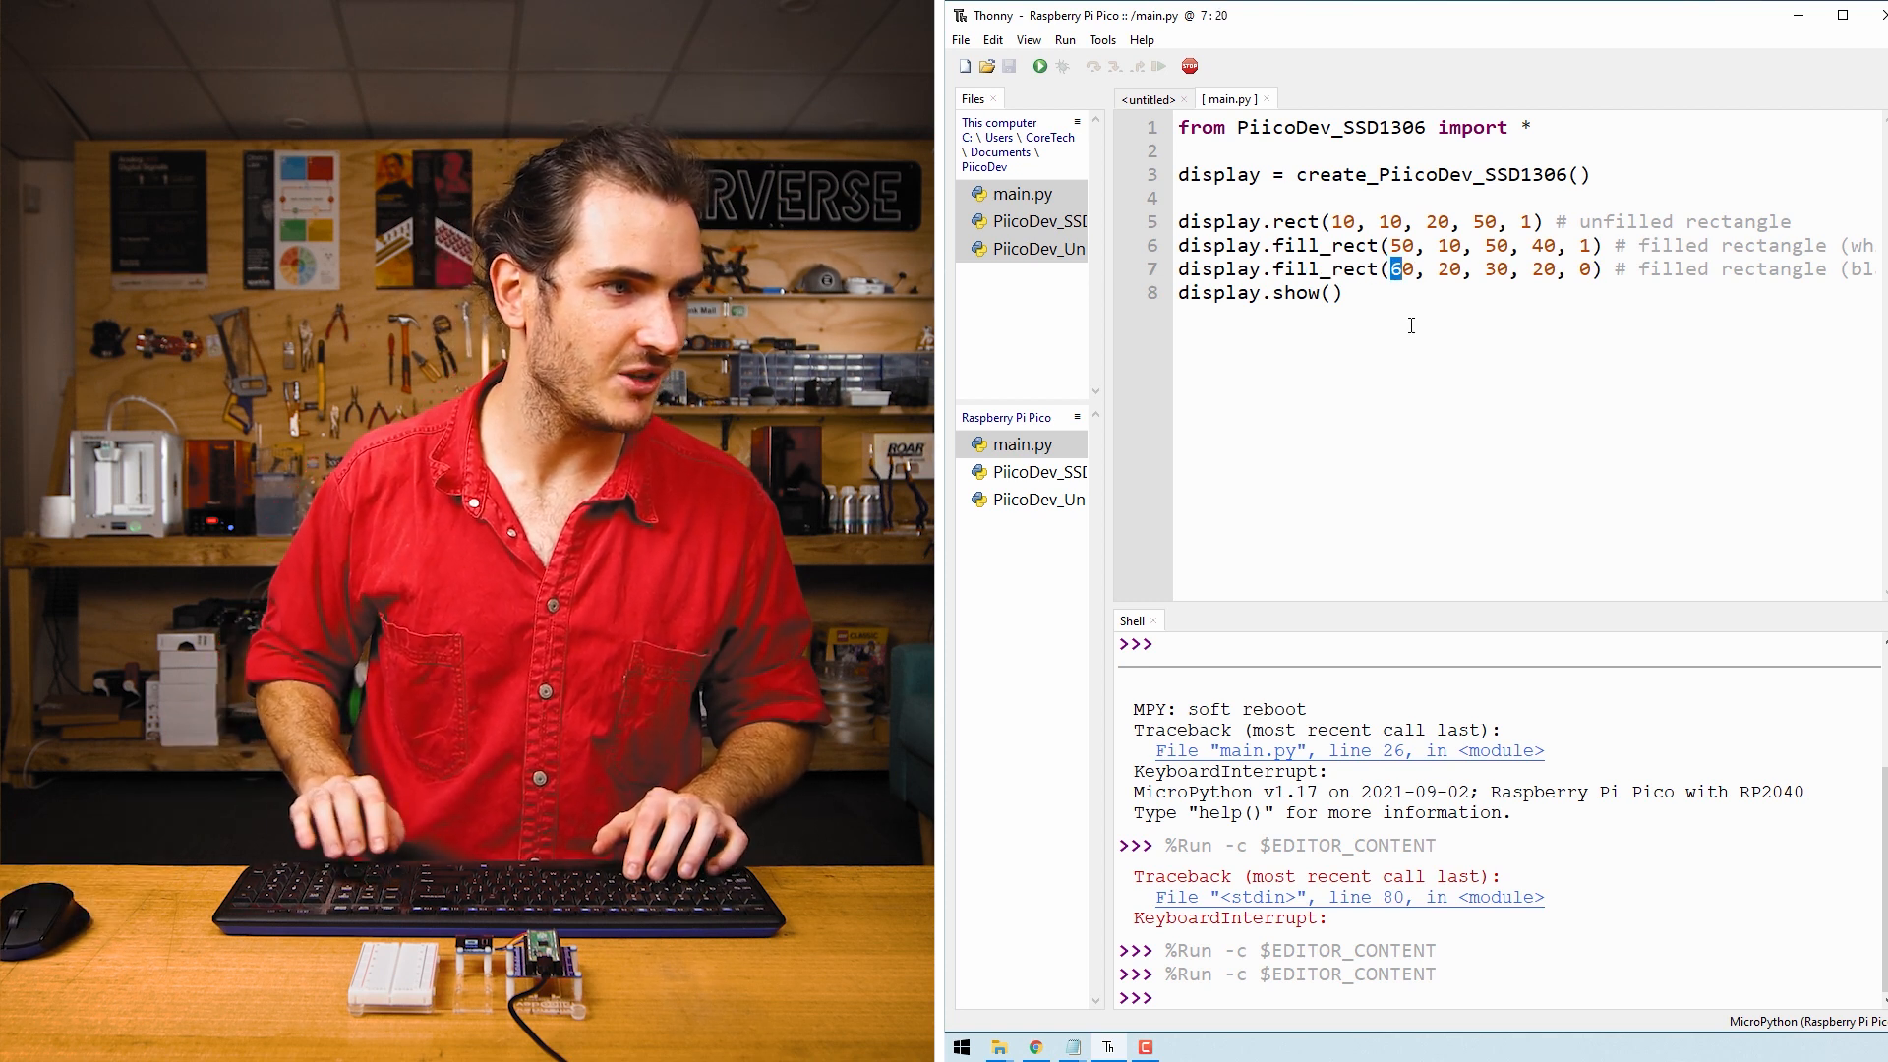
# Step: Change the black filled rectangle's starting x position from 60 to 70
pyautogui.write('70')
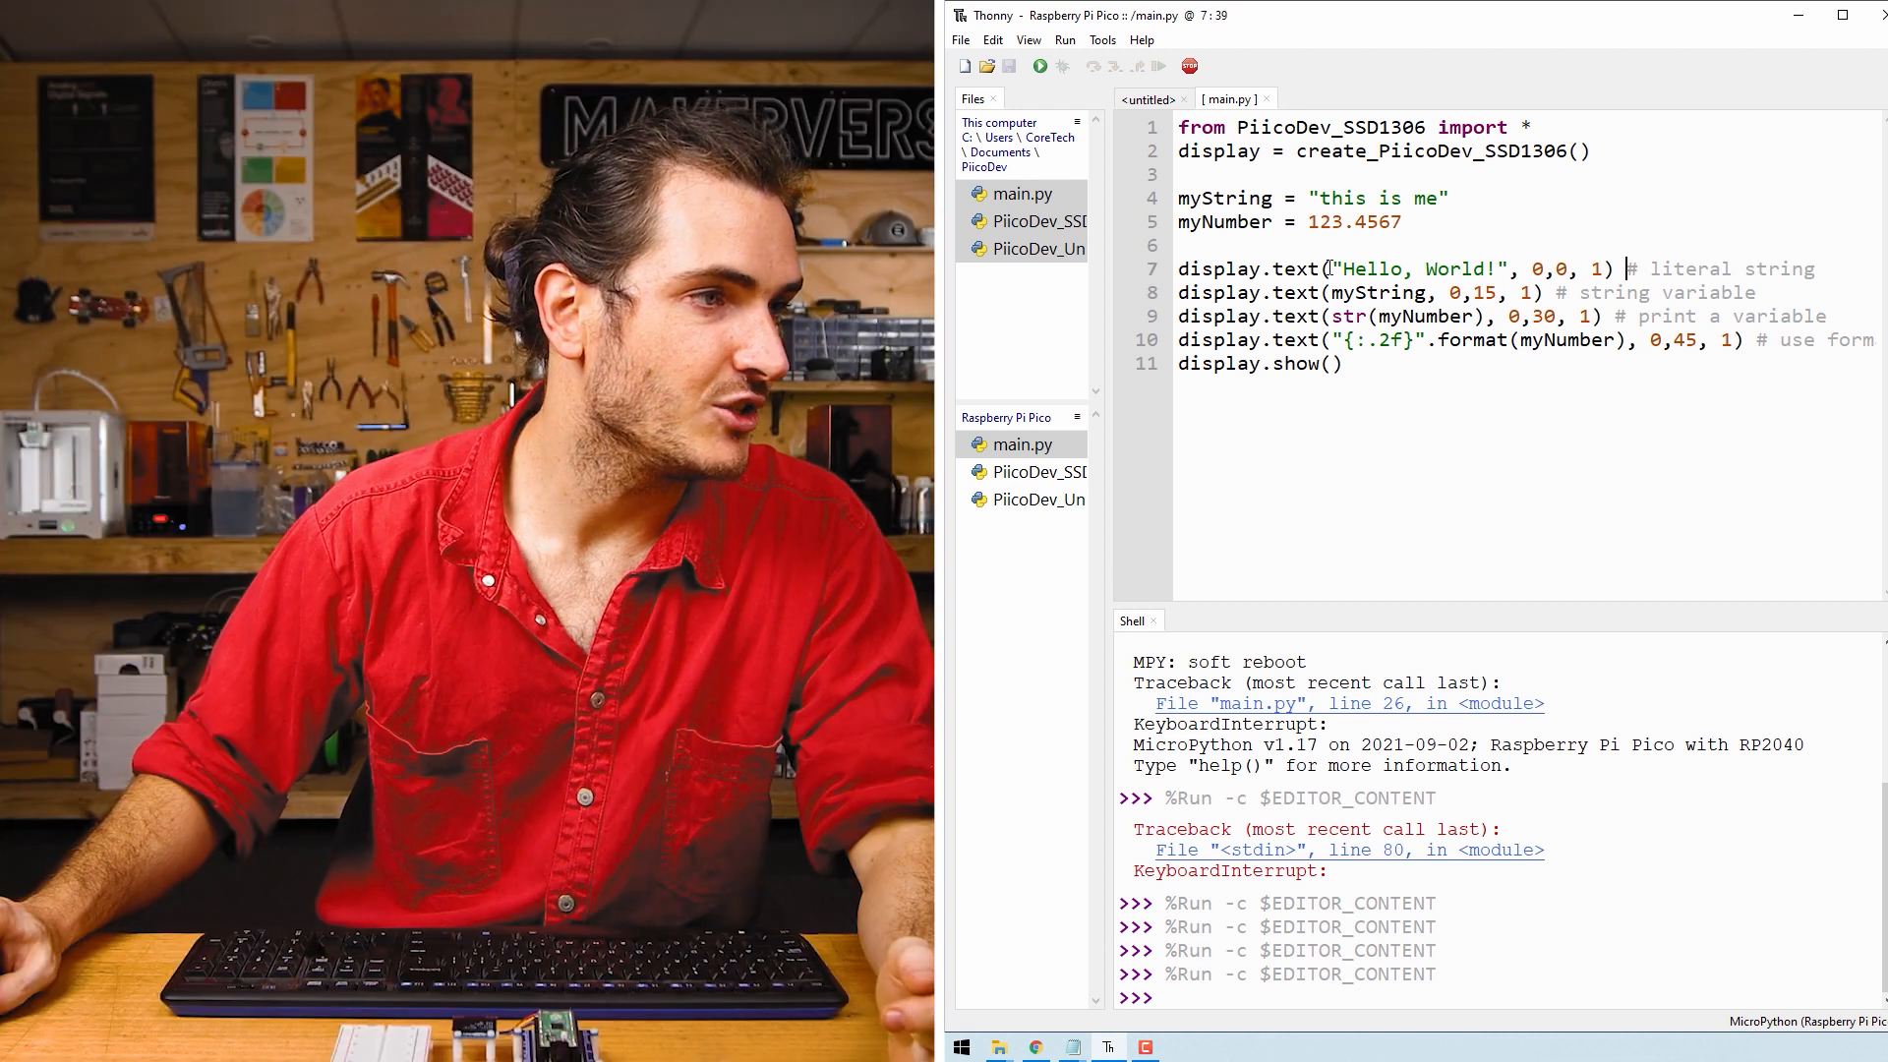
pyautogui.doubleClick(1294, 293)
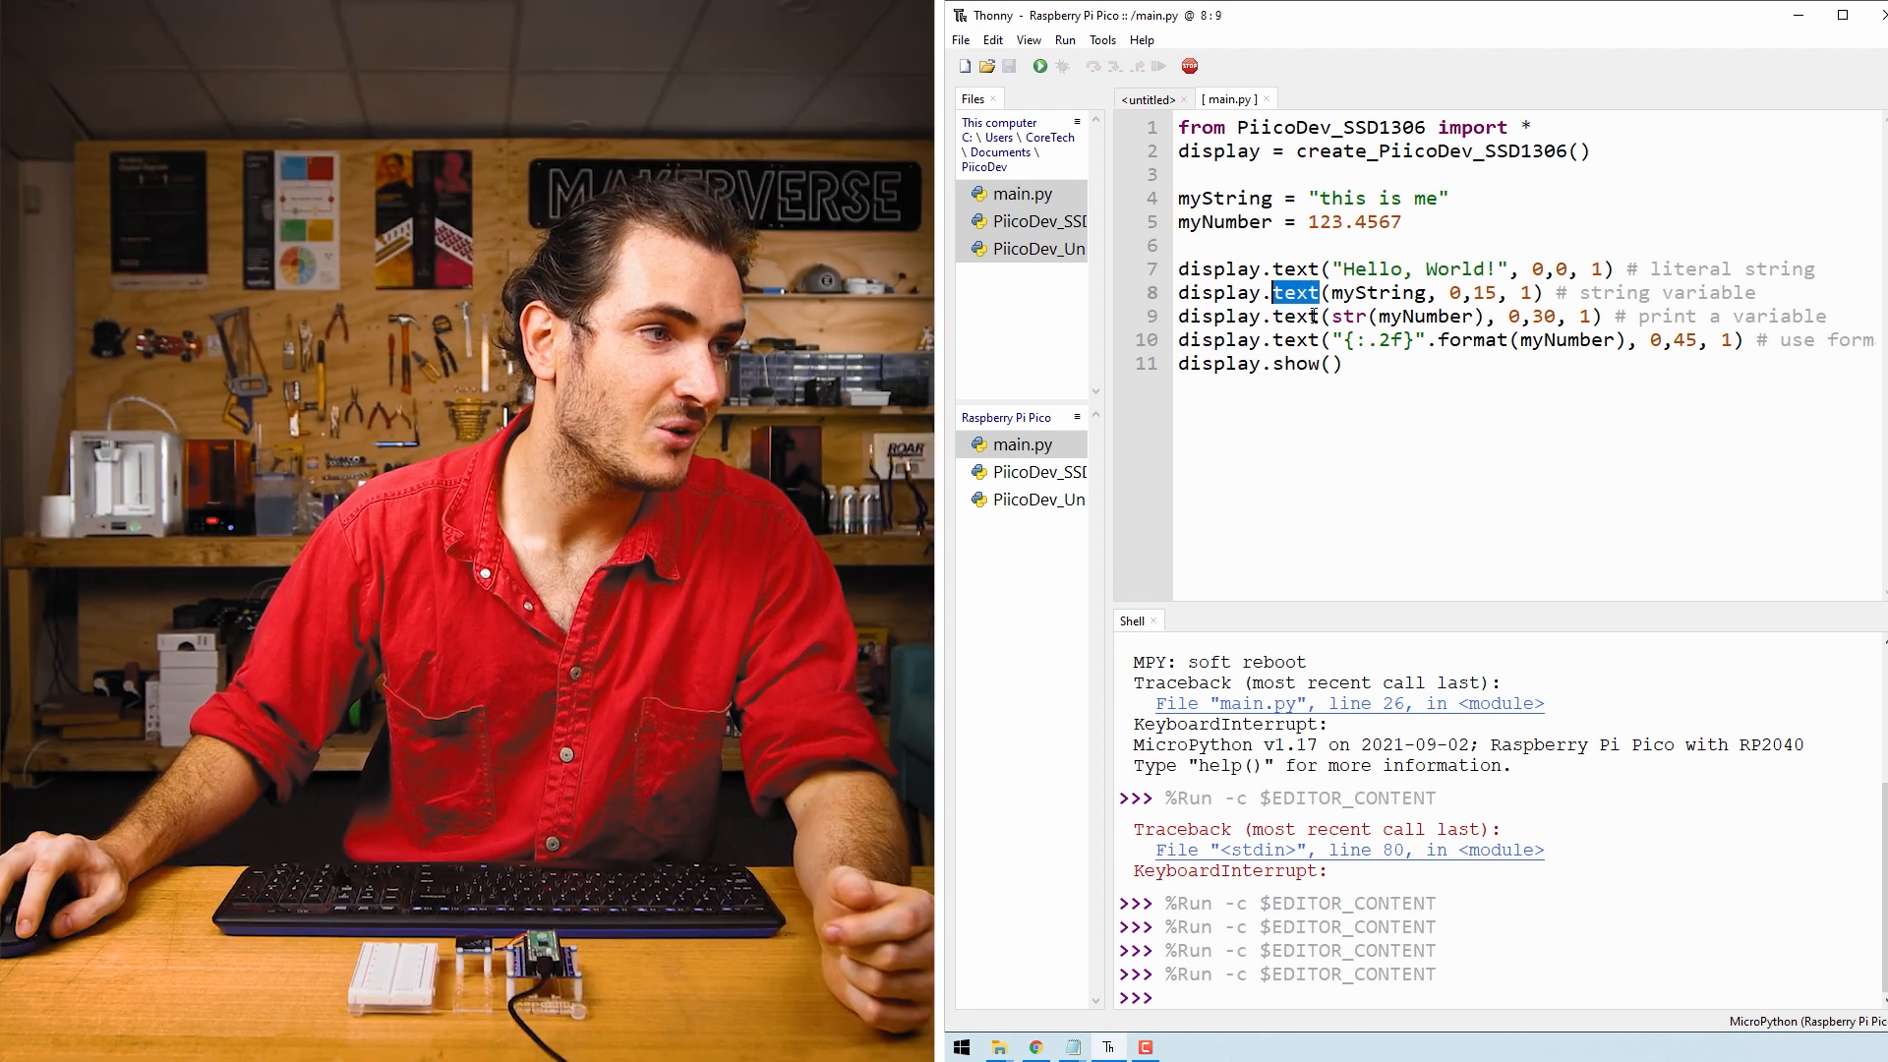
pyautogui.doubleClick(1377, 293)
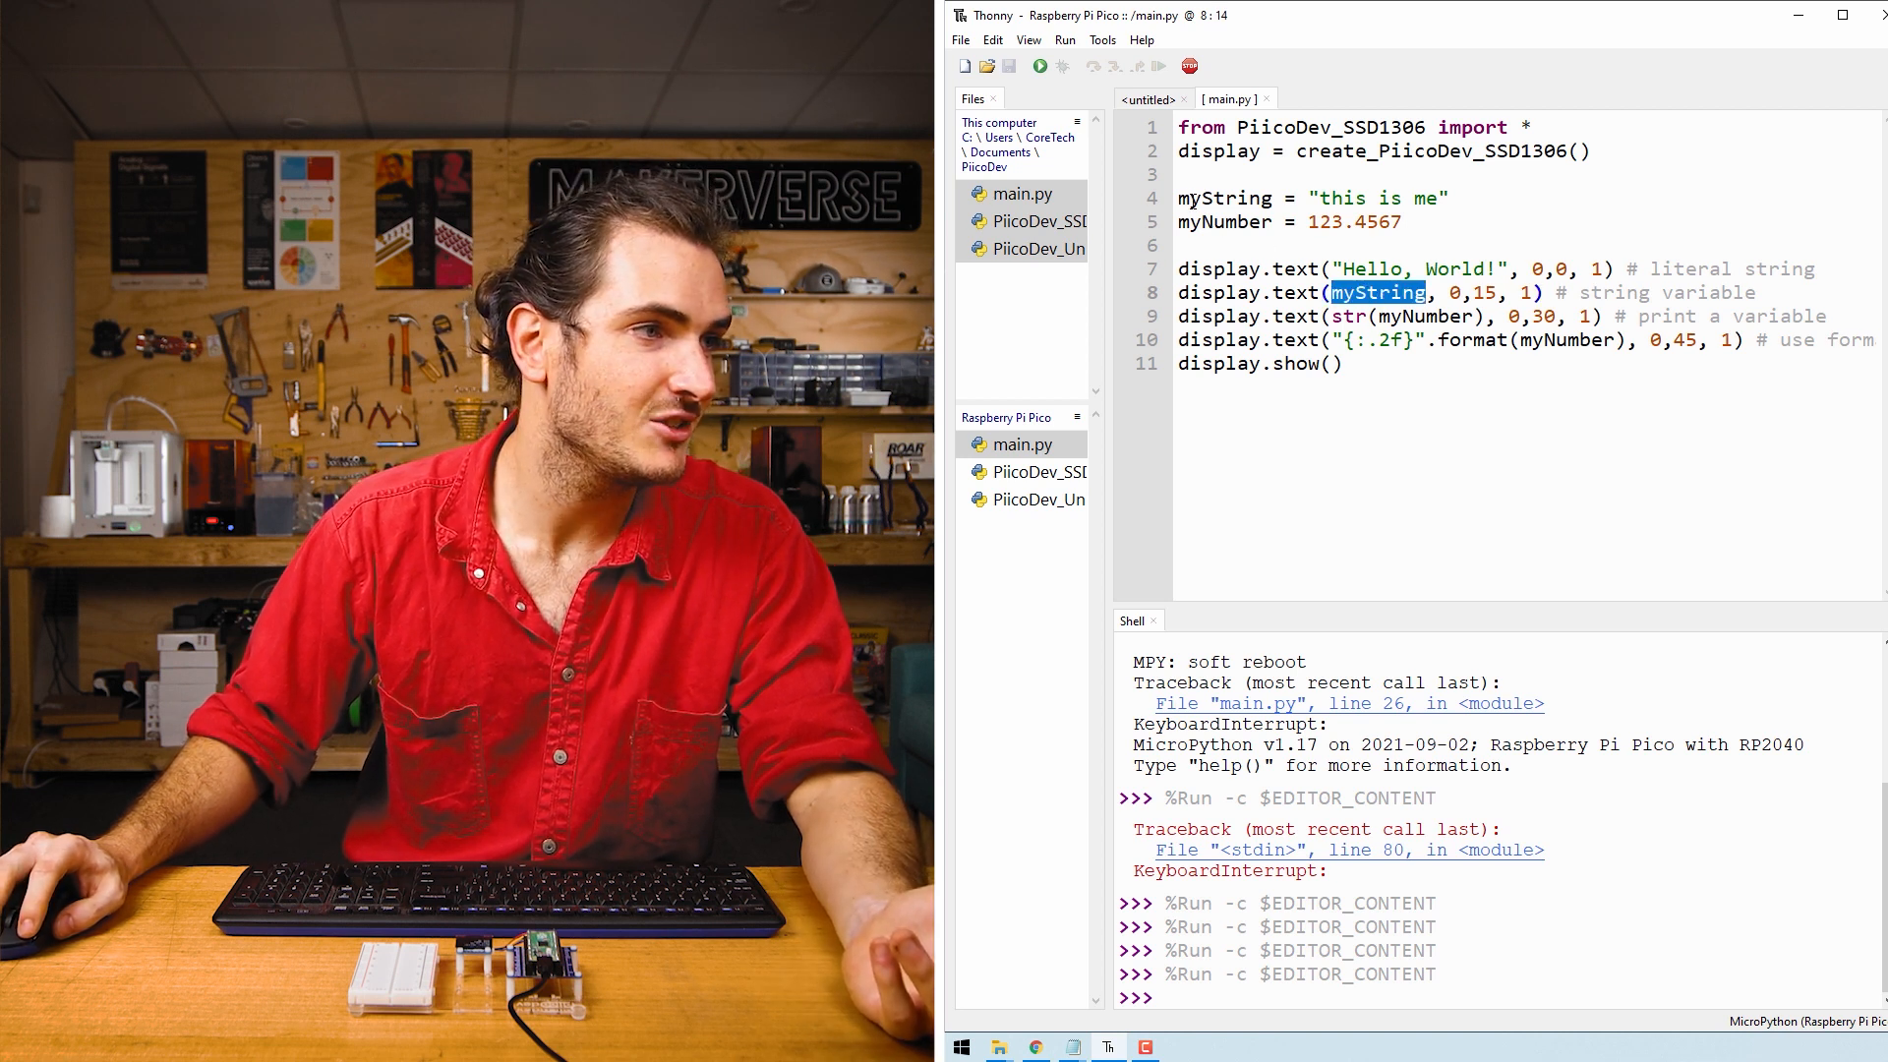
pyautogui.doubleClick(1224, 197)
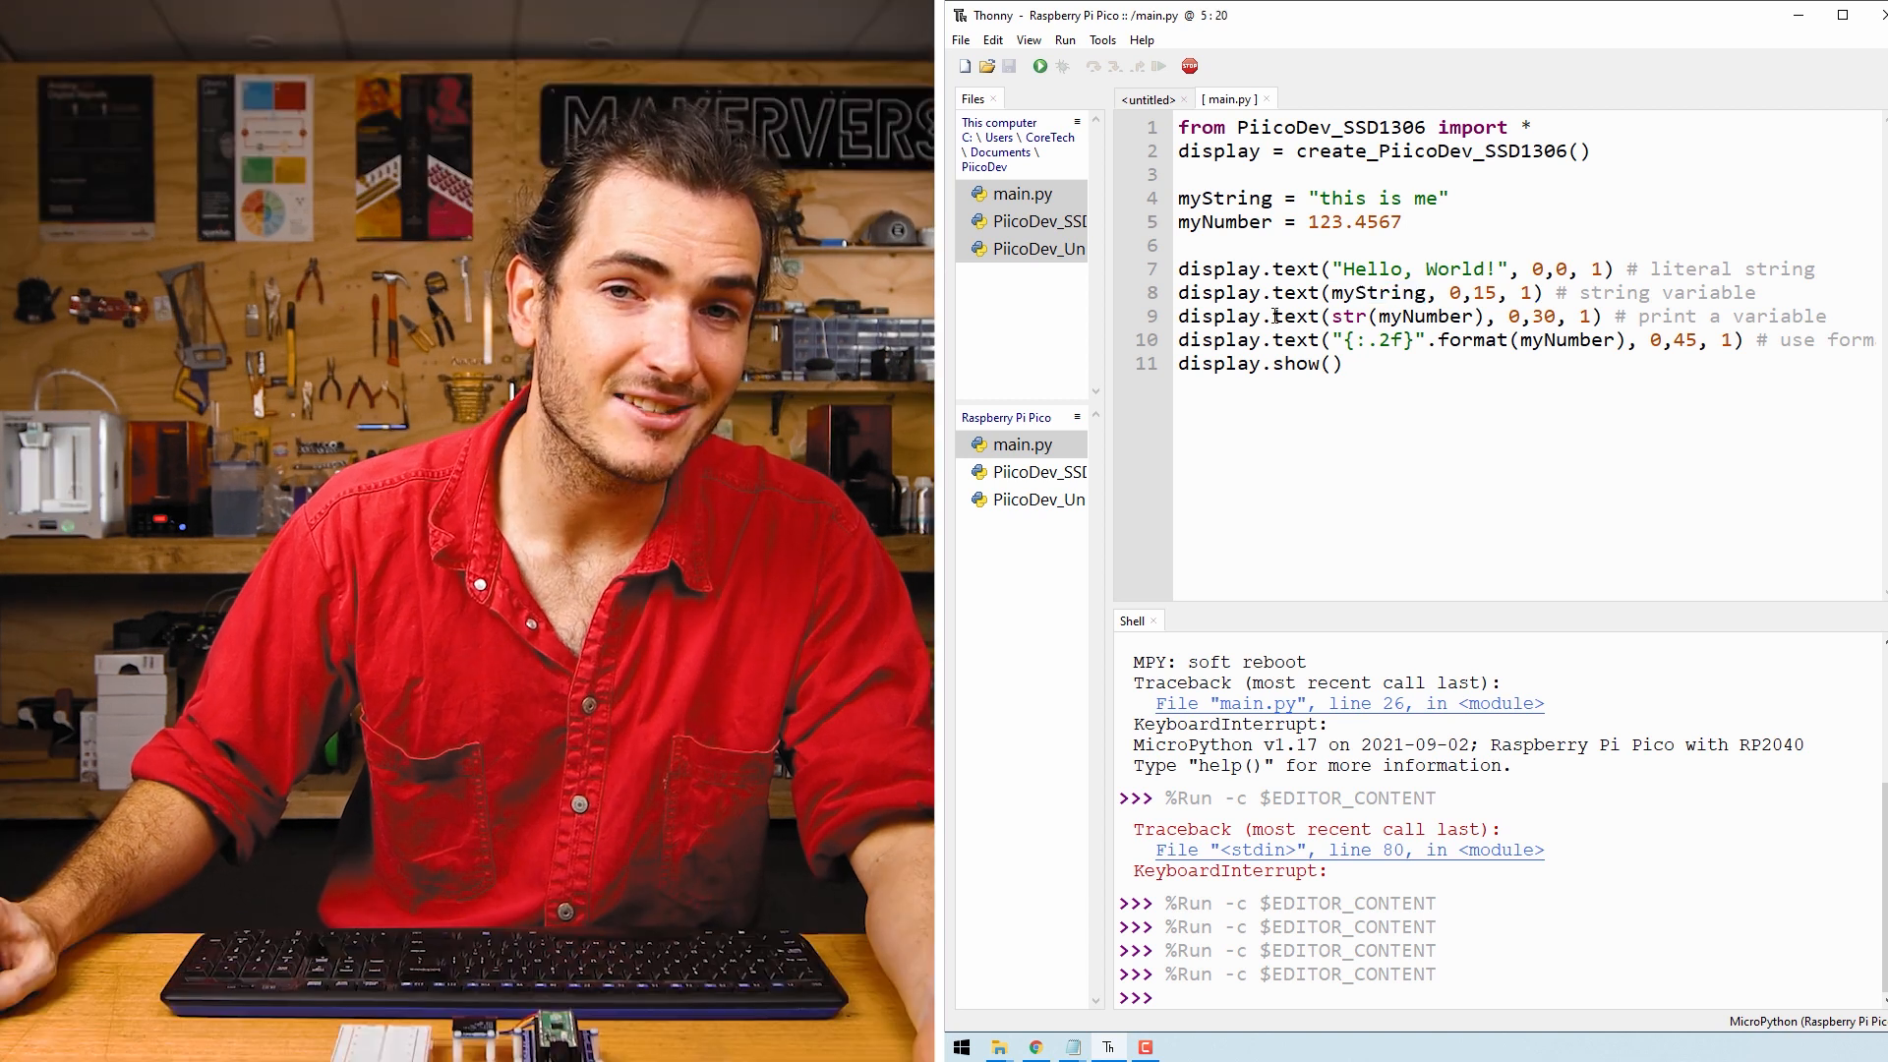
pyautogui.doubleClick(1293, 315)
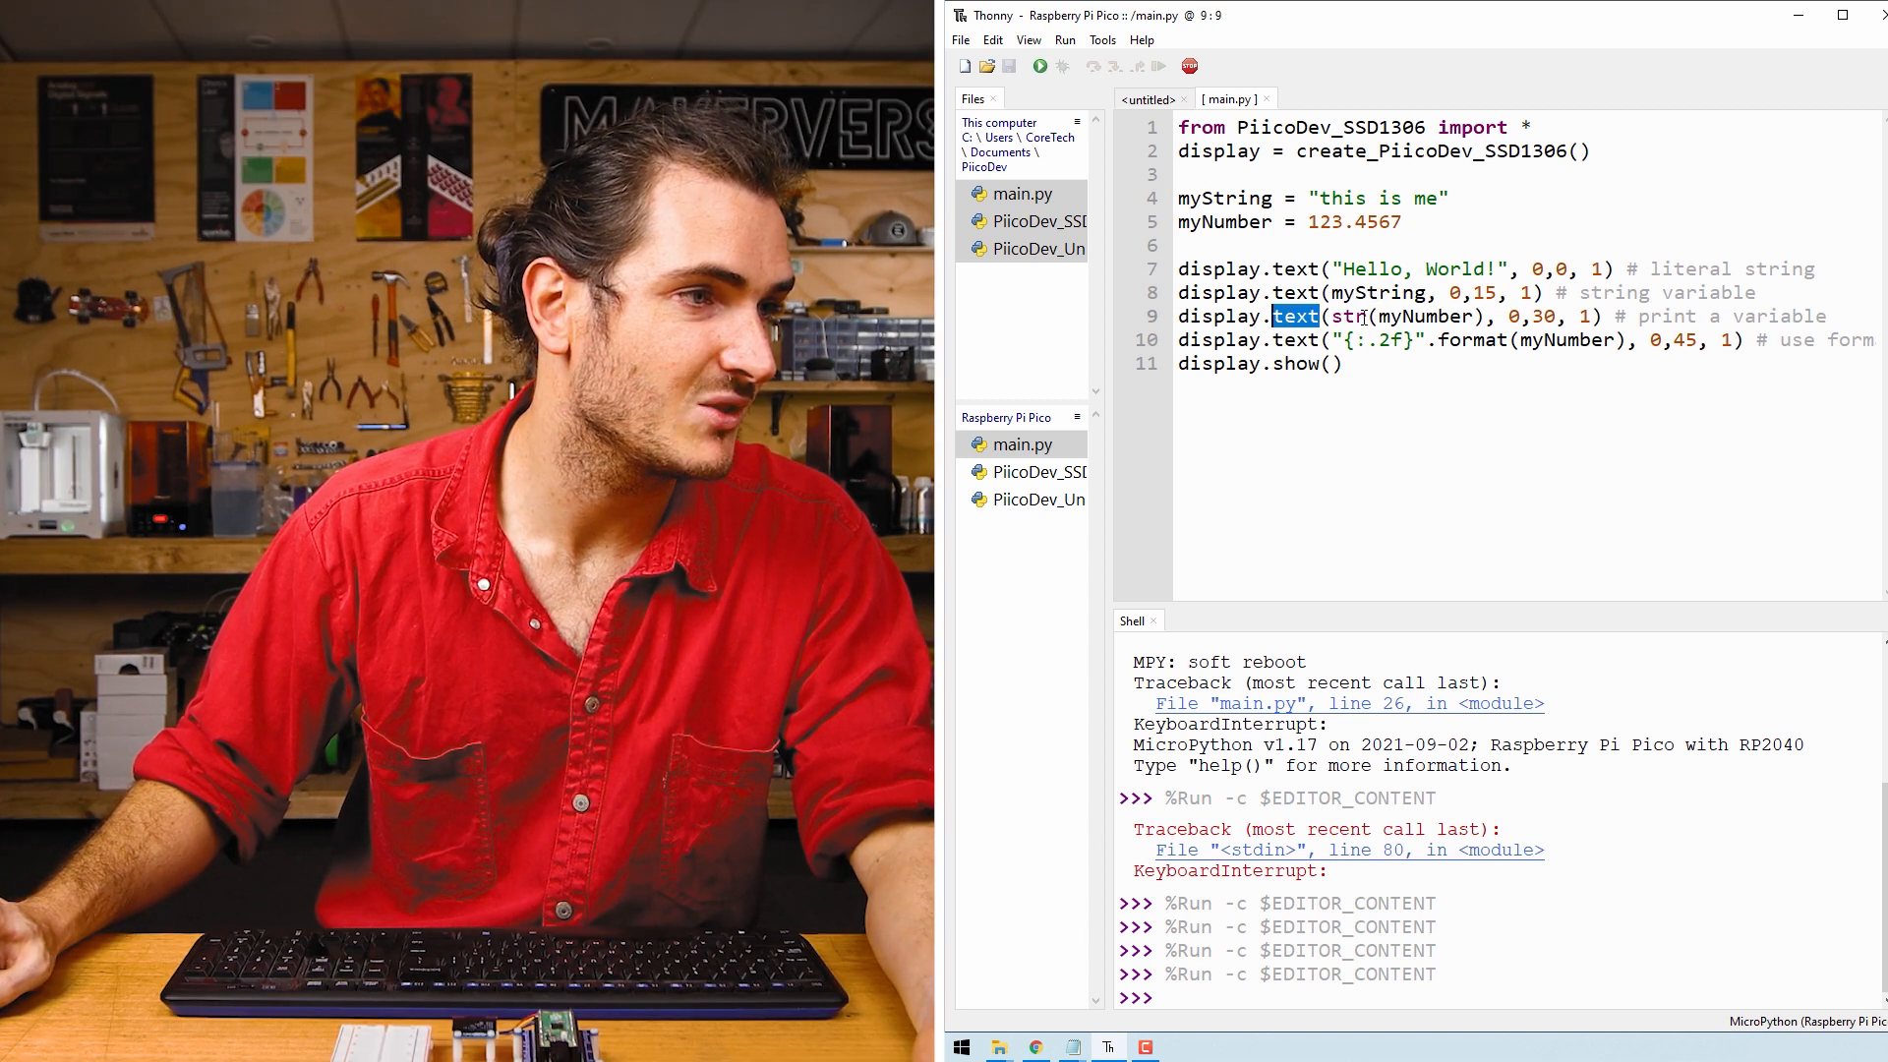
pyautogui.doubleClick(1426, 314)
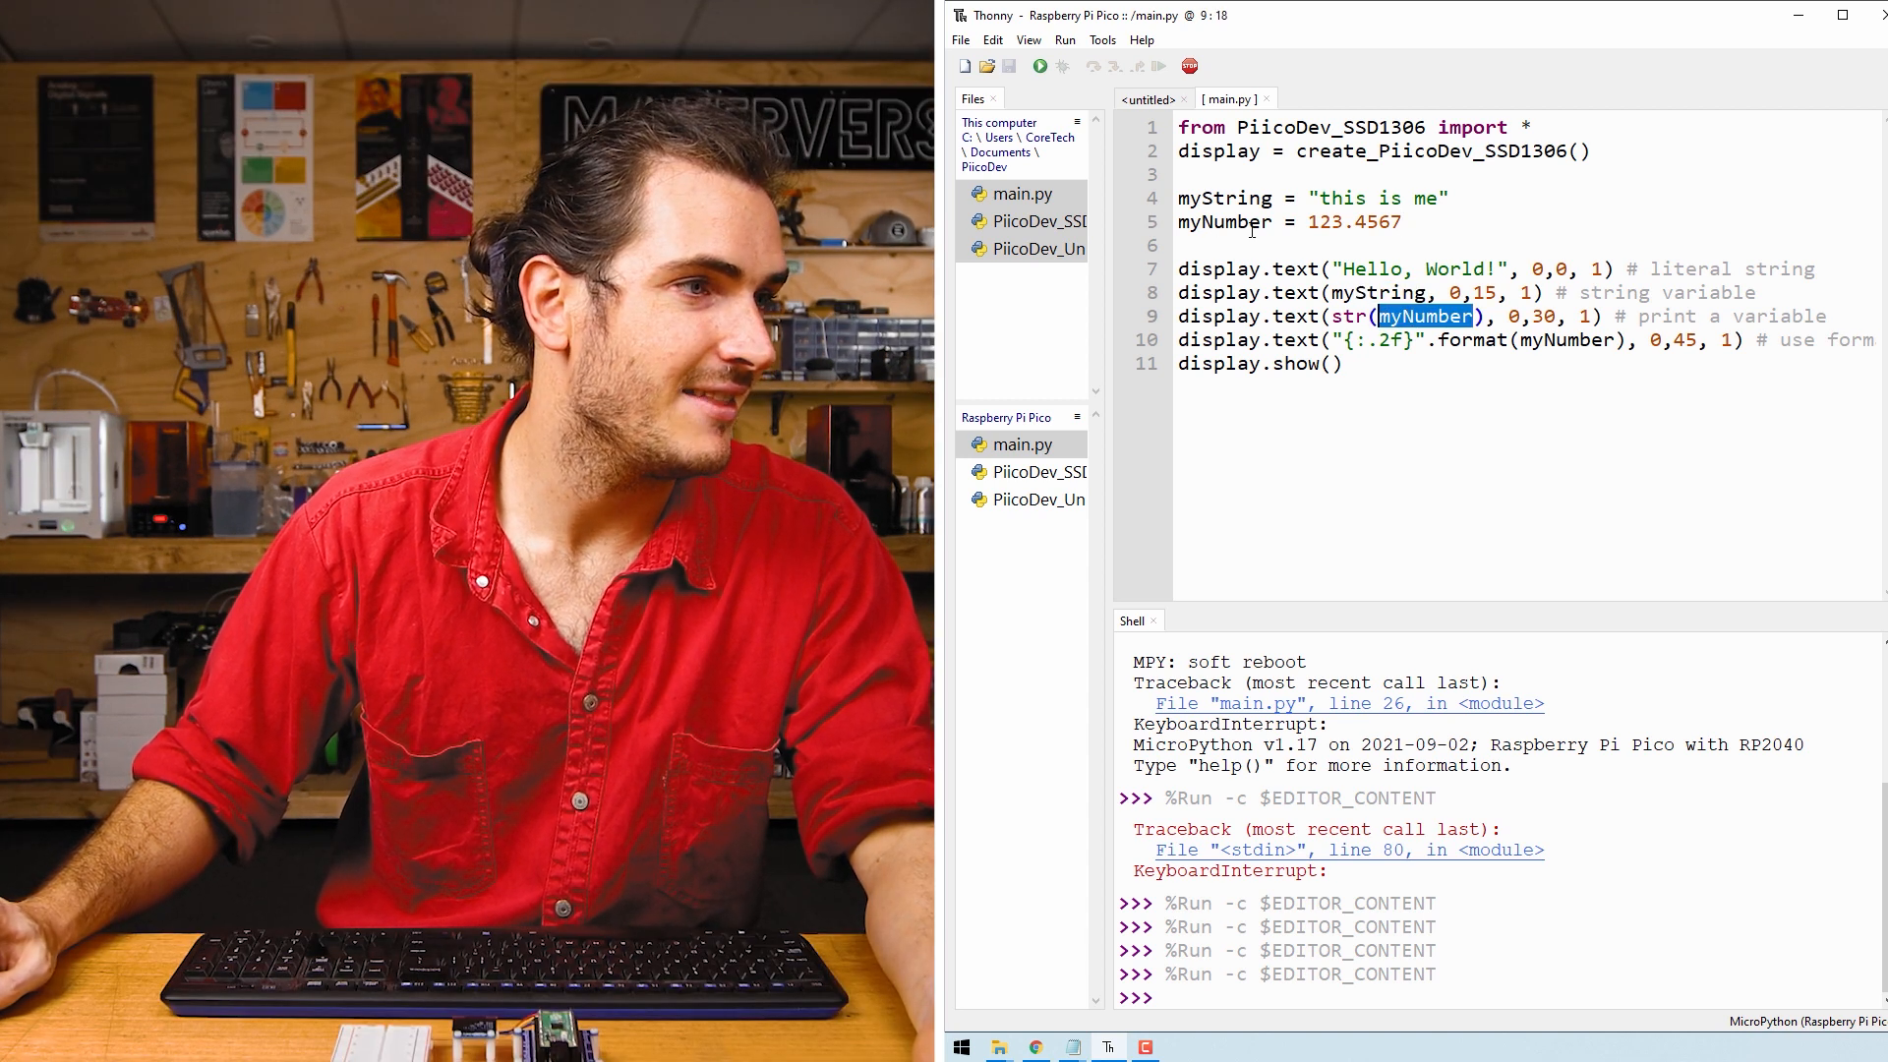
pyautogui.doubleClick(1353, 222)
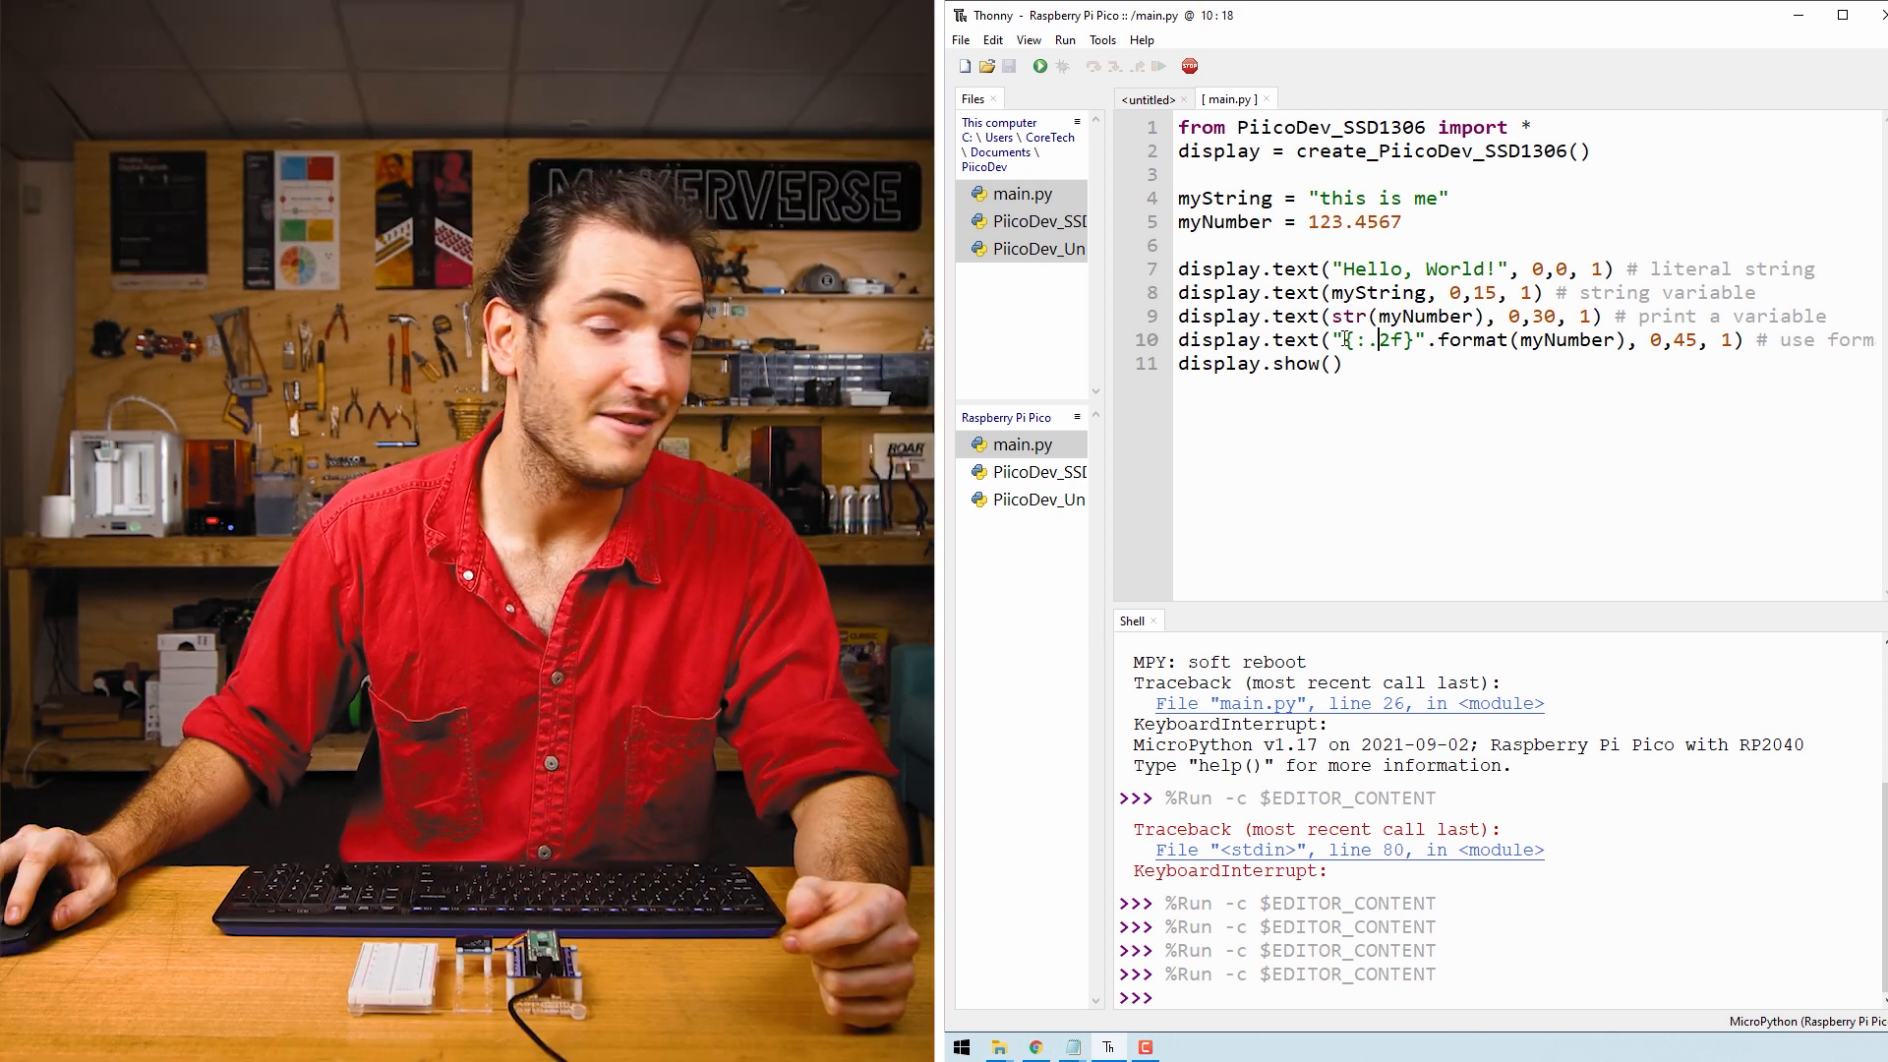
pyautogui.doubleClick(1382, 340)
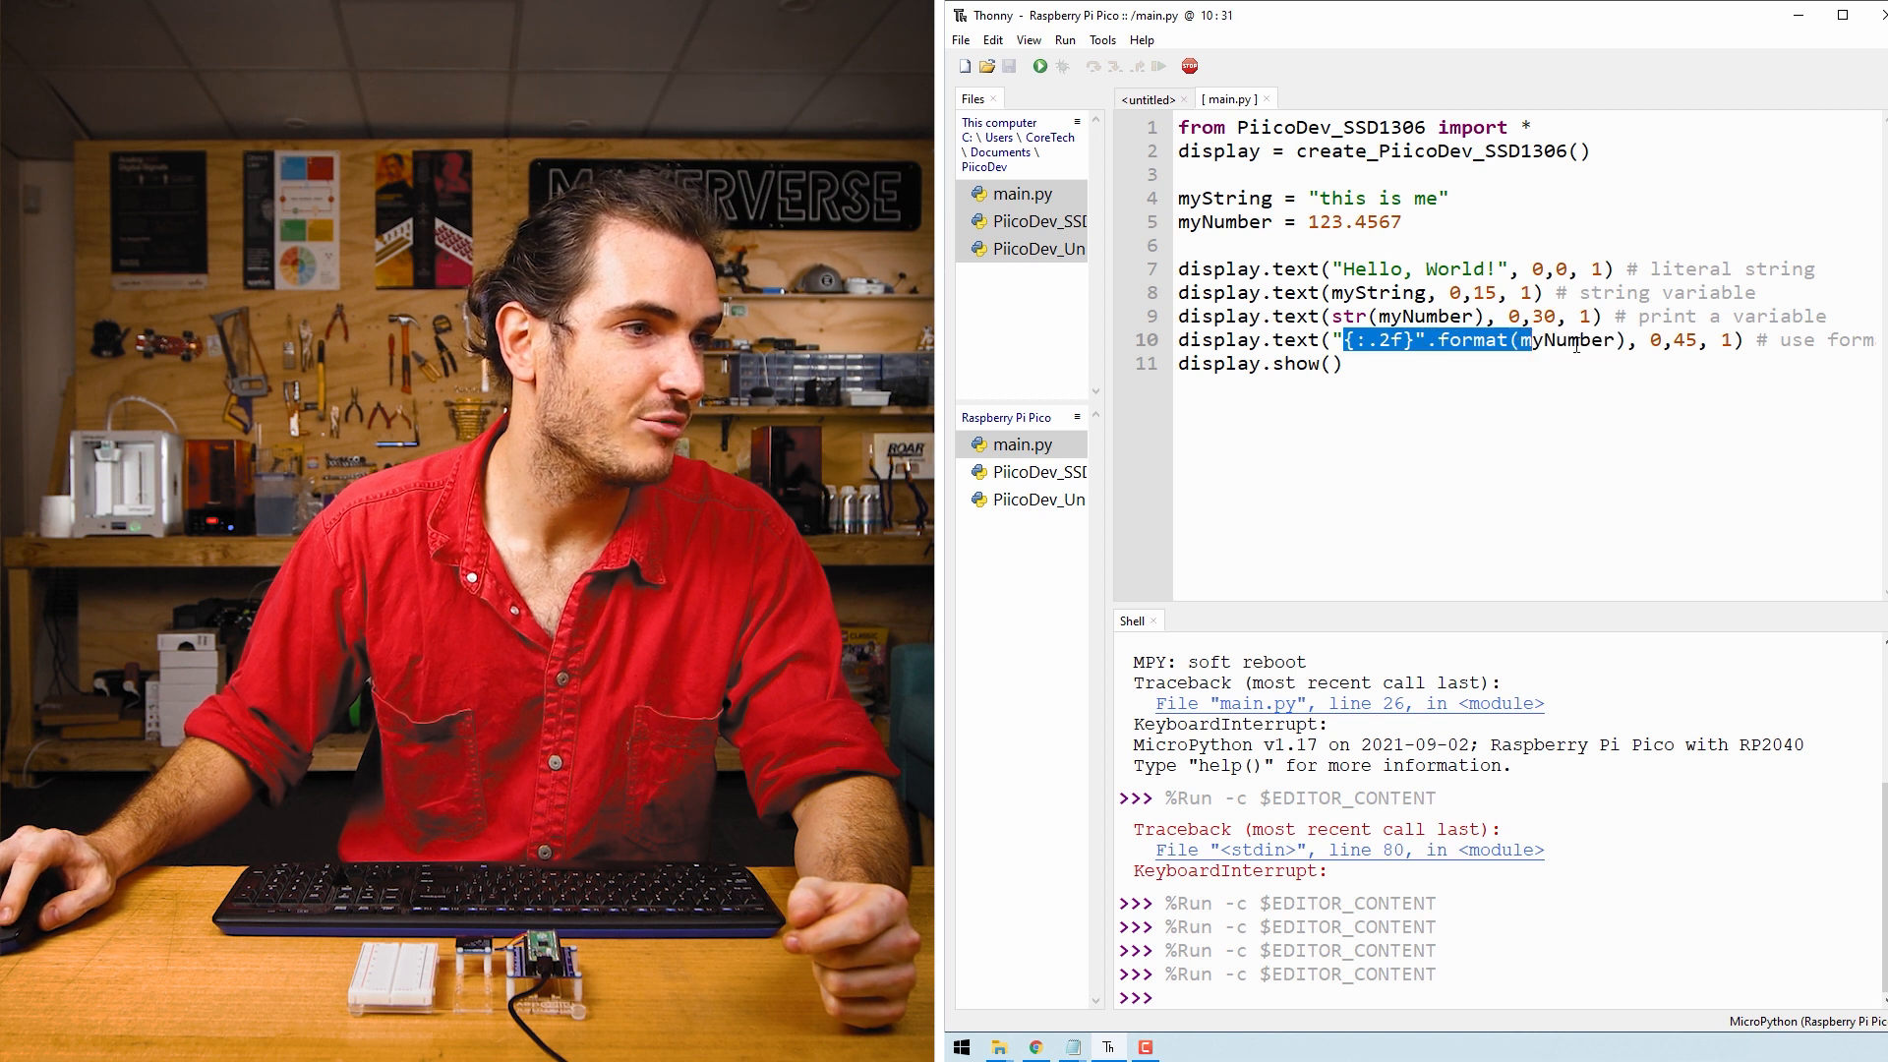
pyautogui.doubleClick(1568, 340)
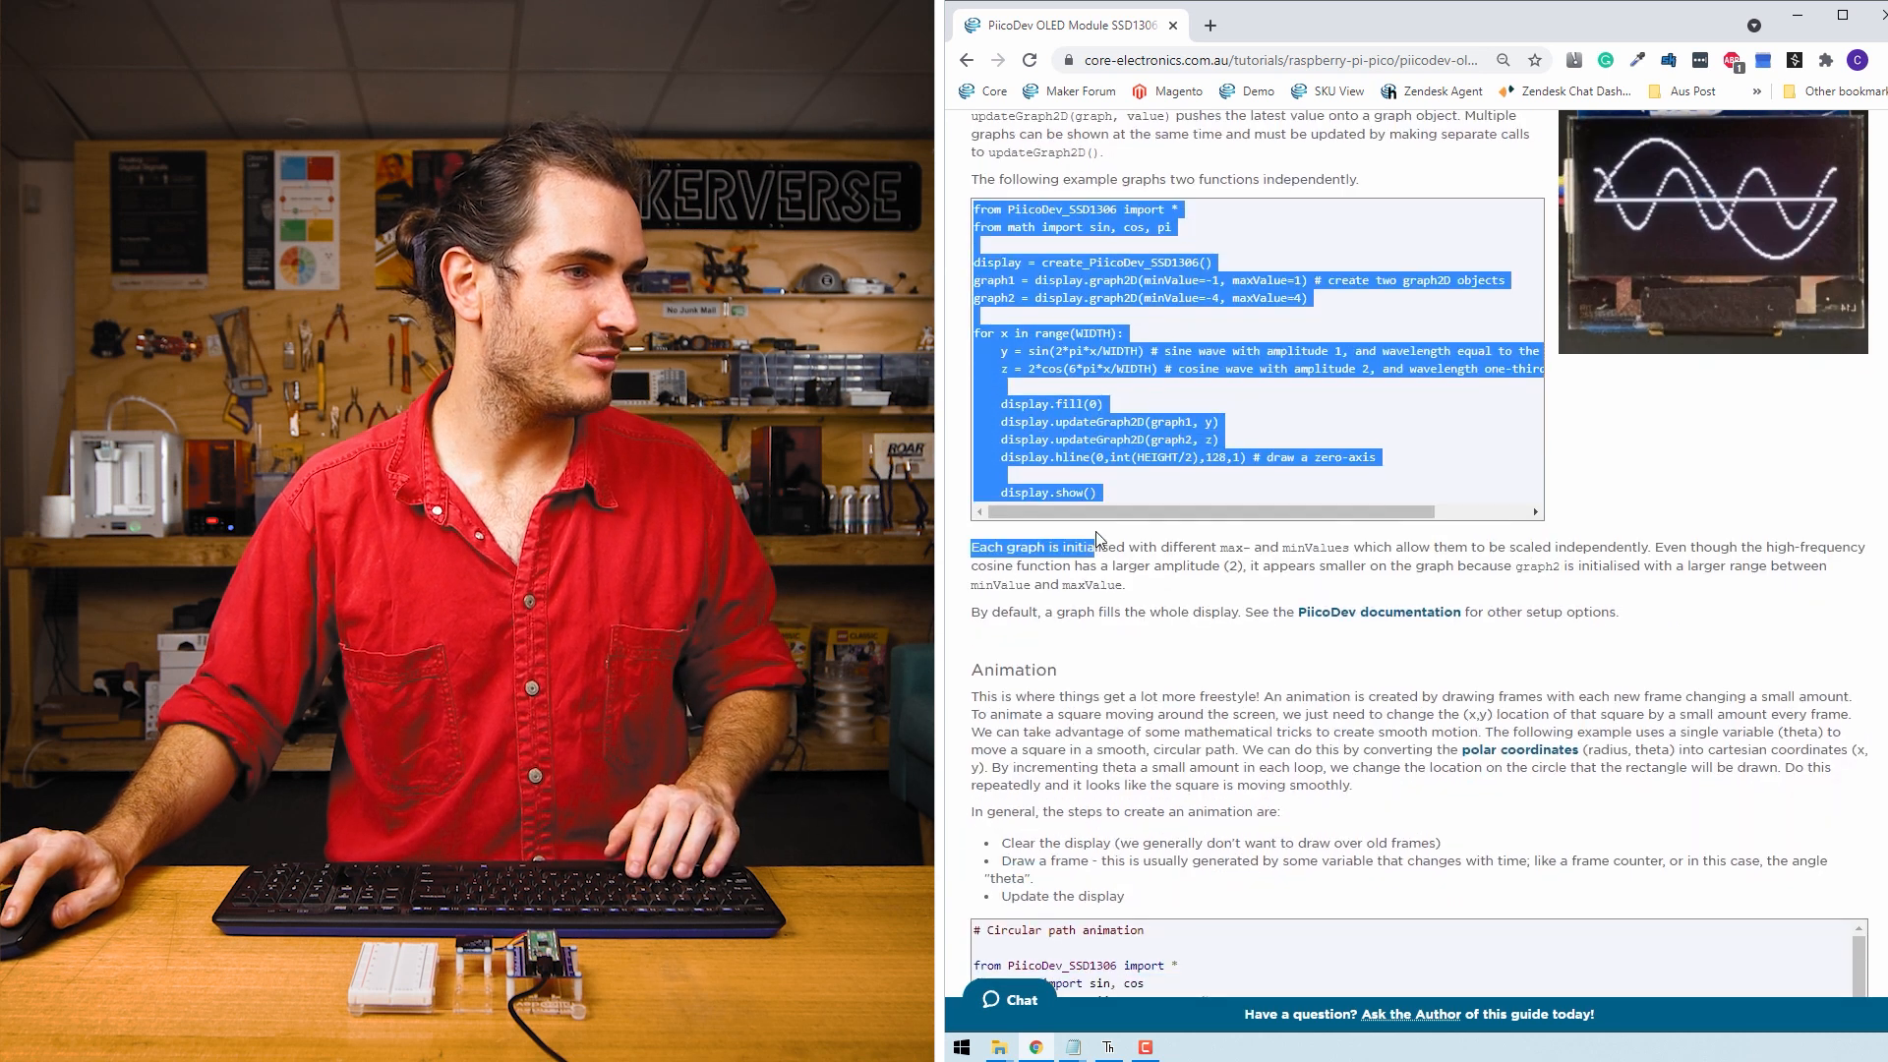
# Step: Bring the Graph section's example code into view and switch back to Thonny
pyautogui.scroll(3)
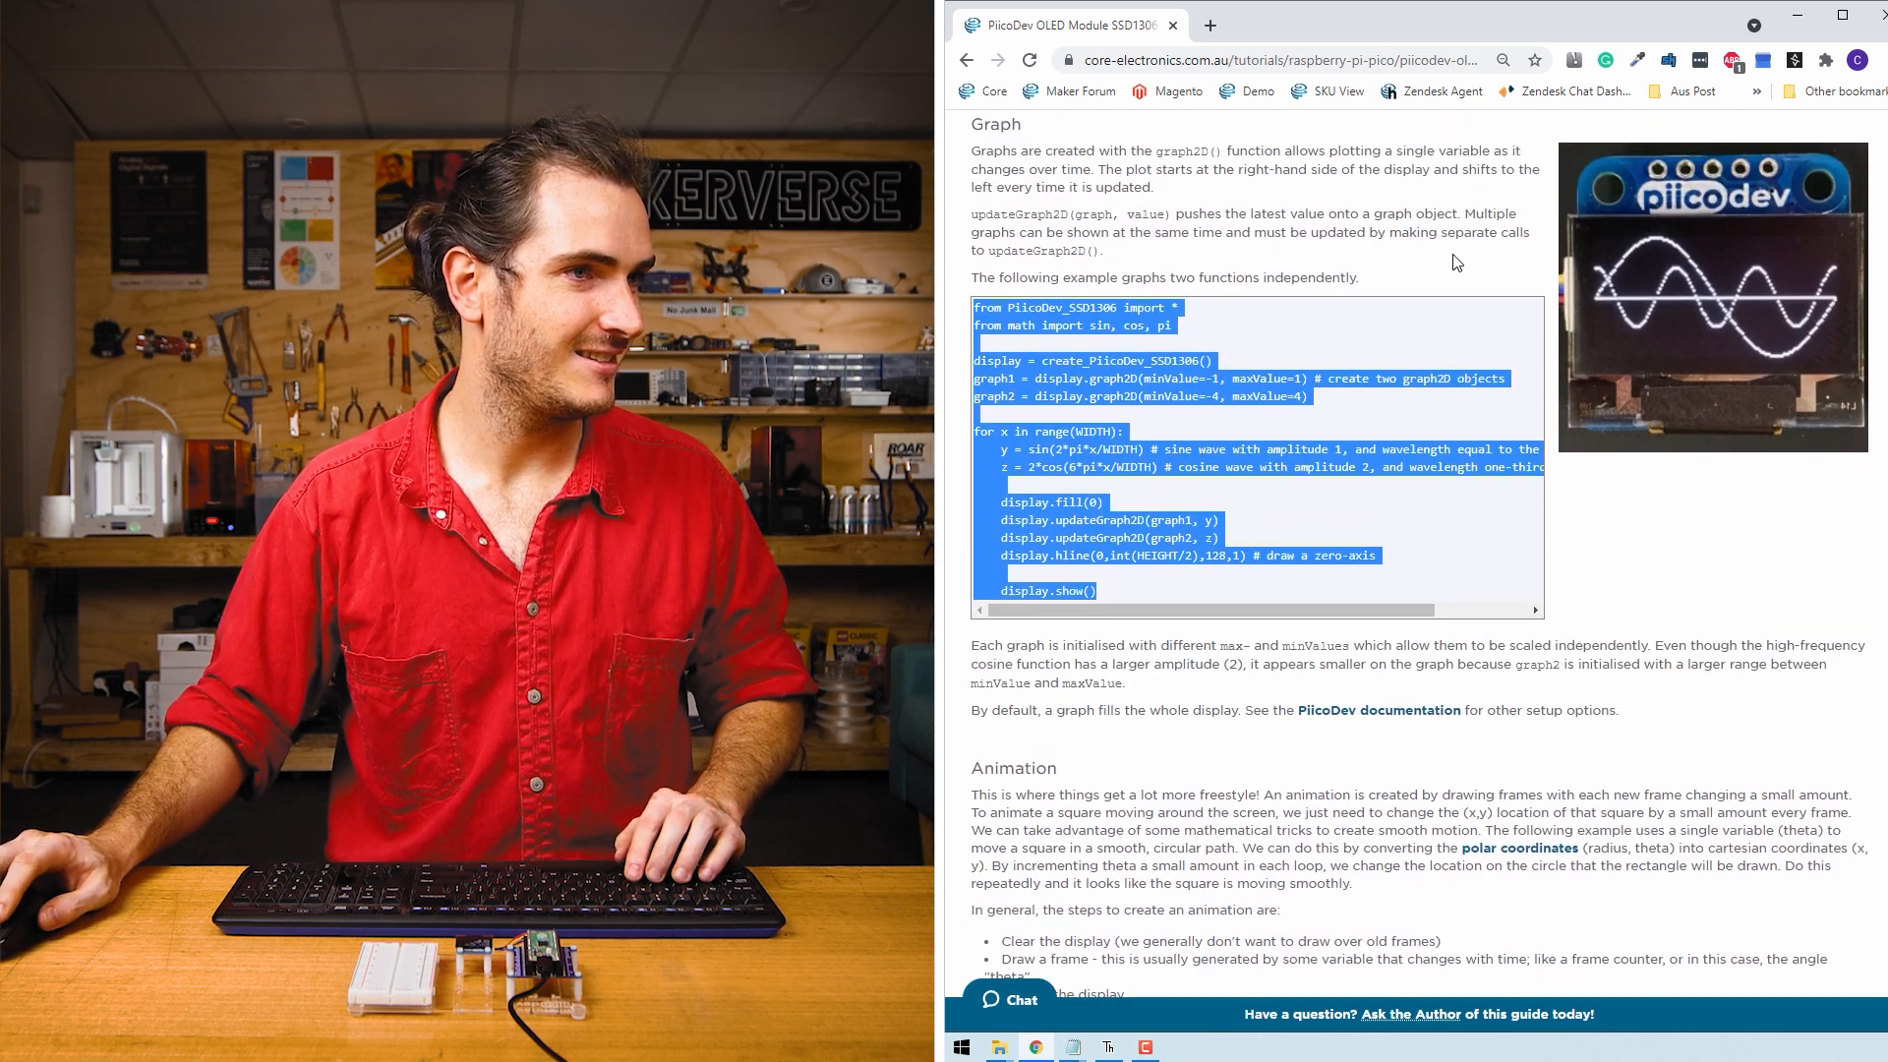
pyautogui.click(1105, 1046)
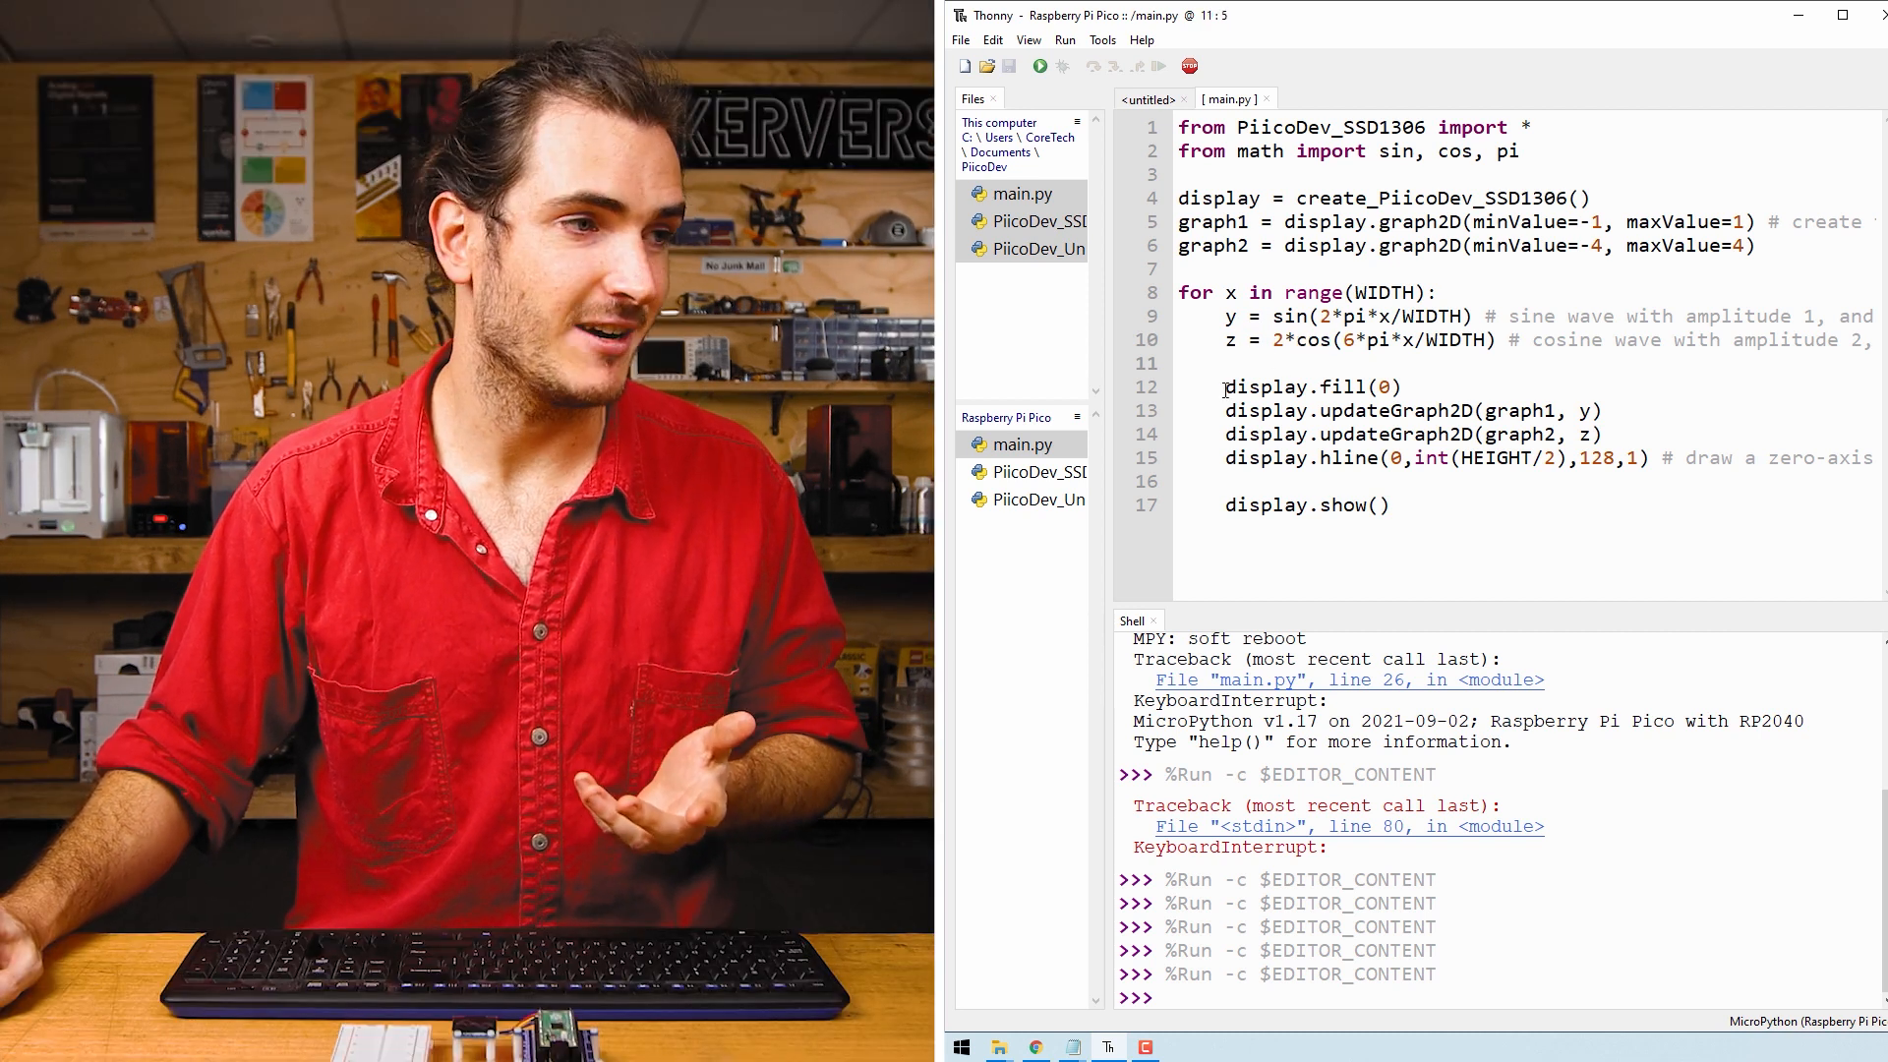
pyautogui.doubleClick(1312, 387)
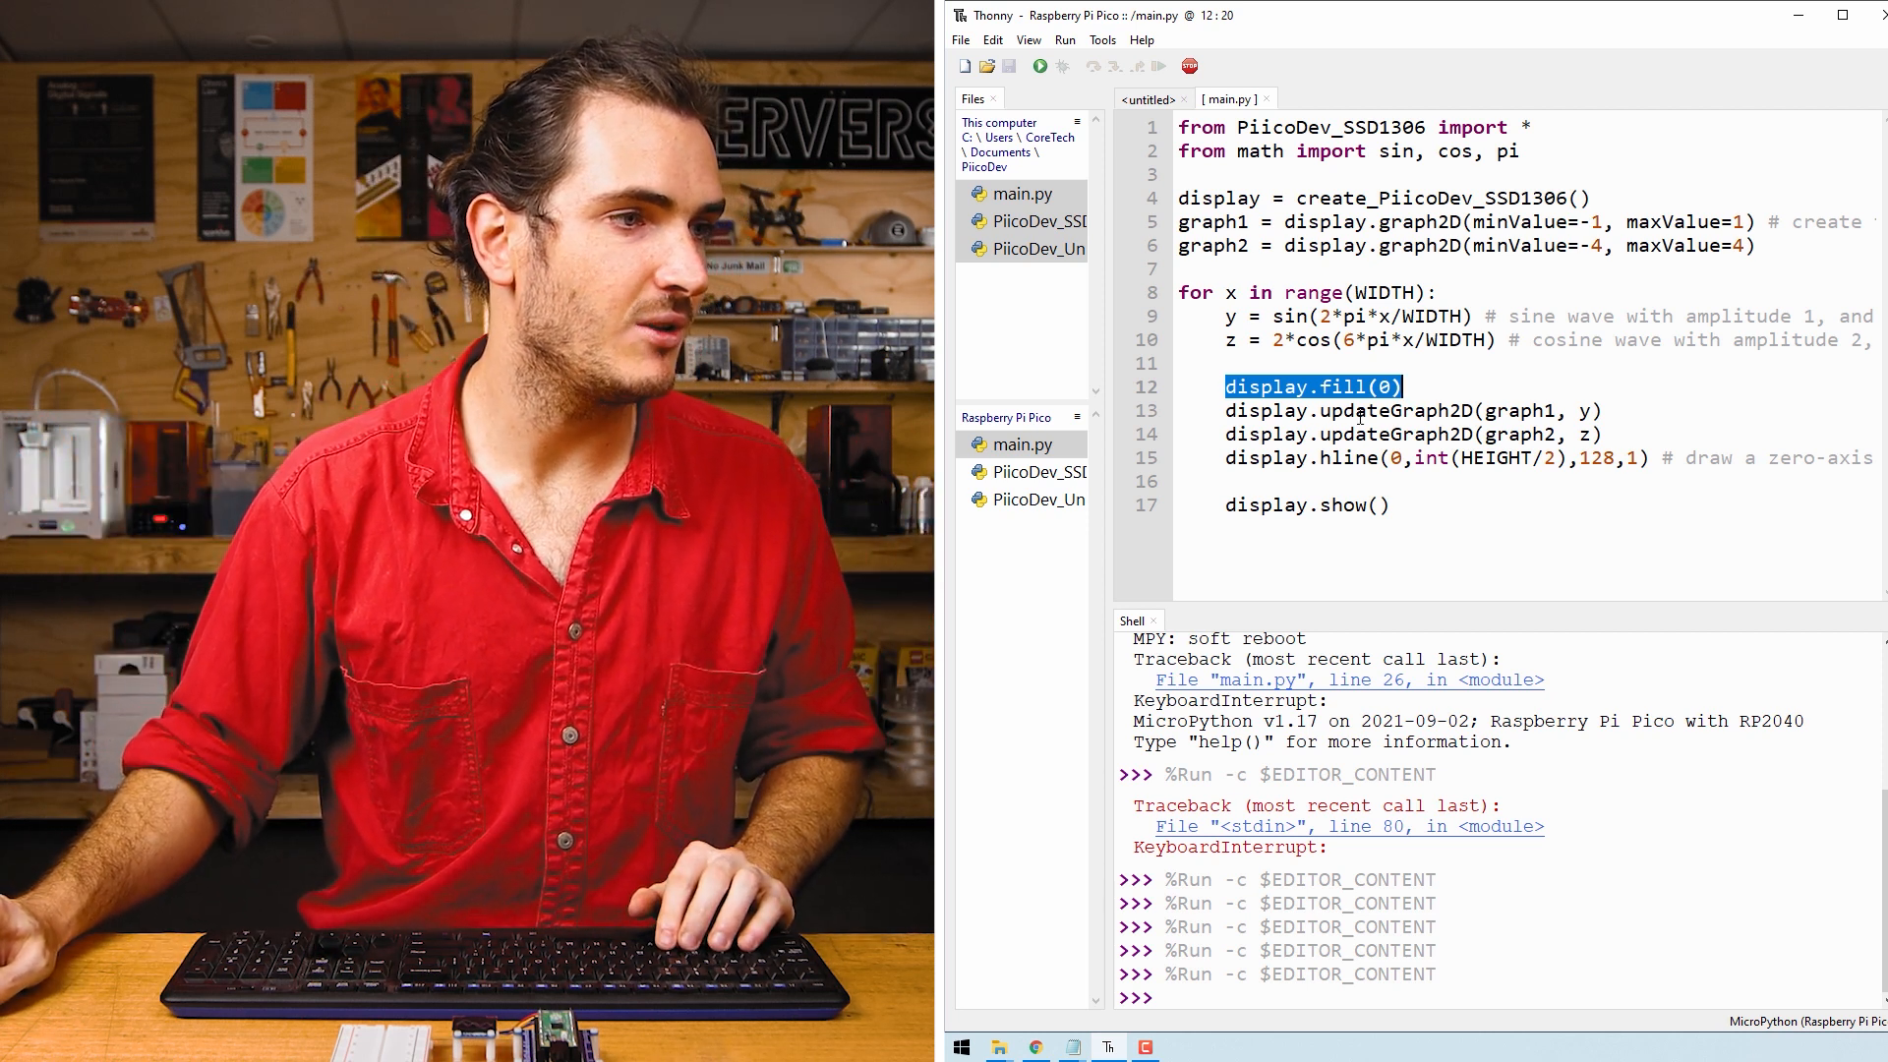
pyautogui.doubleClick(1520, 411)
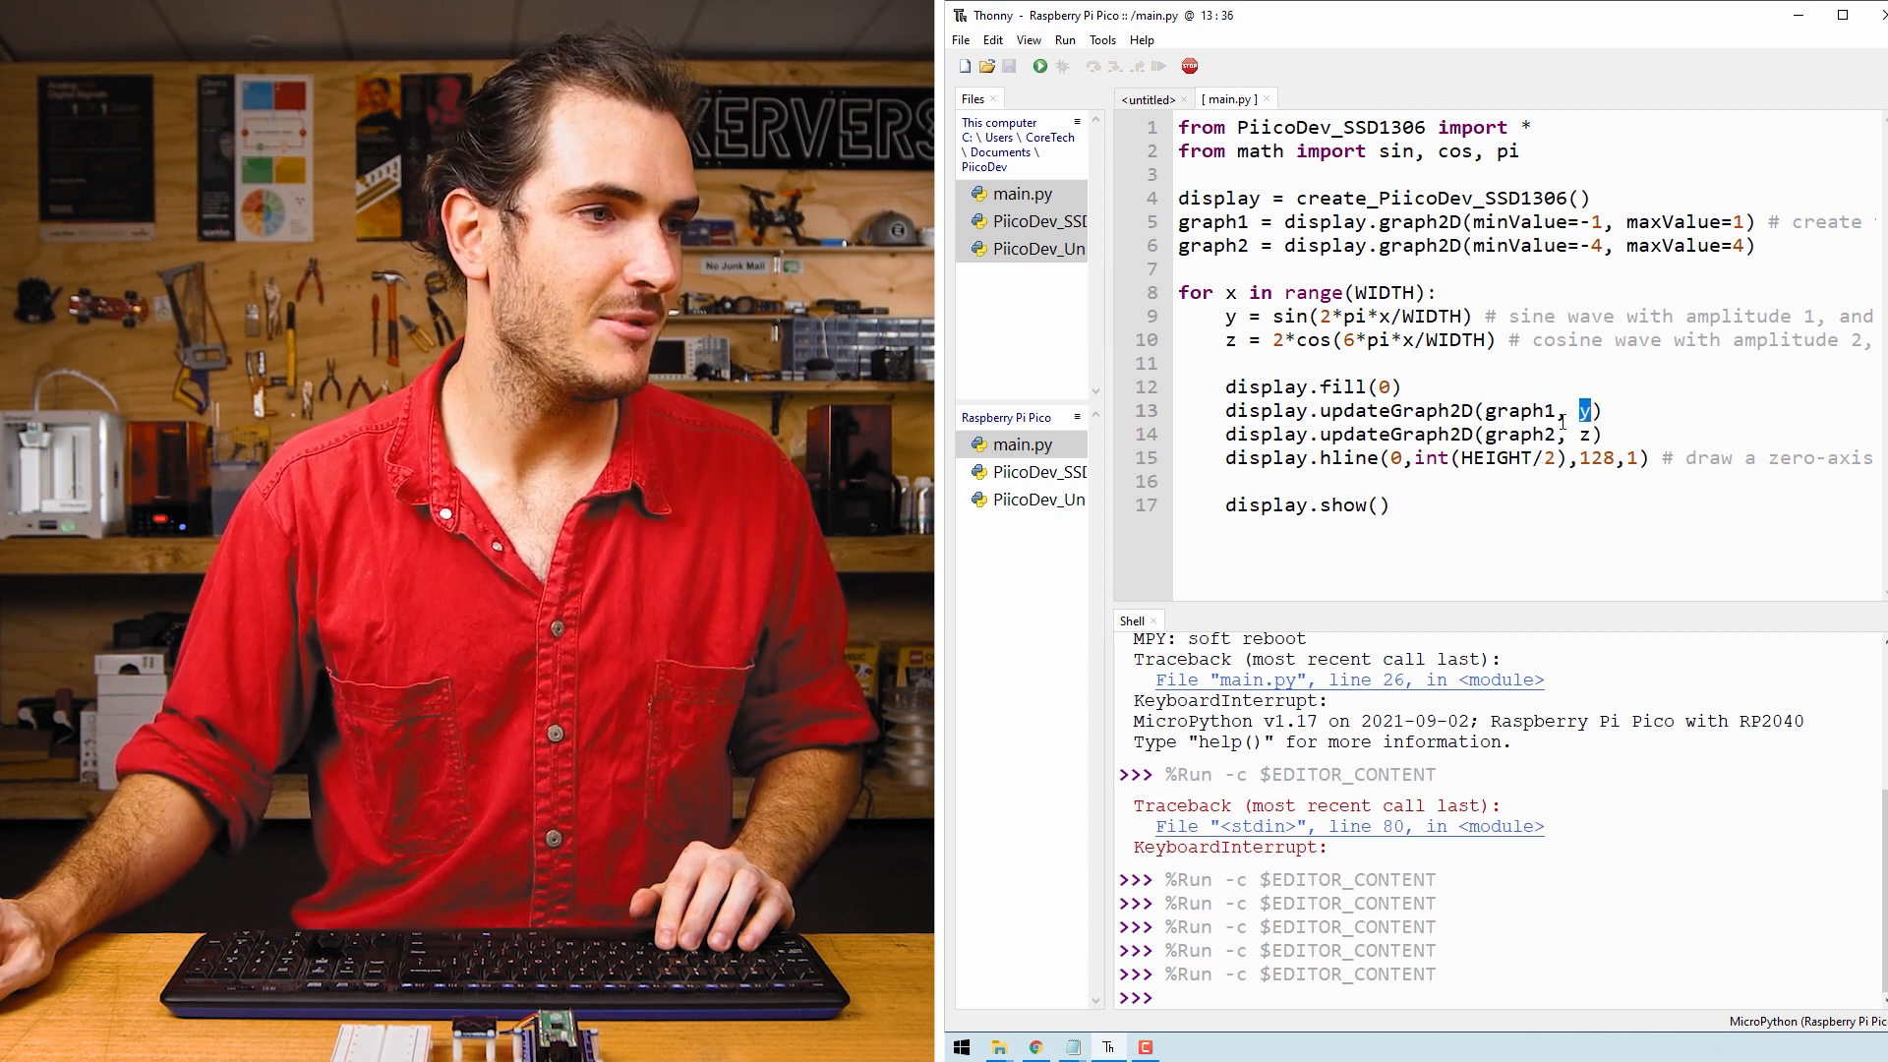
pyautogui.doubleClick(1516, 411)
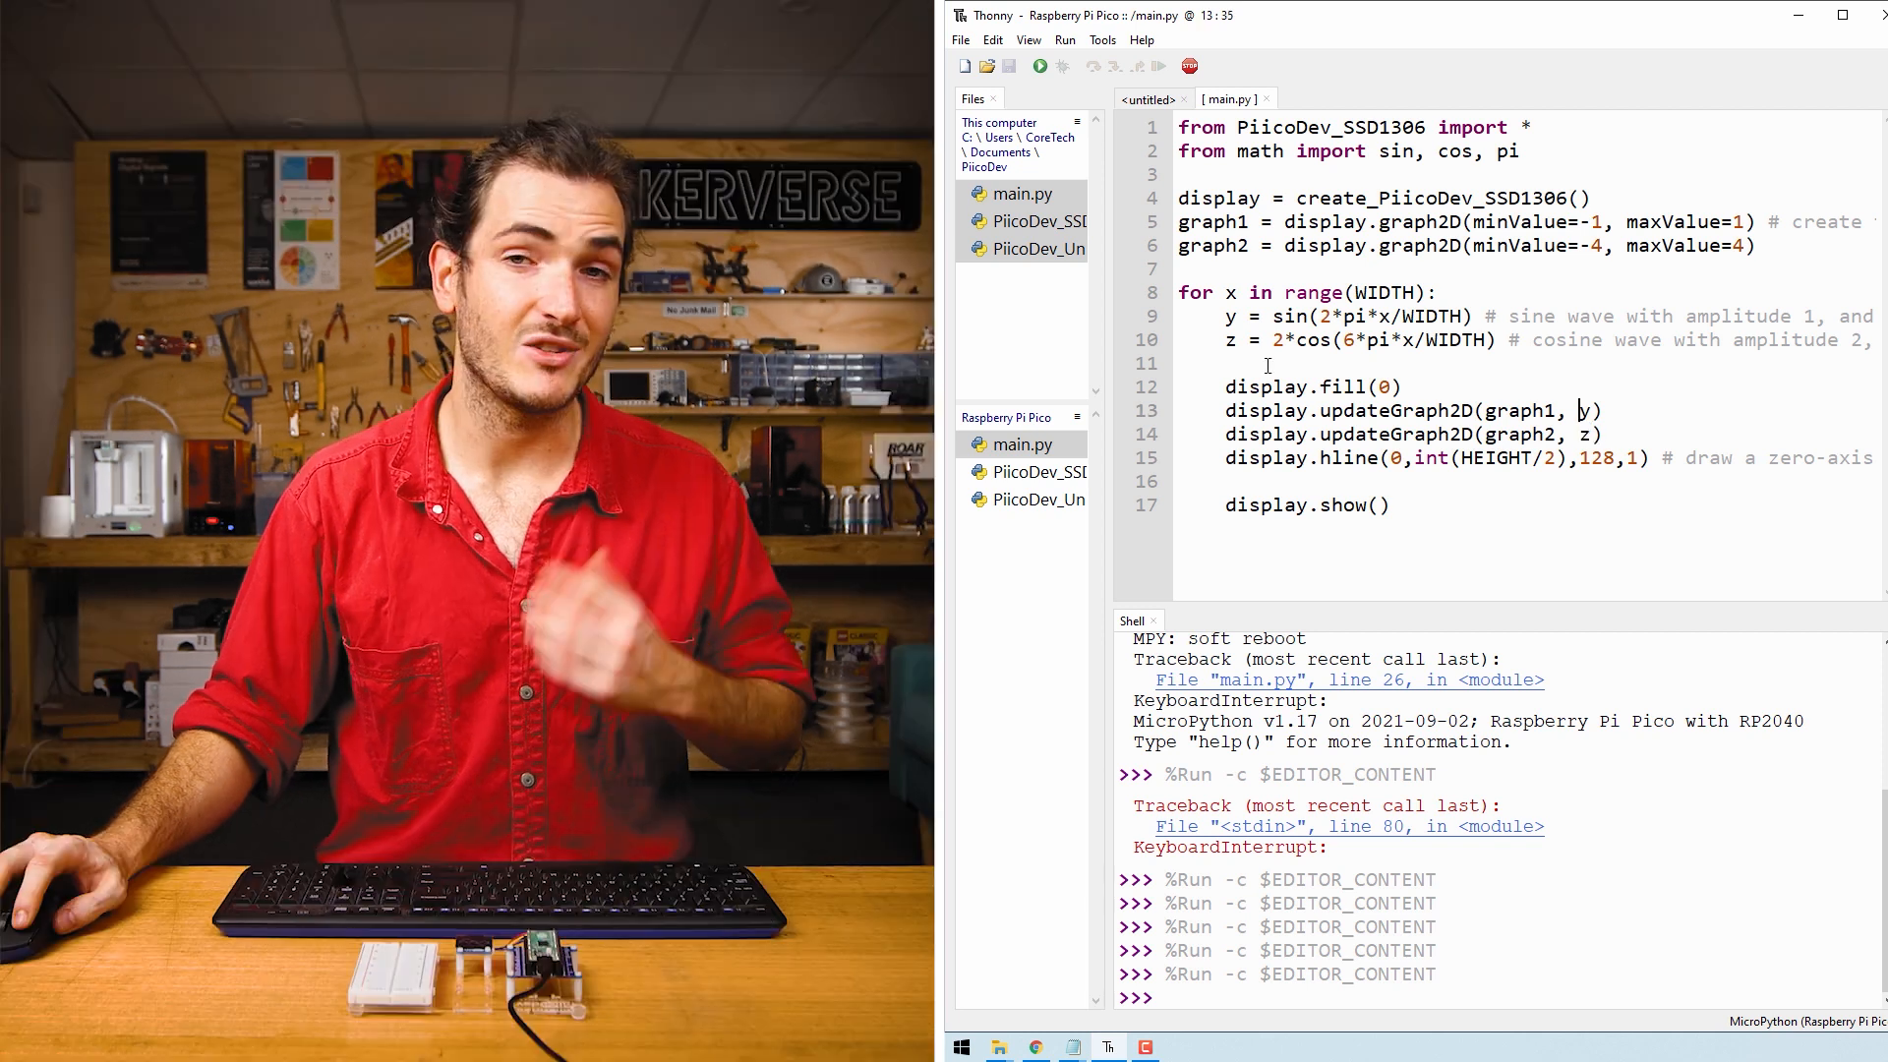
pyautogui.doubleClick(1227, 291)
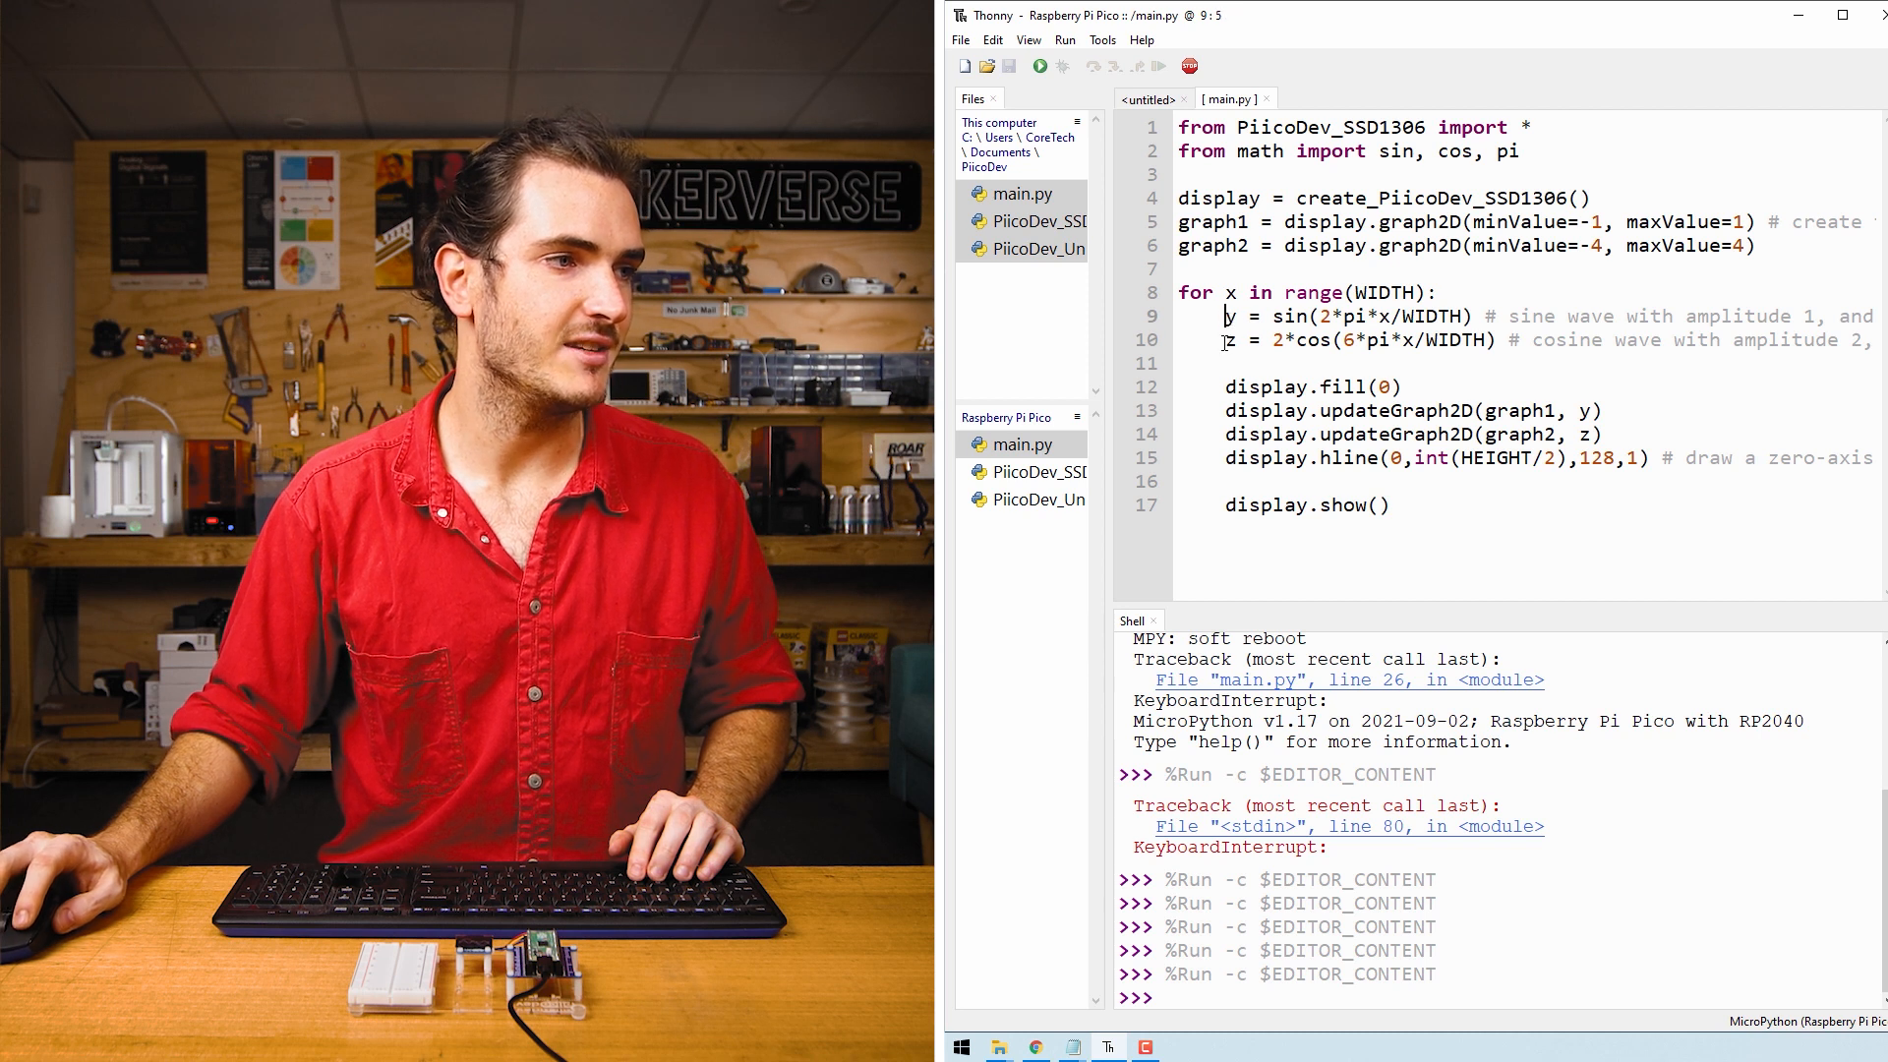
pyautogui.doubleClick(1352, 458)
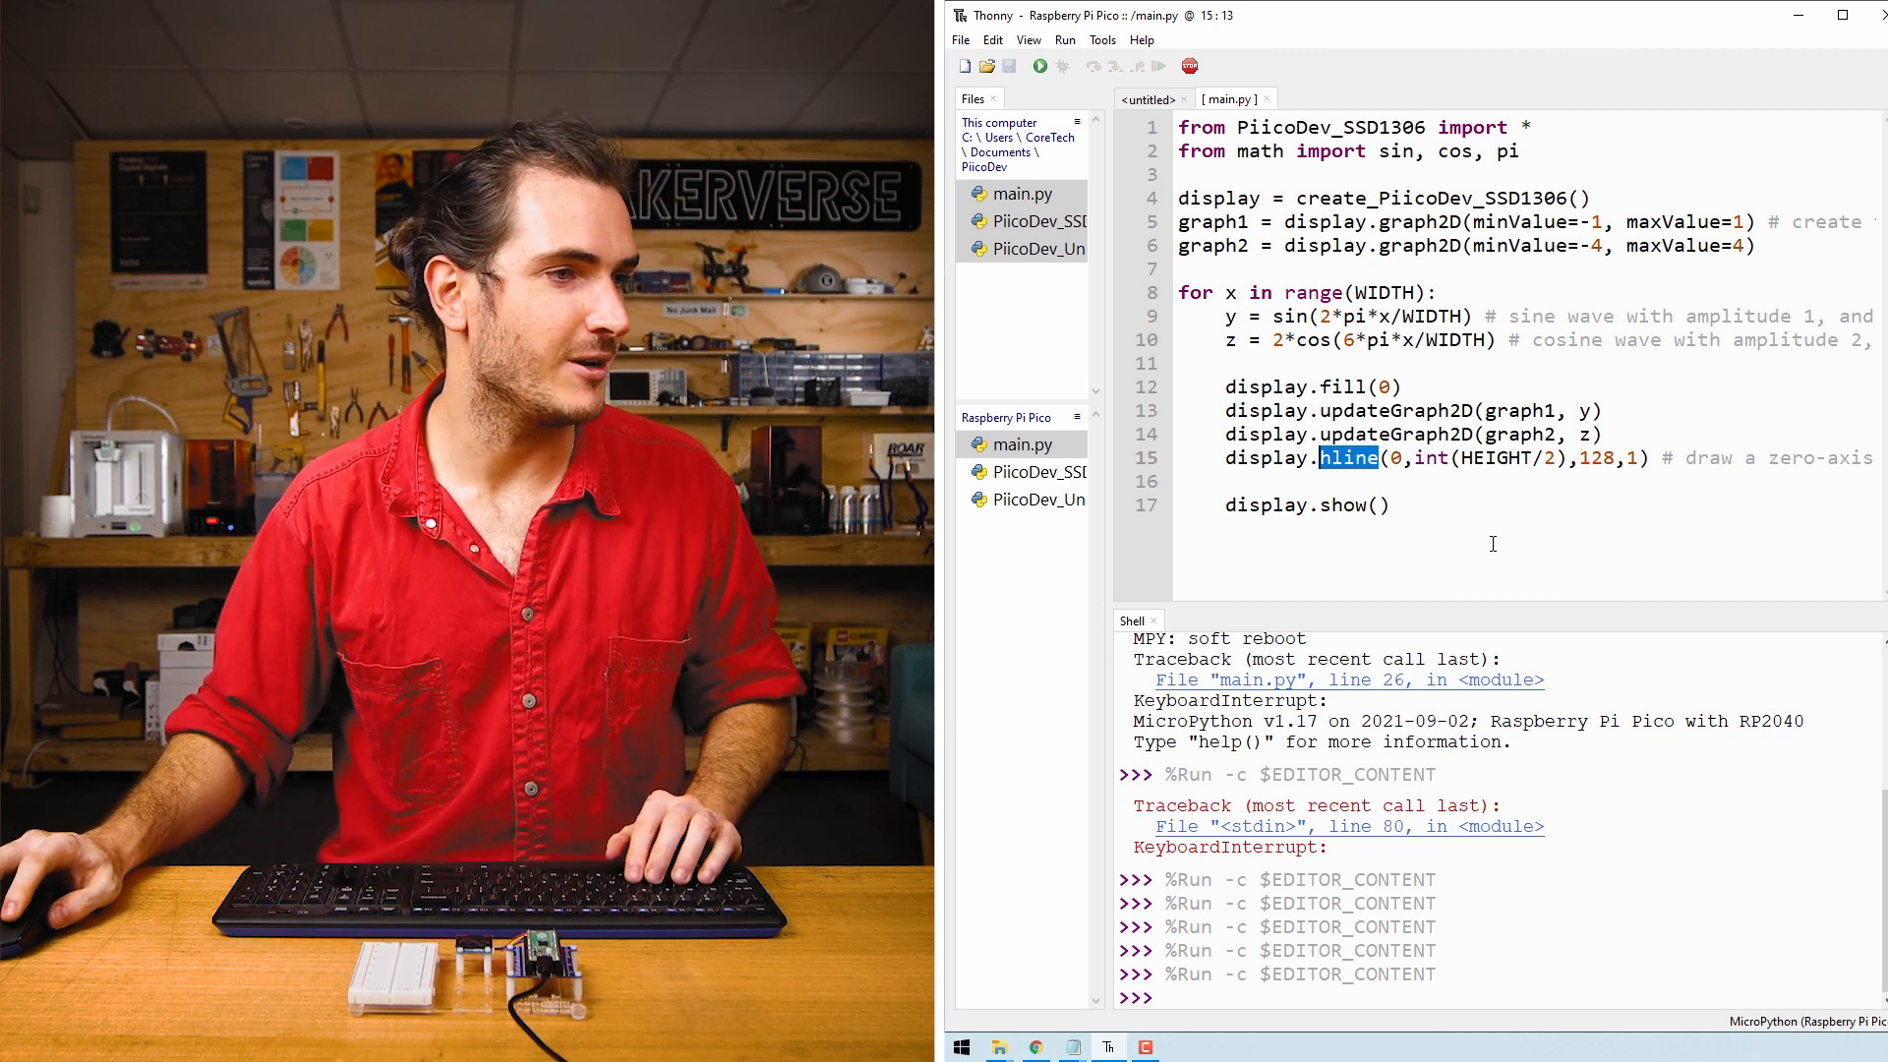
pyautogui.doubleClick(1306, 506)
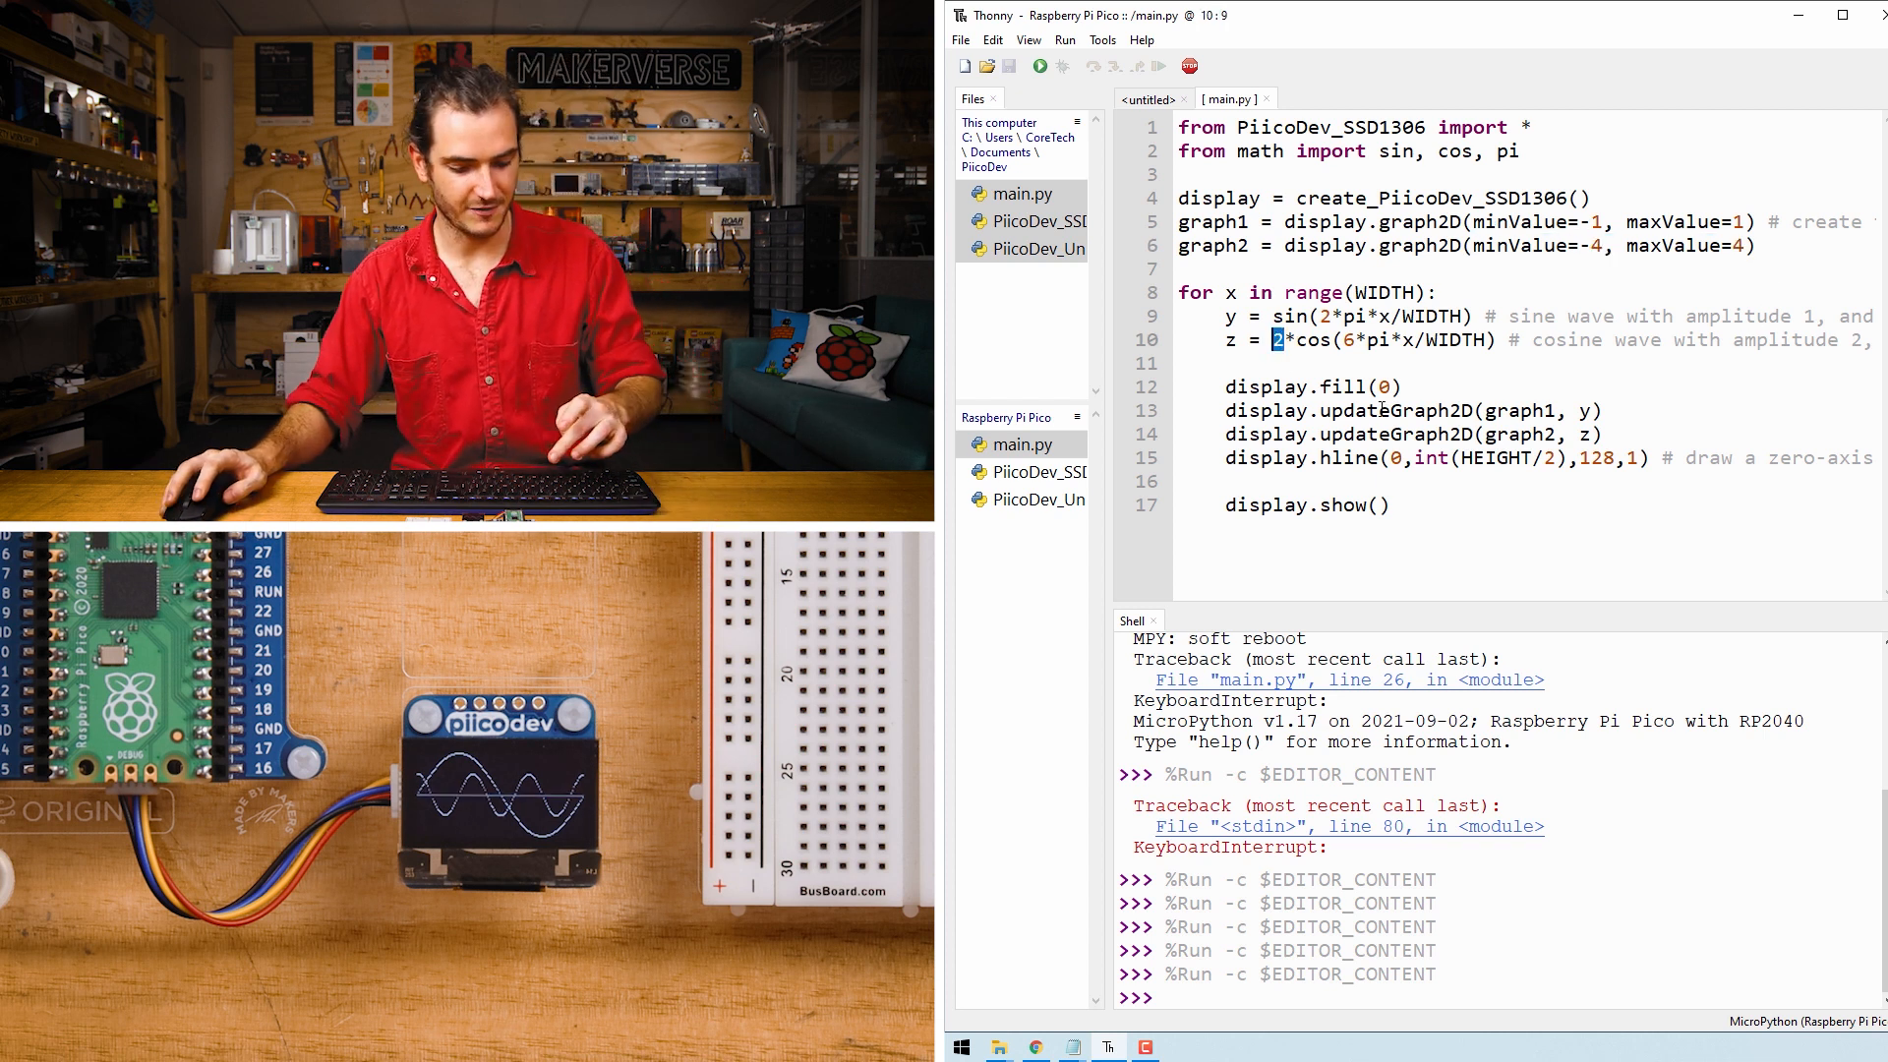
pyautogui.write('4')
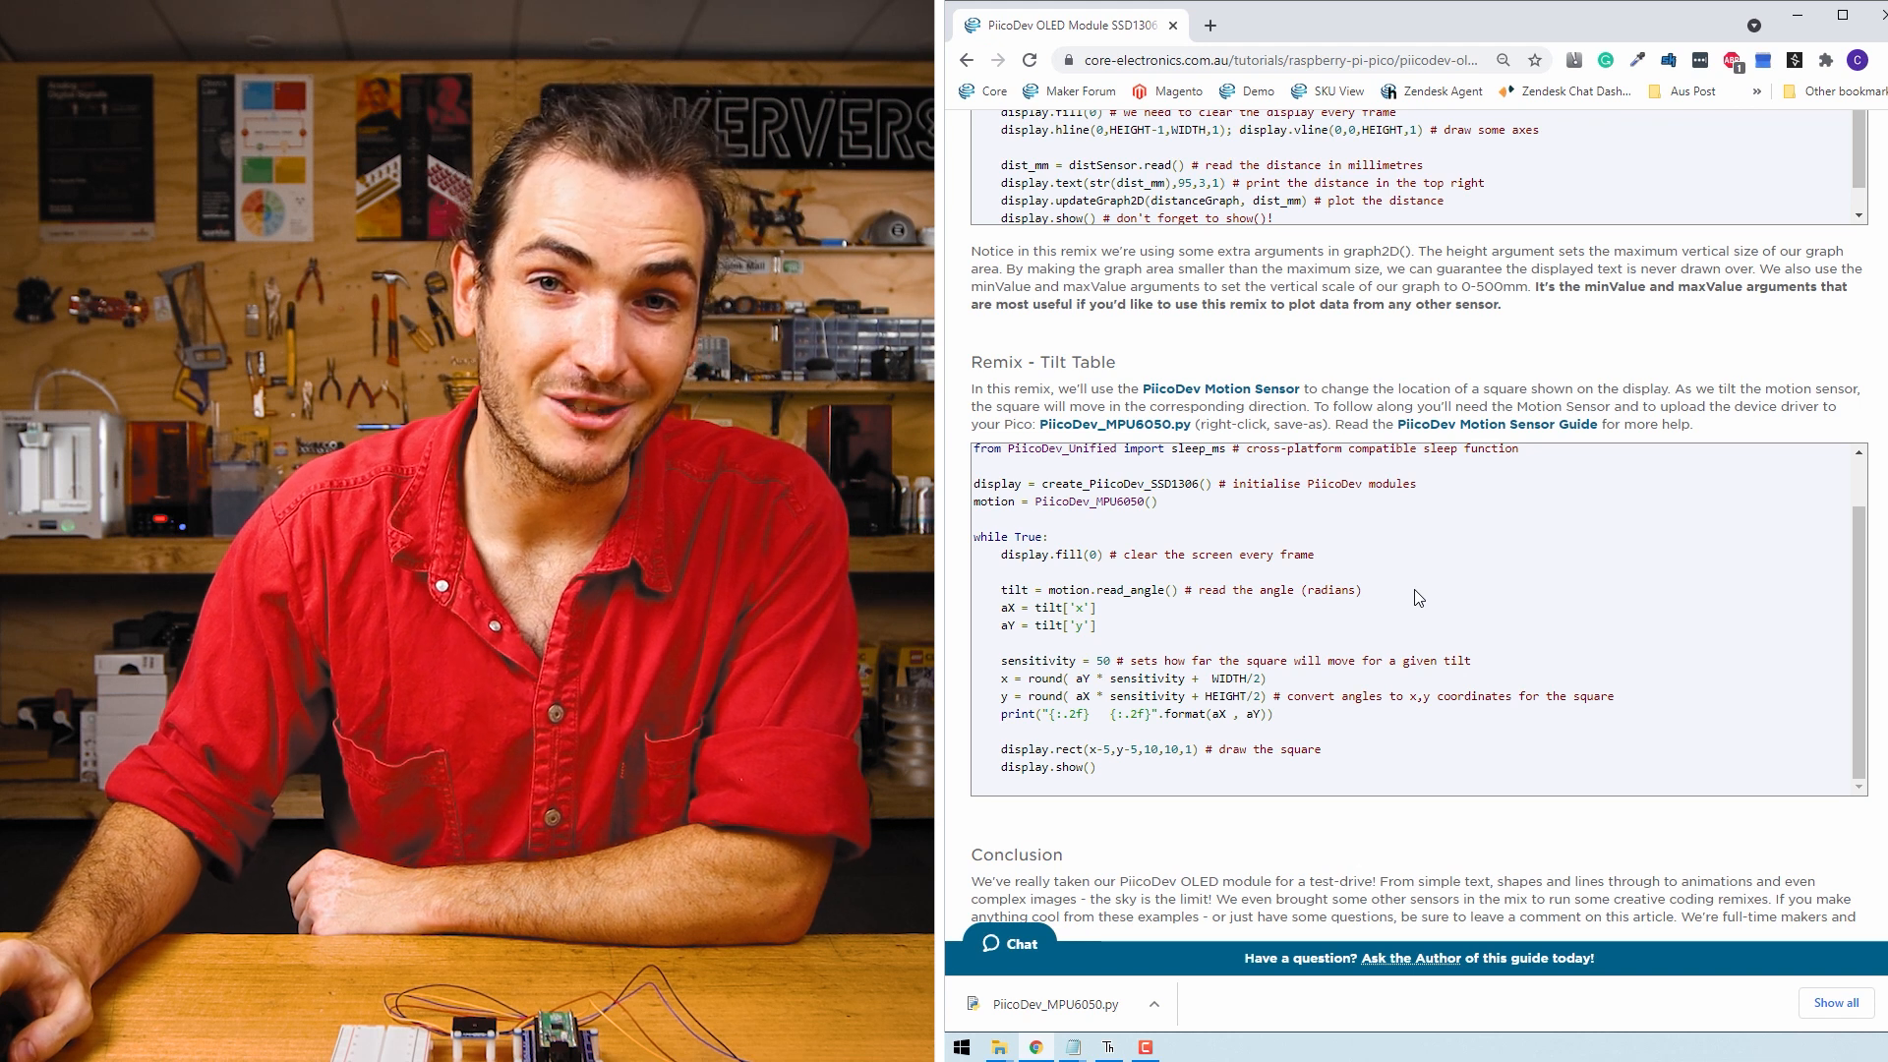
# Step: Select the Tilt Table remix code on the tutorial page for copying
pyautogui.doubleClick(1014, 362)
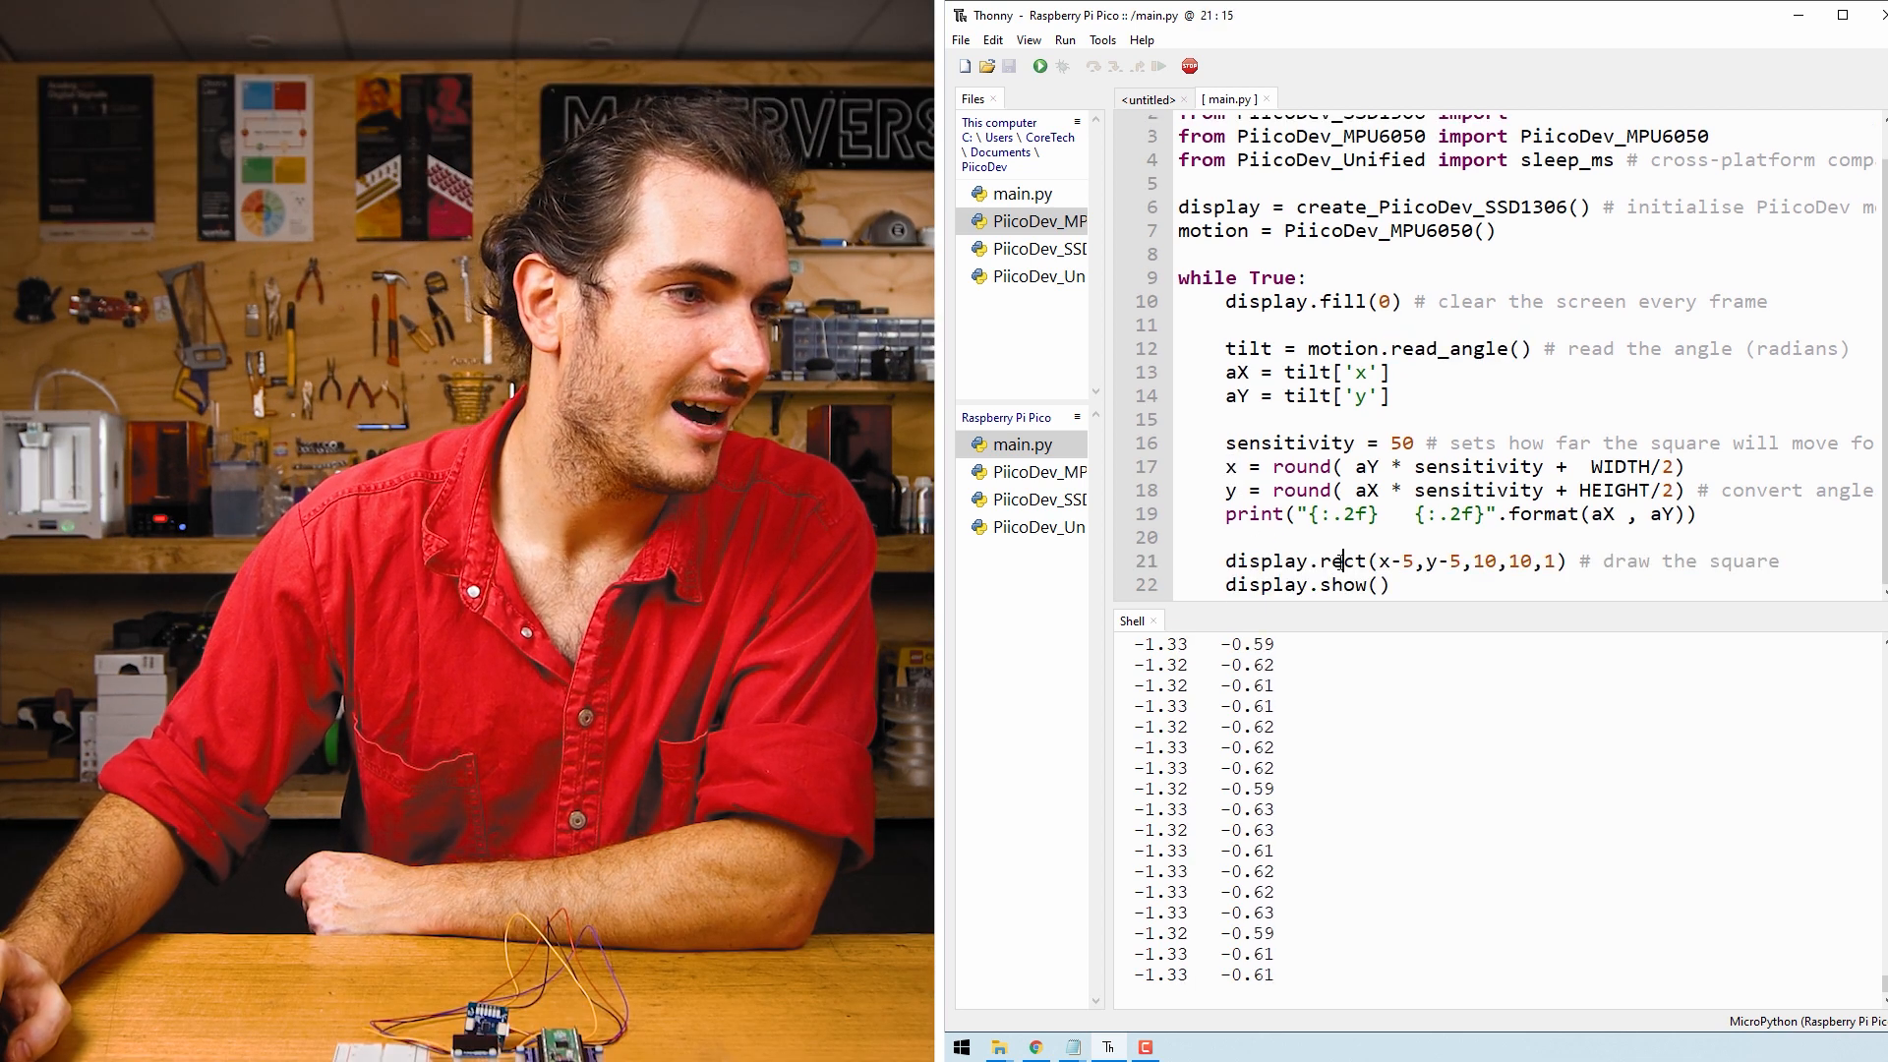
pyautogui.doubleClick(1337, 561)
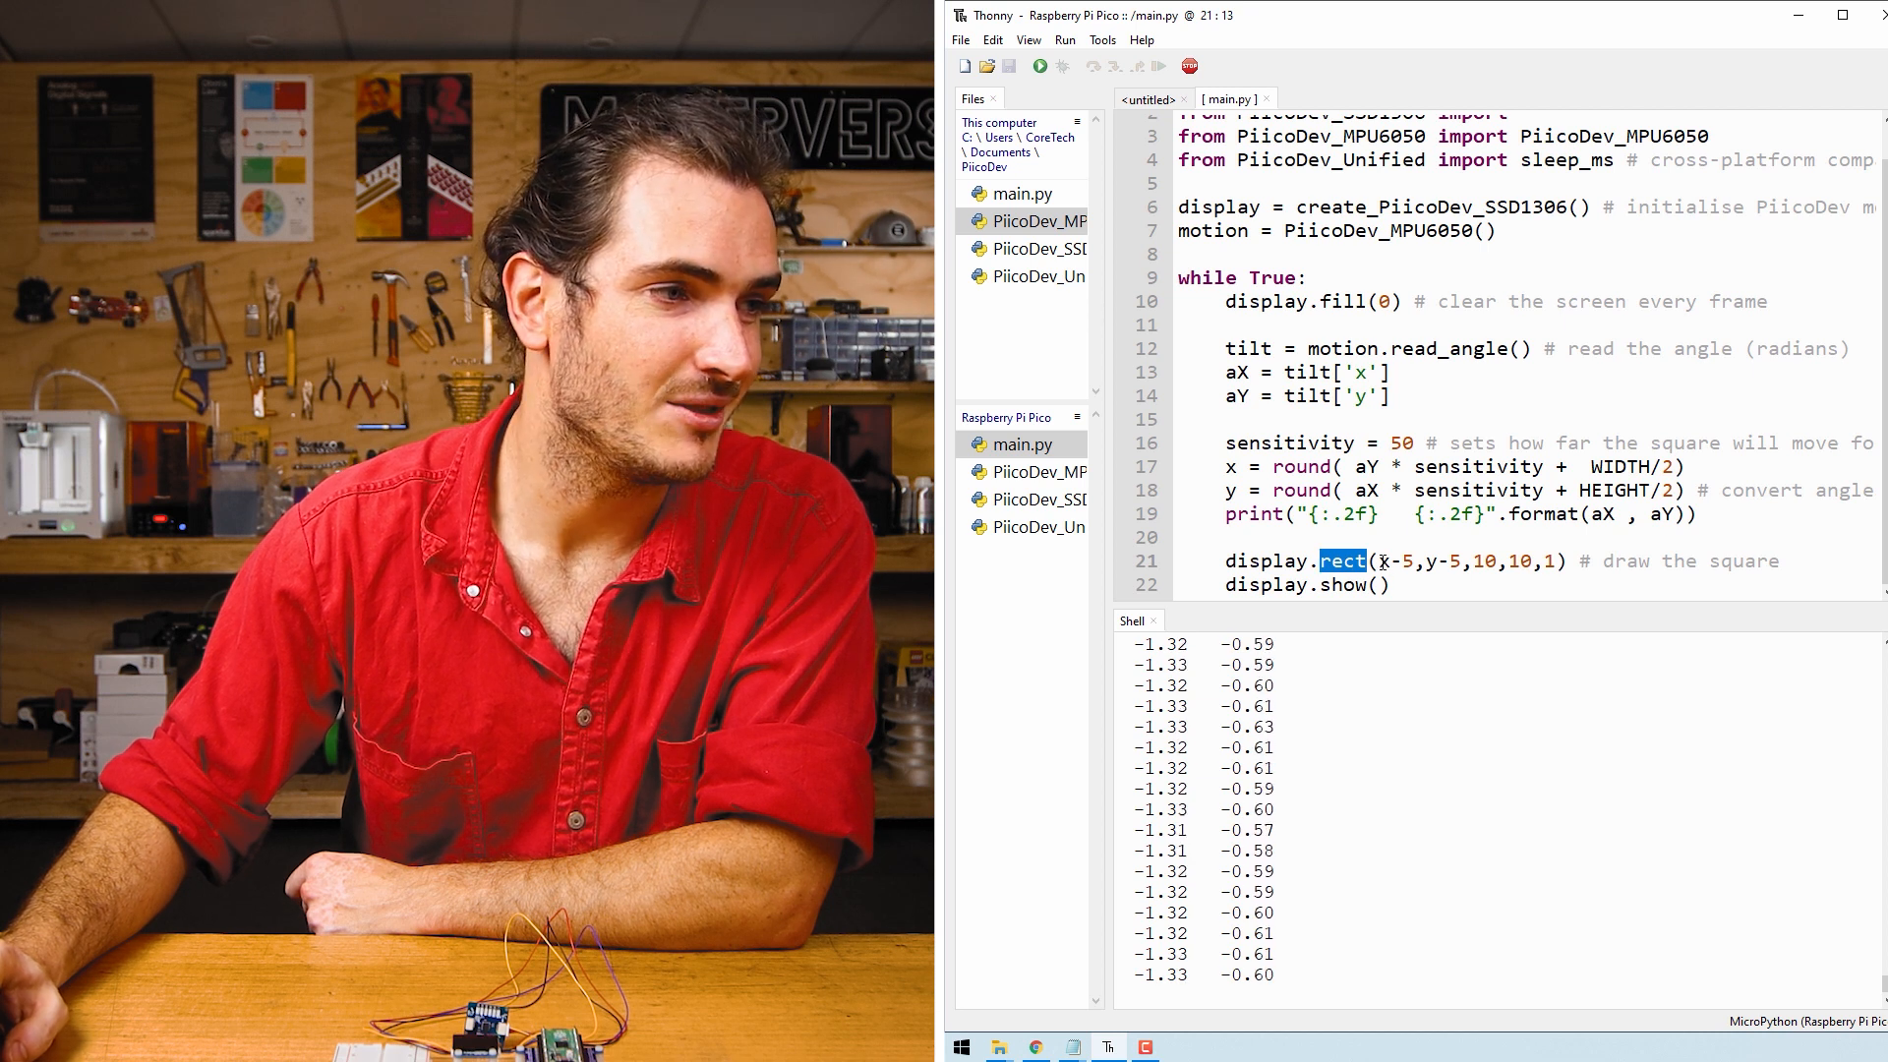
pyautogui.click(1436, 561)
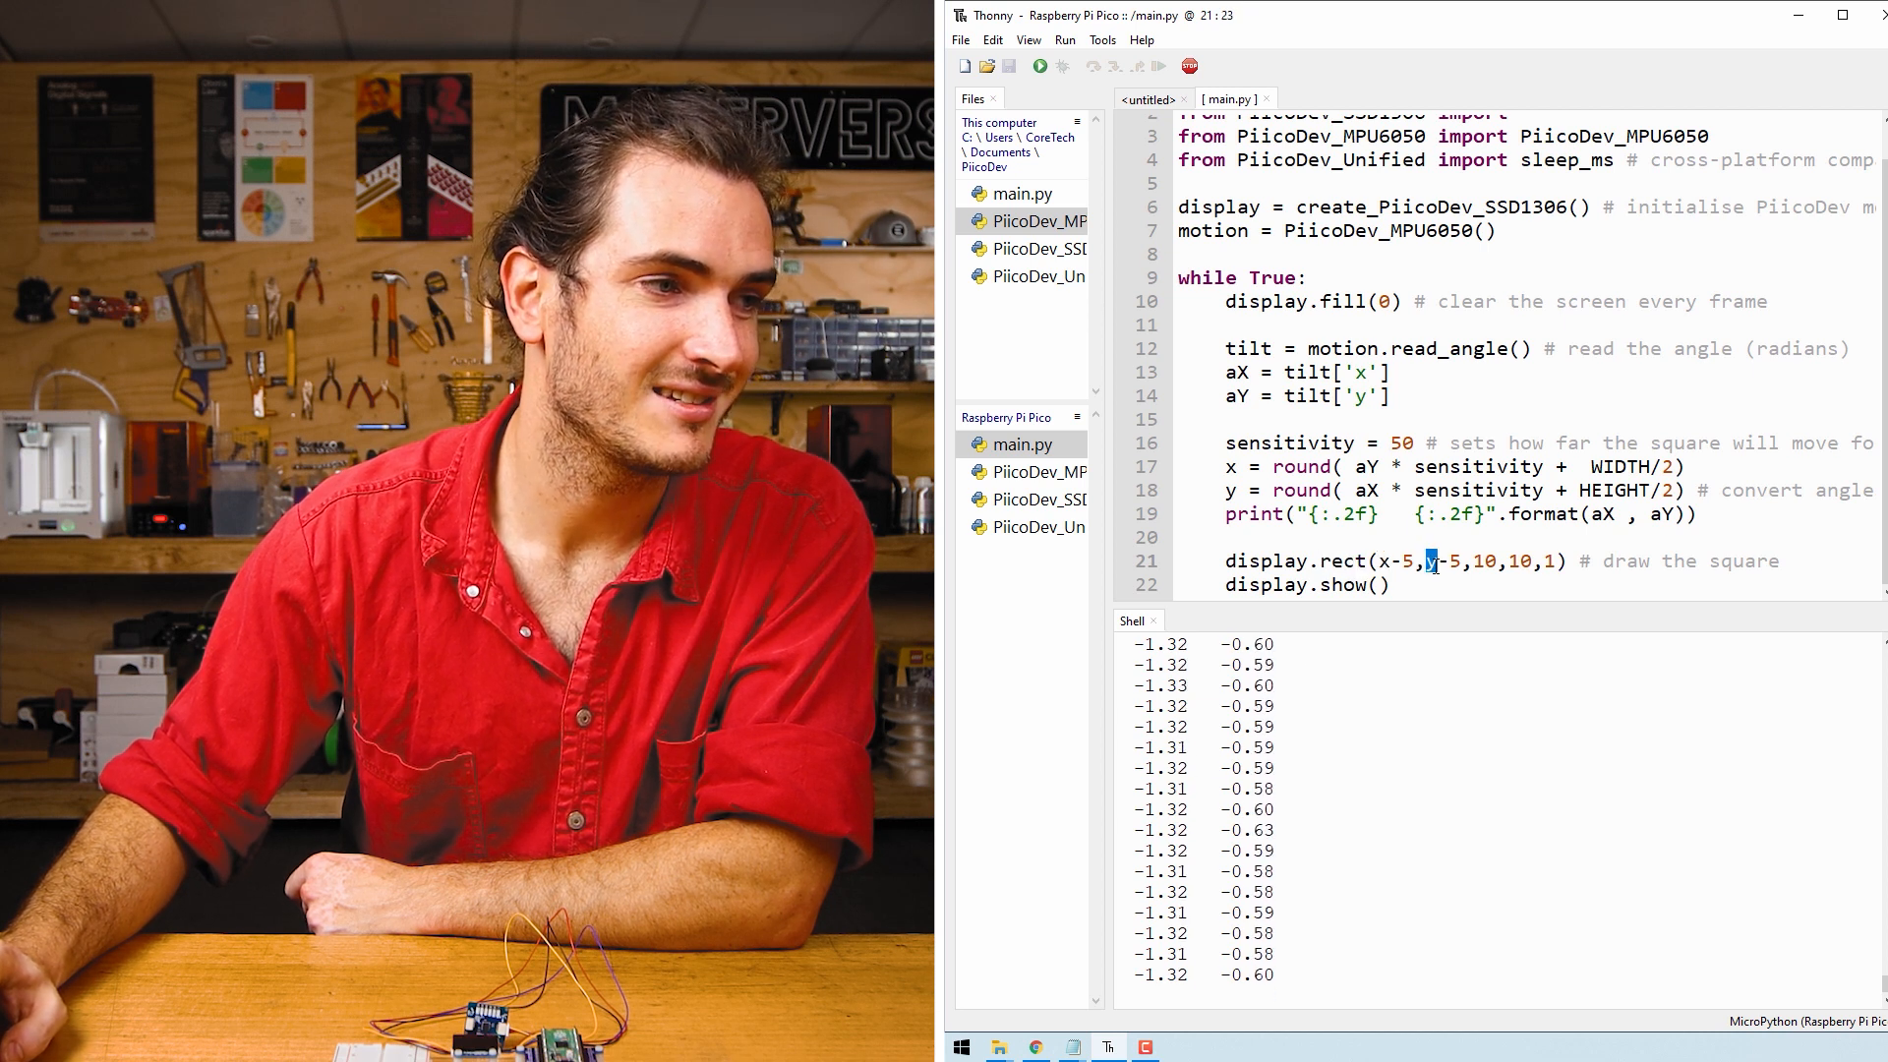